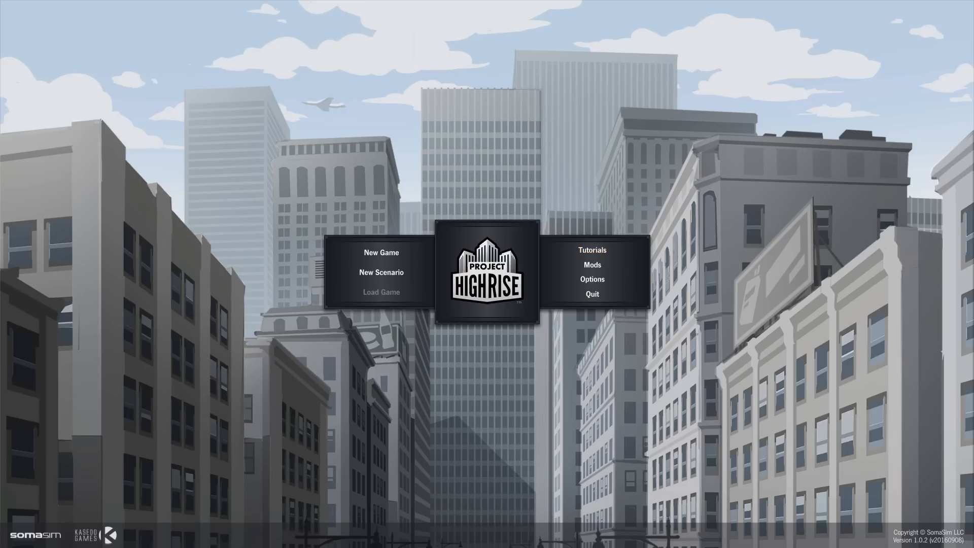
mouse_move(591, 250)
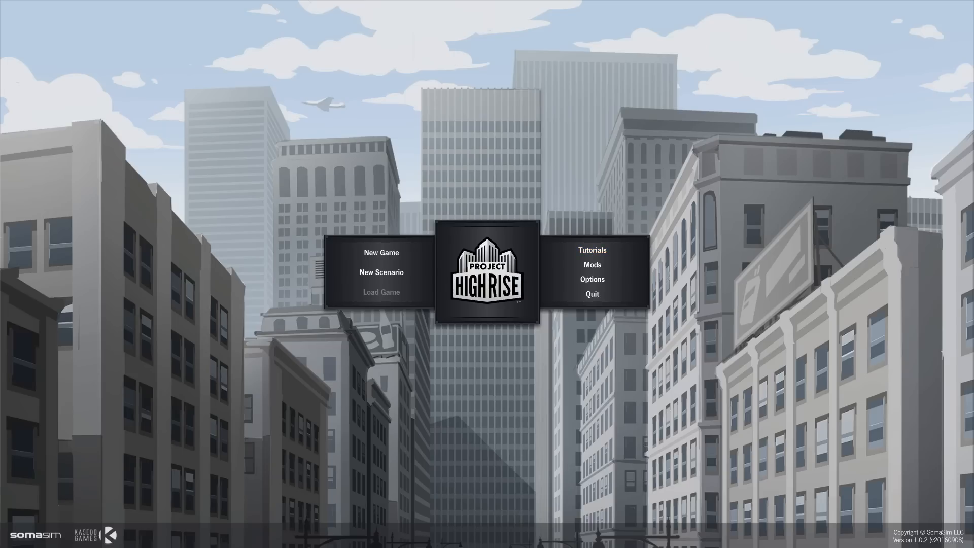
mouse_move(592, 250)
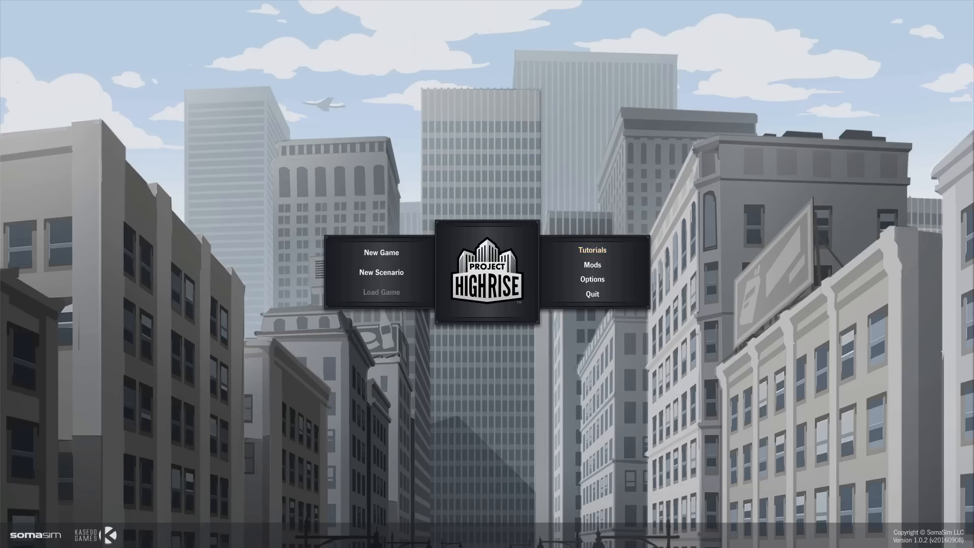
mouse_move(591, 250)
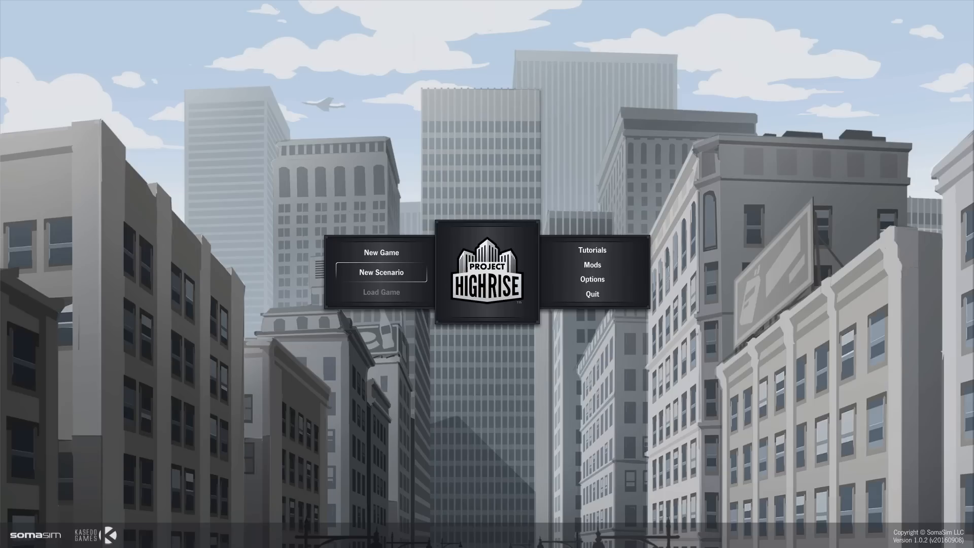
mouse_move(380, 252)
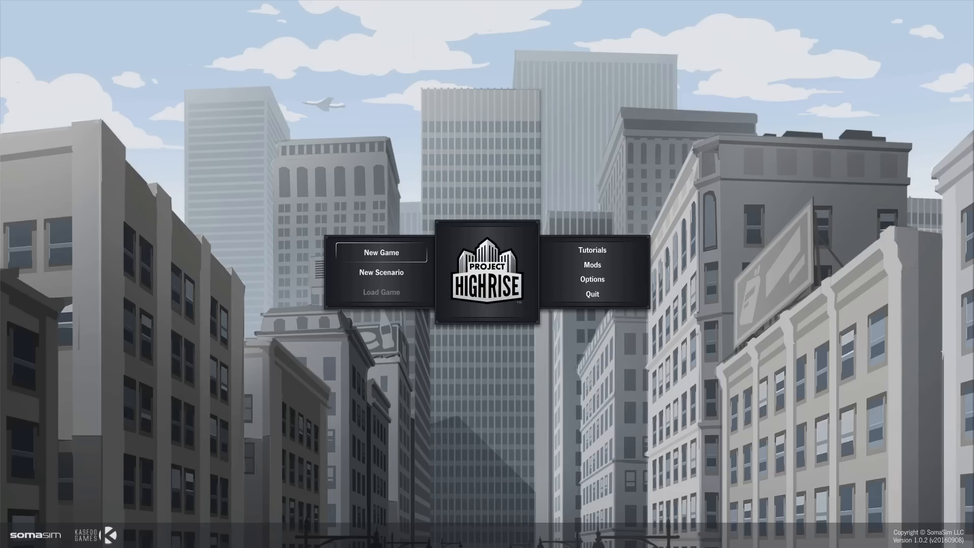
mouse_move(382, 272)
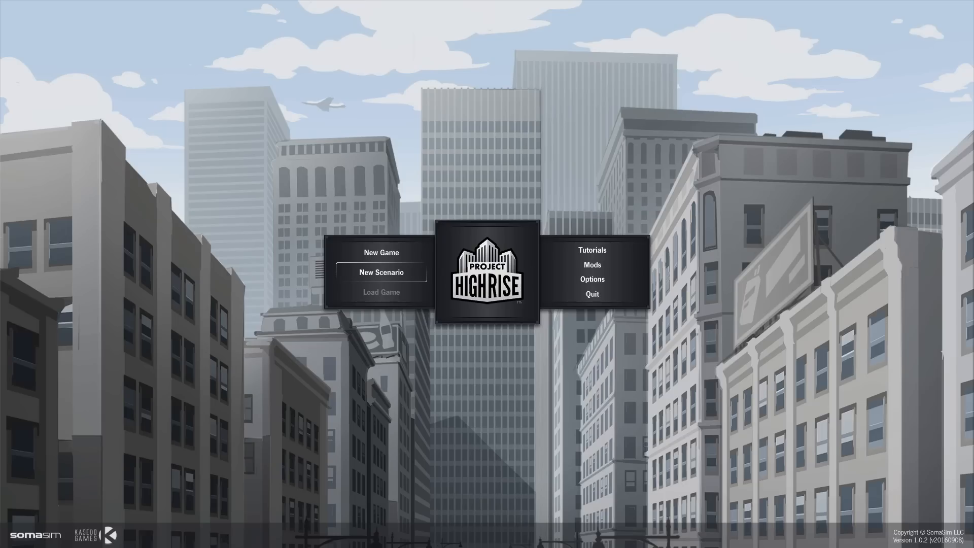
Choose Neighborhood Revitalization from the scenario list, read through its description and start playing it.
click(381, 272)
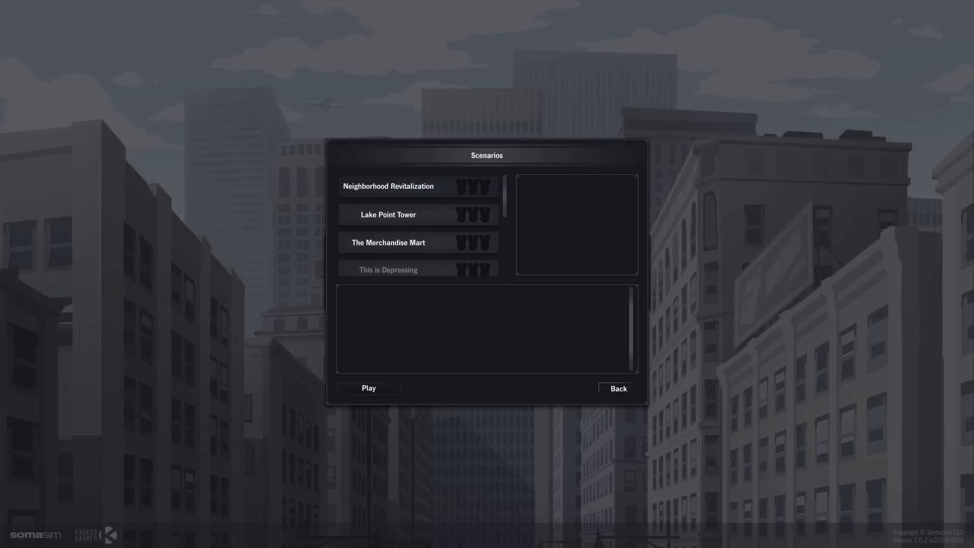
click(388, 185)
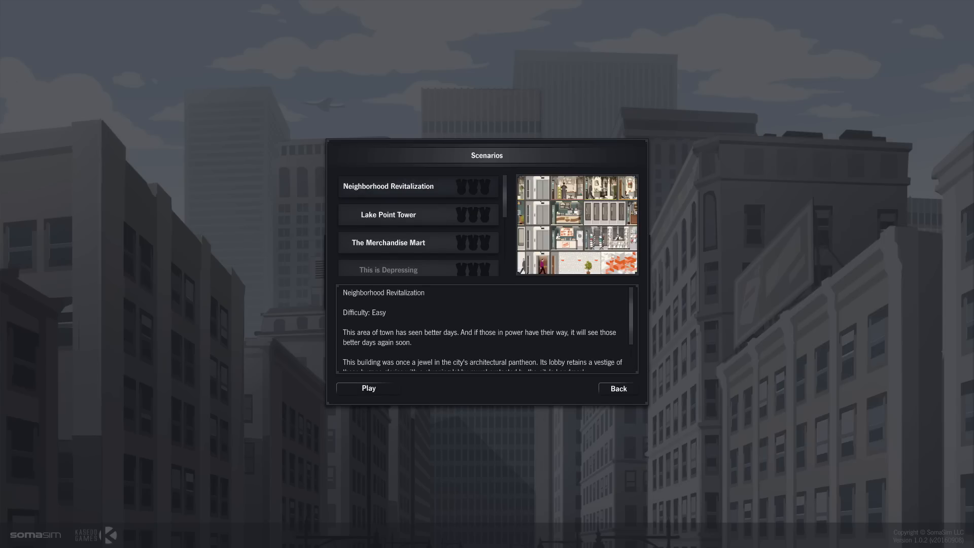
scroll(down, 3)
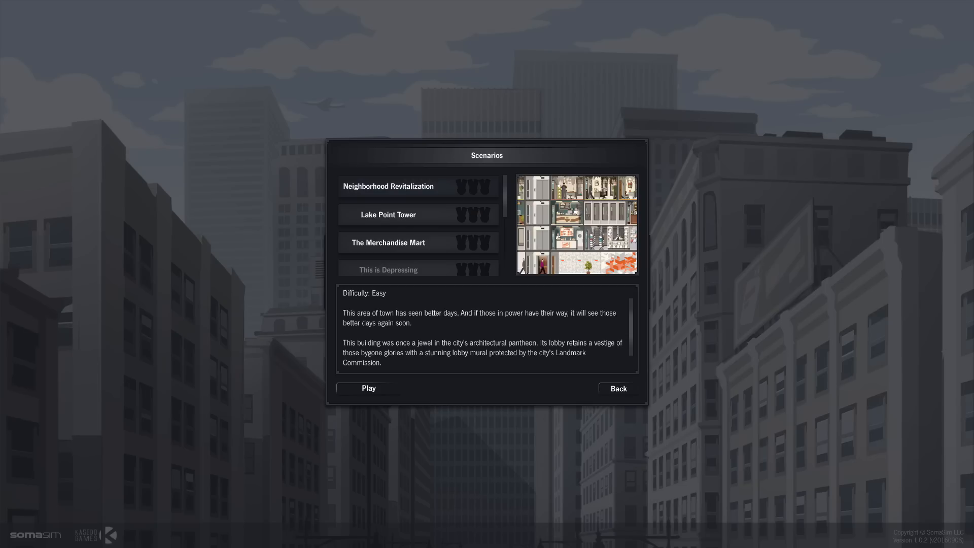
scroll(down, 3)
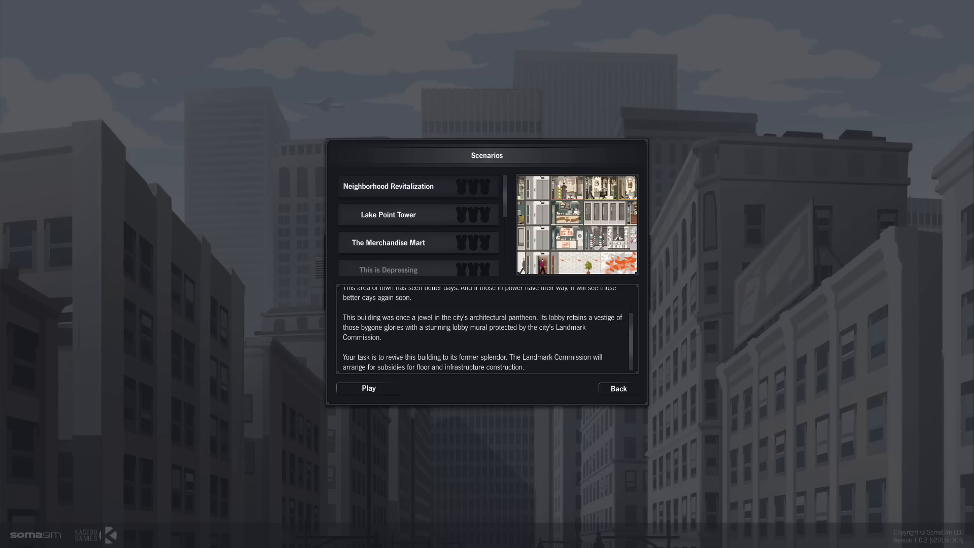
click(368, 388)
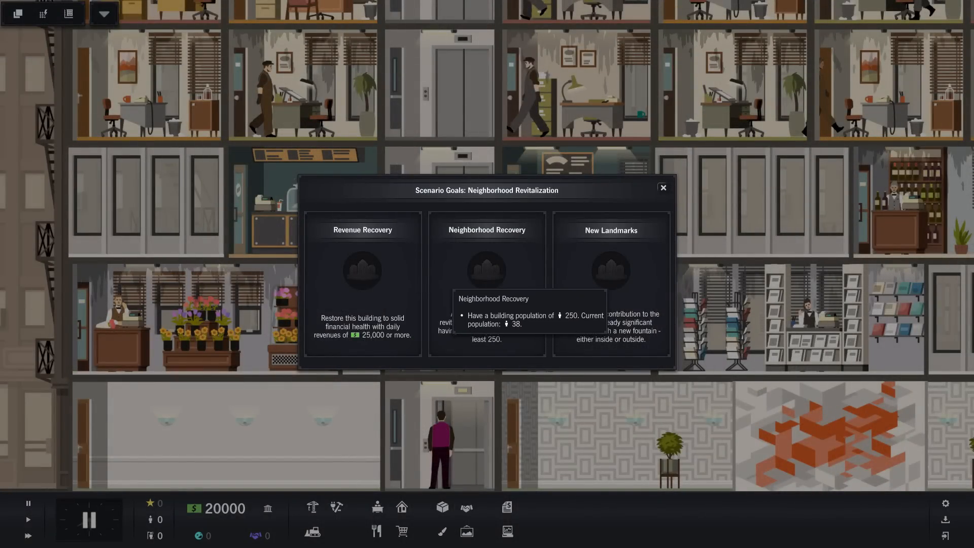
mouse_move(362, 292)
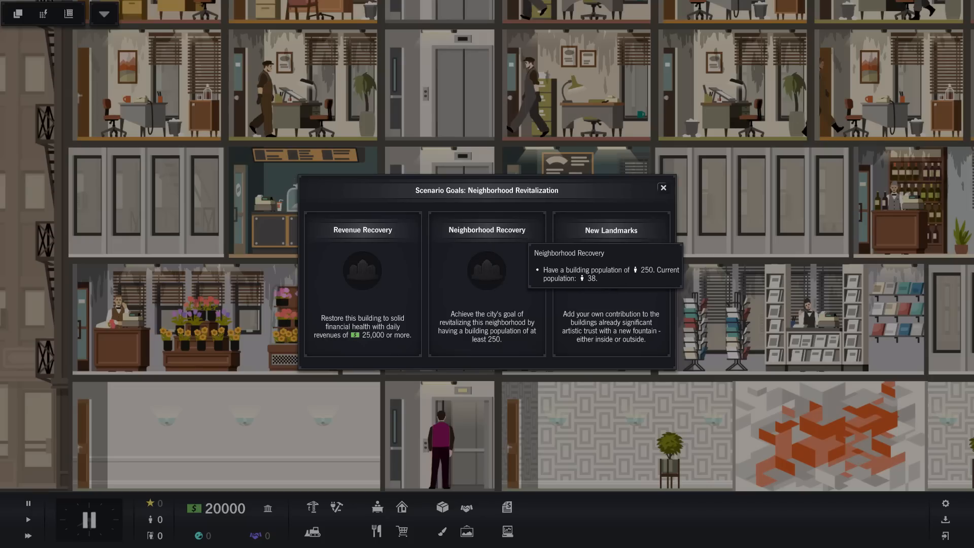
mouse_move(504, 328)
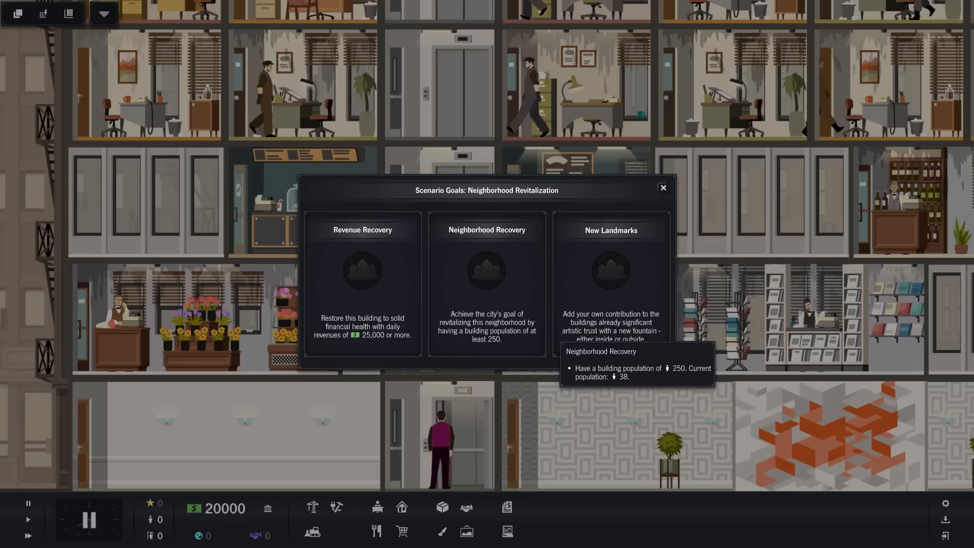
mouse_move(611, 280)
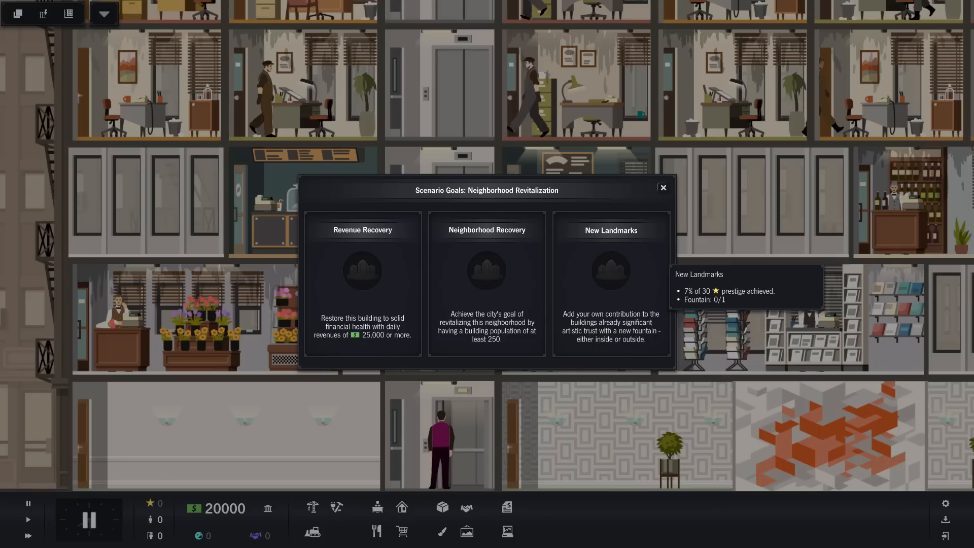
Close the Scenario Goals window to reveal the running tower simulation.
click(663, 188)
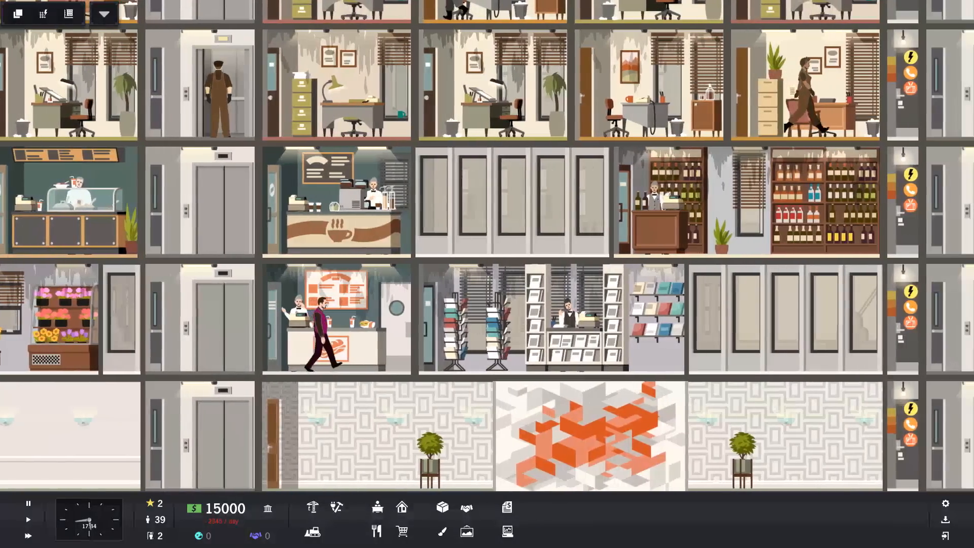
scroll(down, 3)
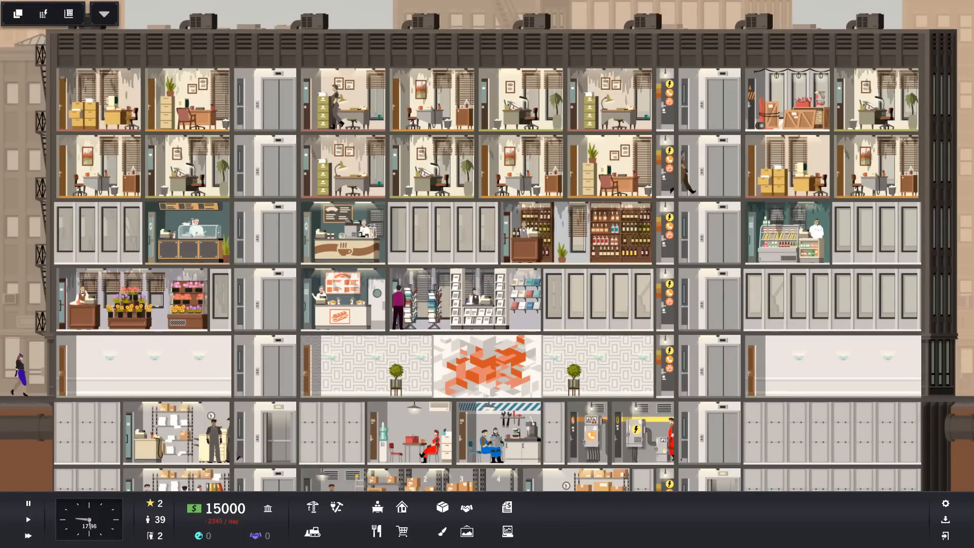
scroll(down, 3)
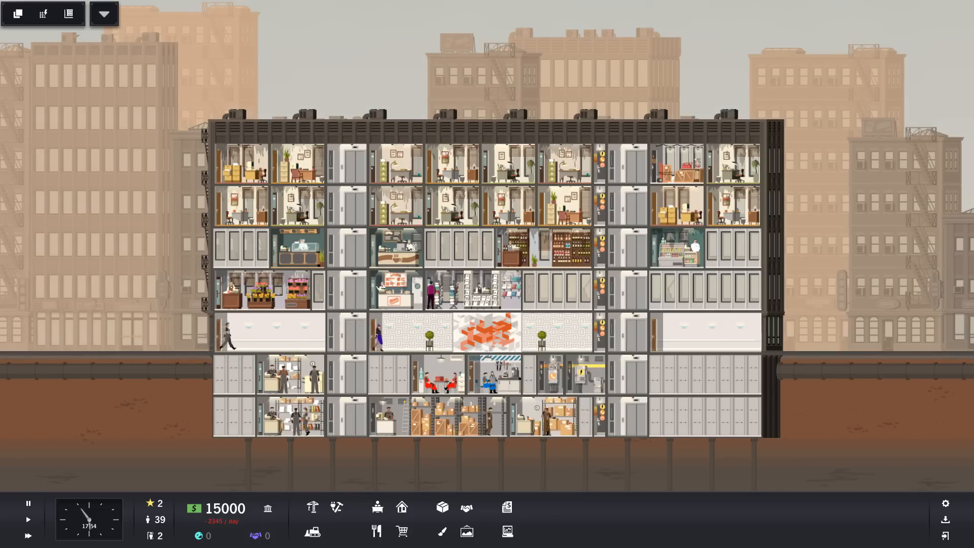
mouse_move(336, 508)
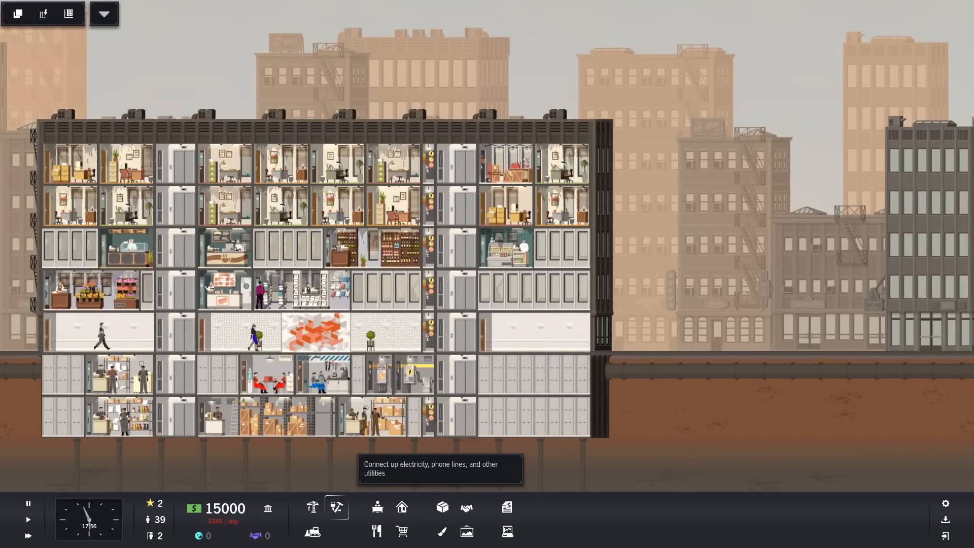
click(336, 506)
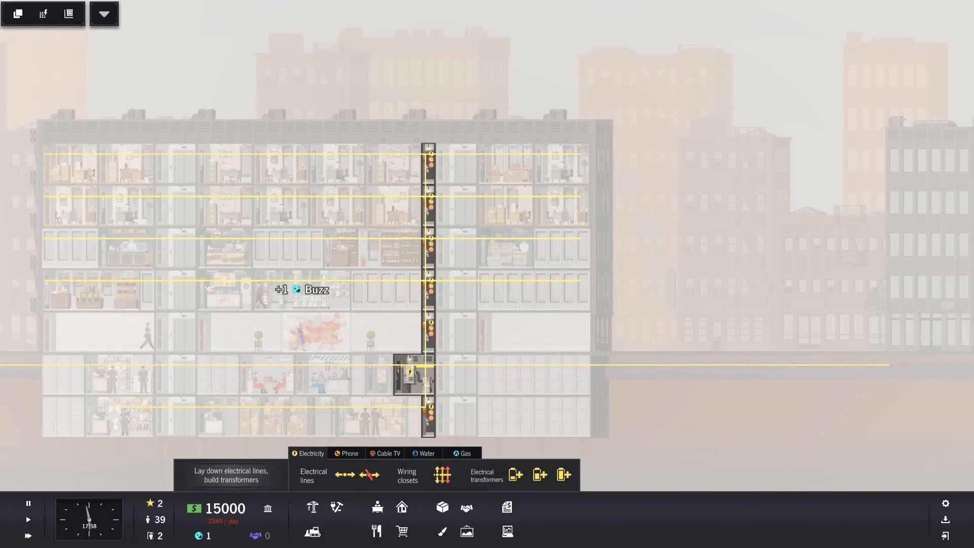
click(427, 453)
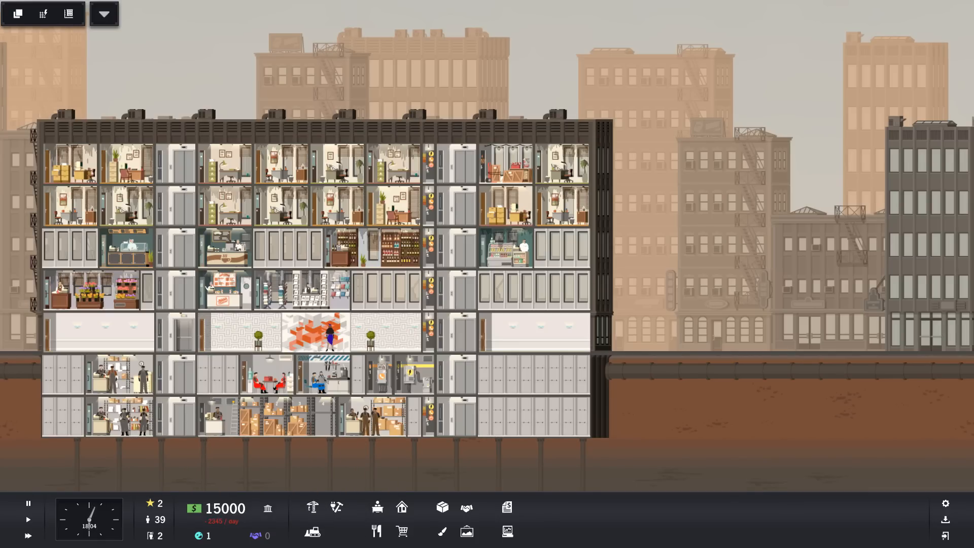
Zoom in and inspect a construction worker's info card, then close it.
click(313, 531)
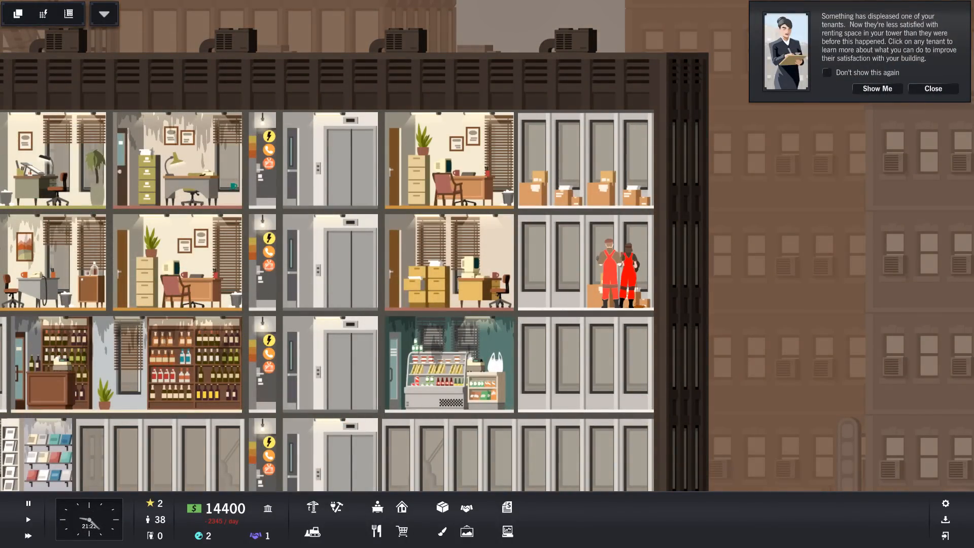
click(615, 267)
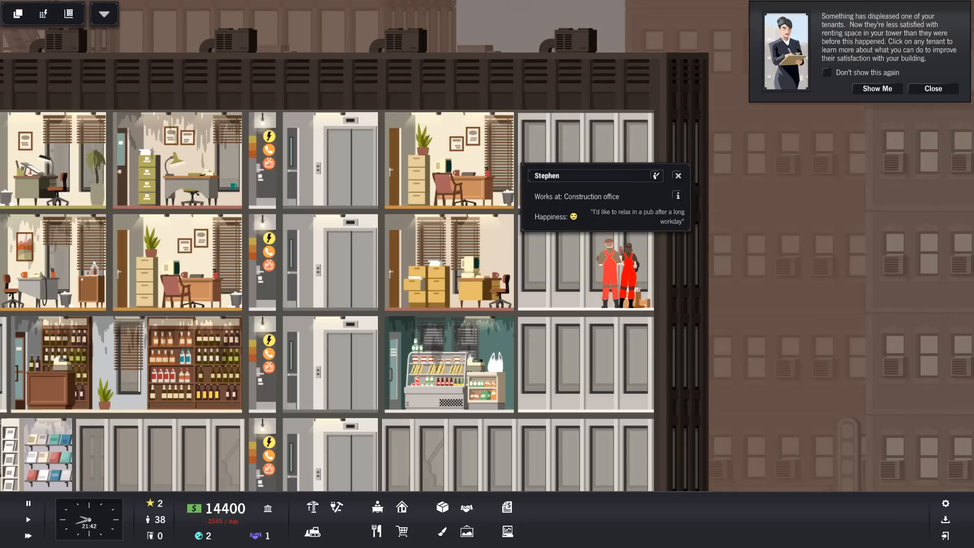
click(536, 150)
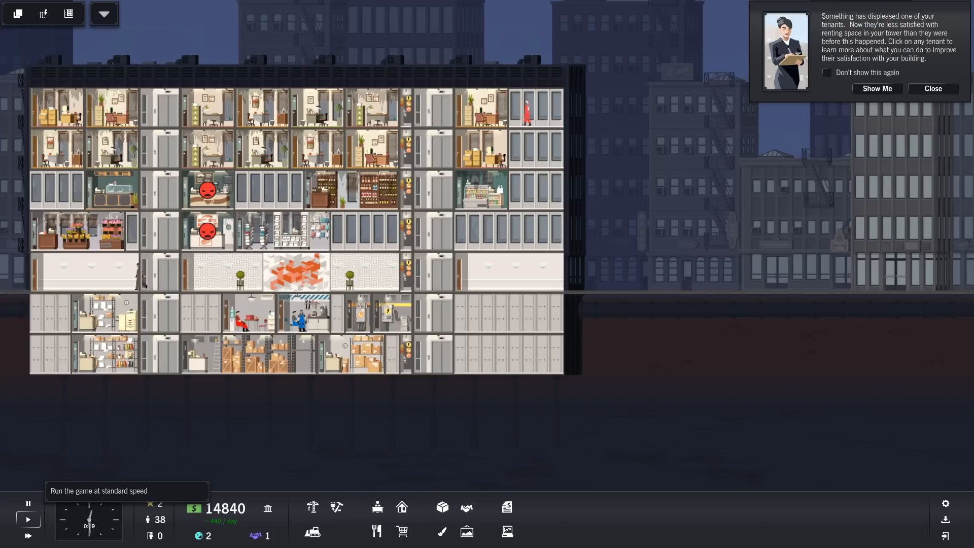
mouse_move(312, 508)
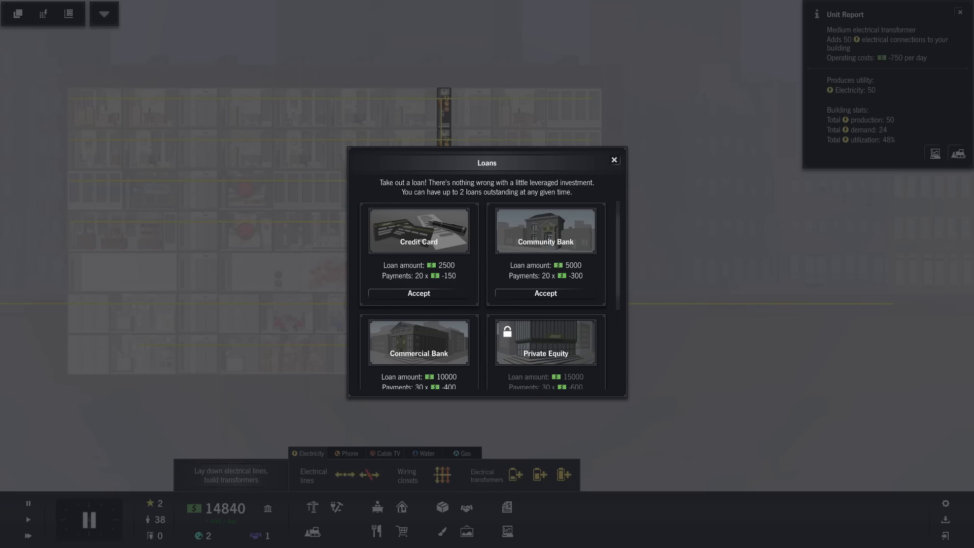
Close the Loans window without taking any loan.
click(614, 160)
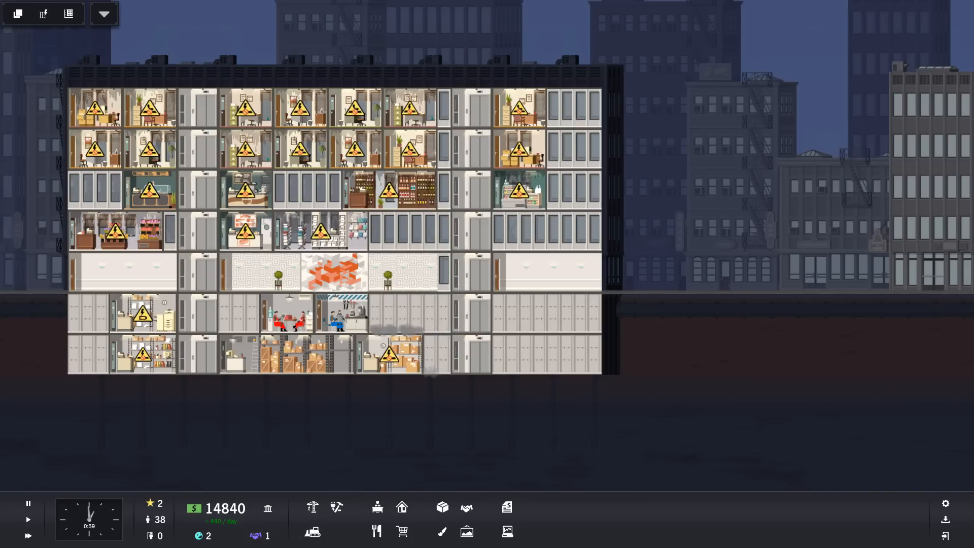
Place a vertical stack of wiring closets along the tower's right side from the Utilities menu.
click(337, 507)
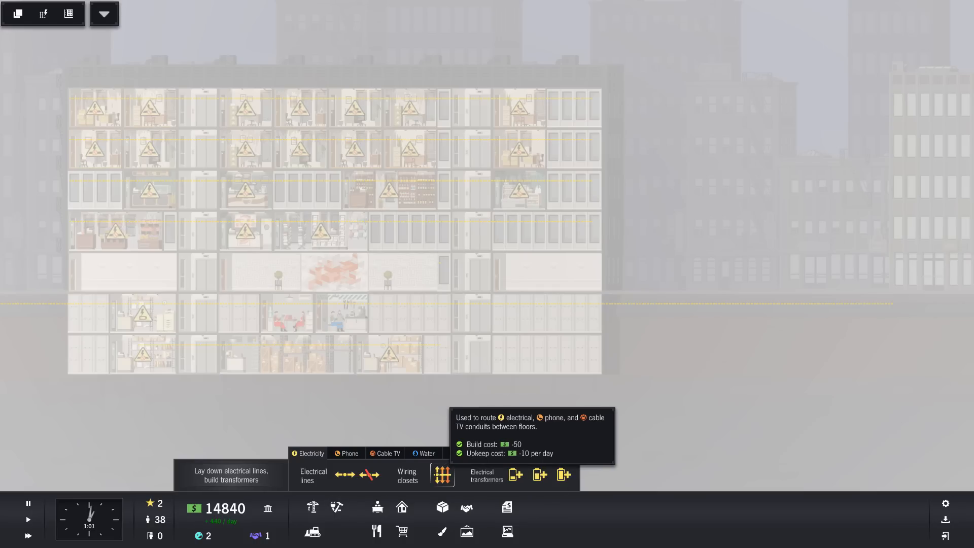
click(407, 475)
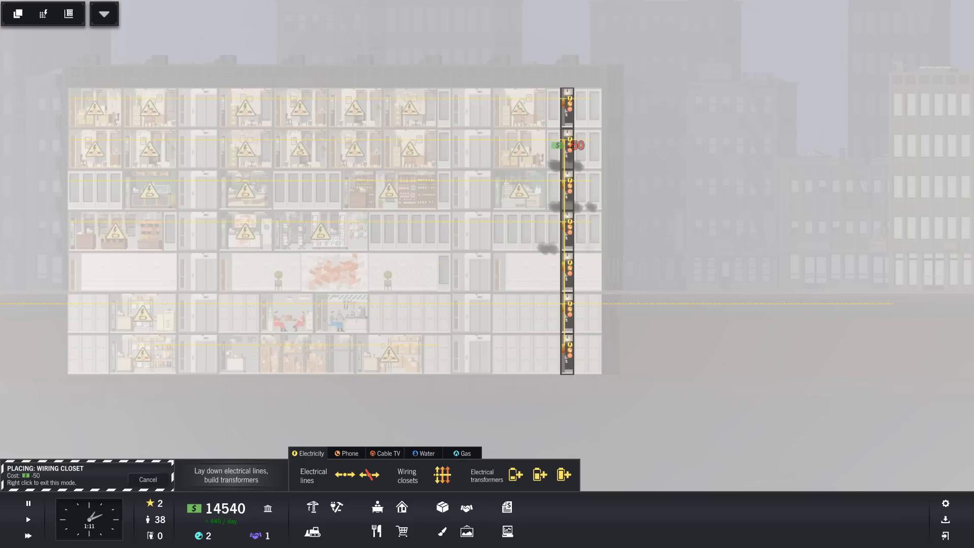
click(349, 453)
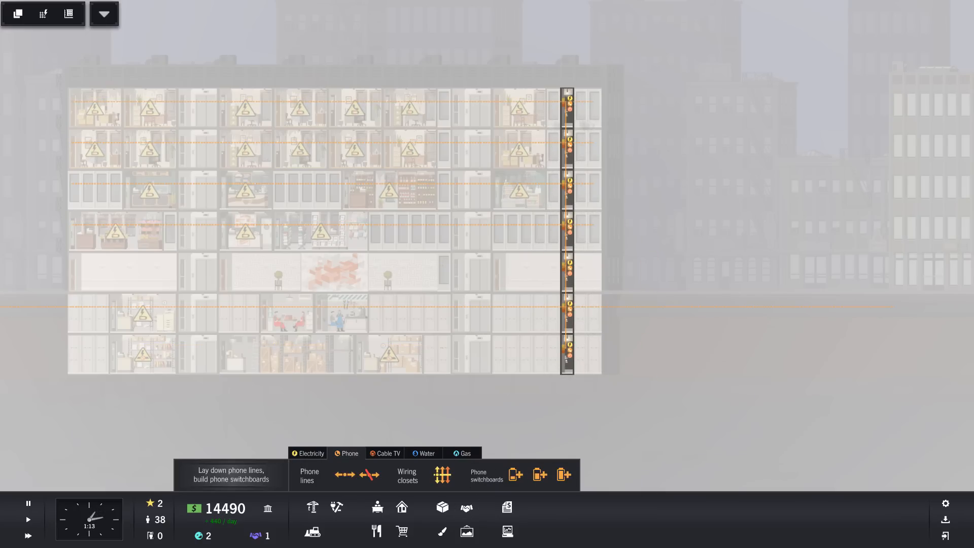
click(425, 453)
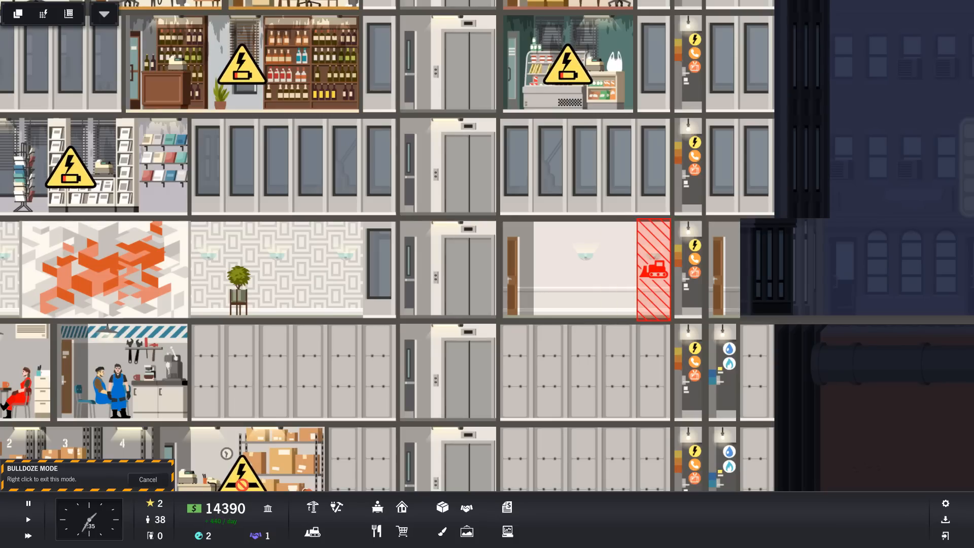
mouse_move(414, 270)
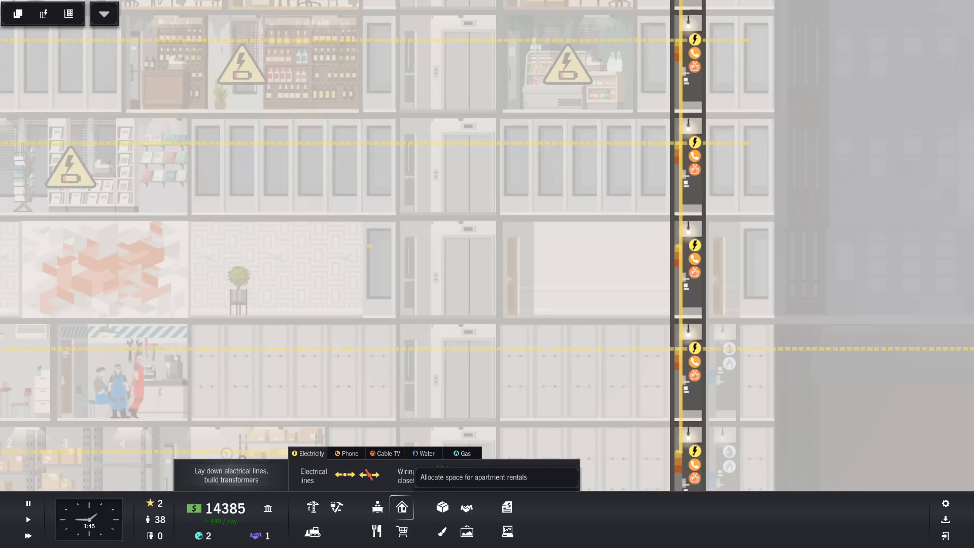
Add a plumbing closet above the existing stack in the Water utilities, then check the electrical overlay.
click(426, 453)
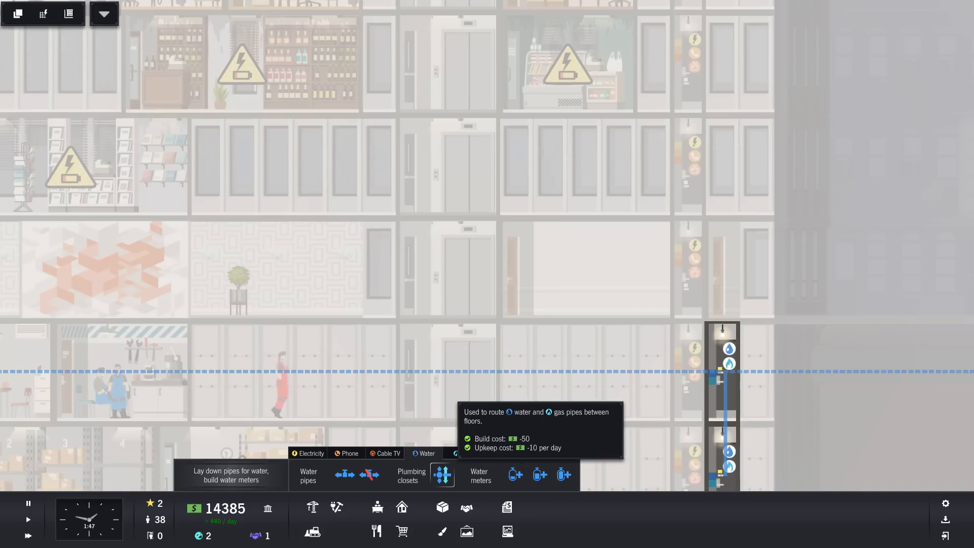
click(411, 475)
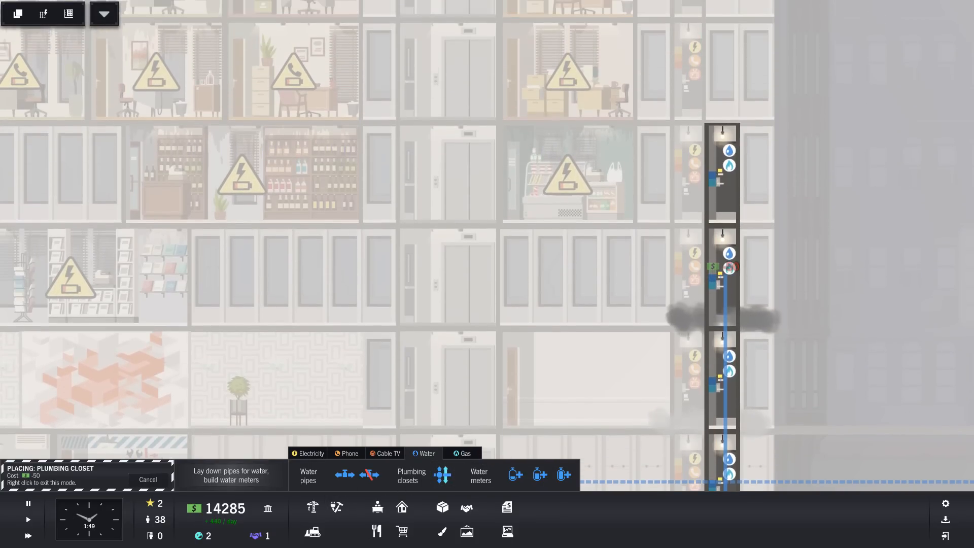
click(481, 292)
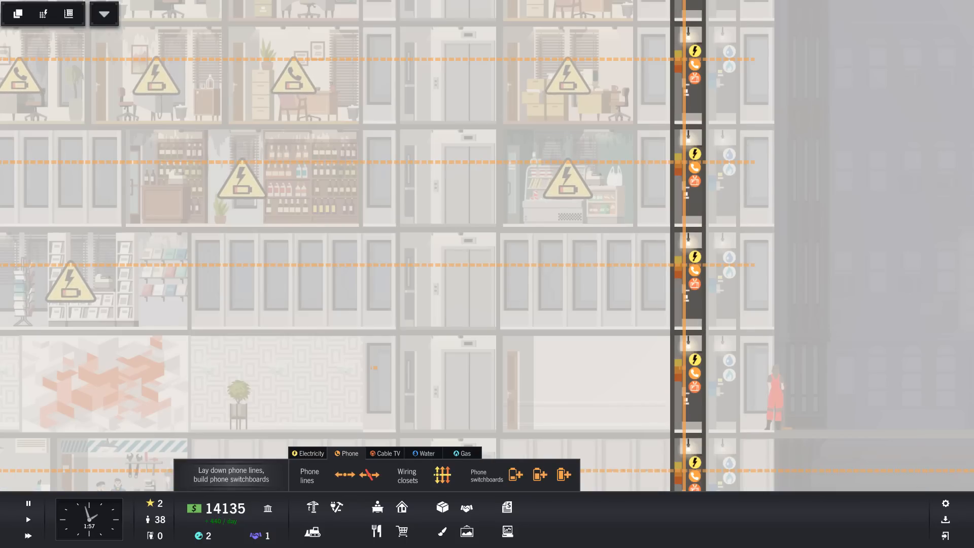
click(308, 453)
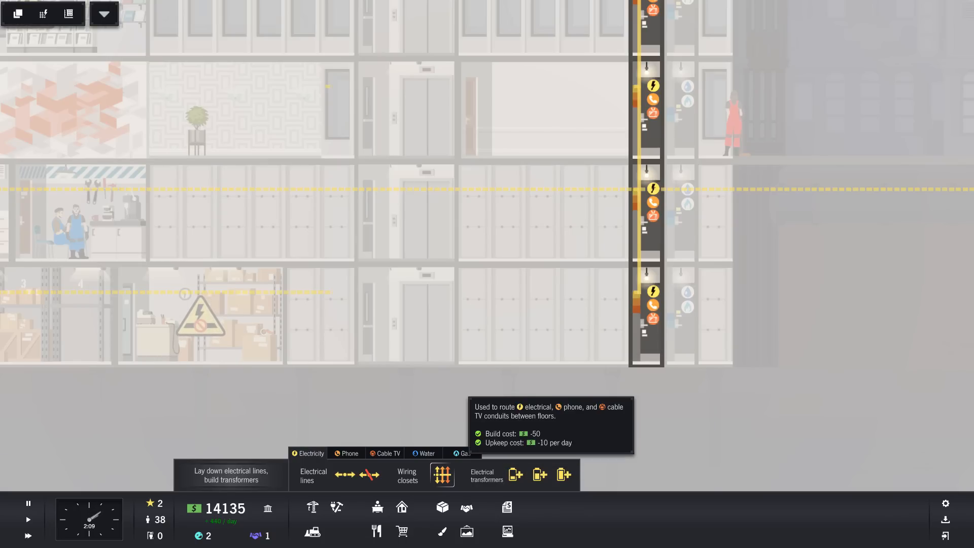
Review the Quick Fresh Salads unit report and place a large electrical transformer in the basement.
click(407, 475)
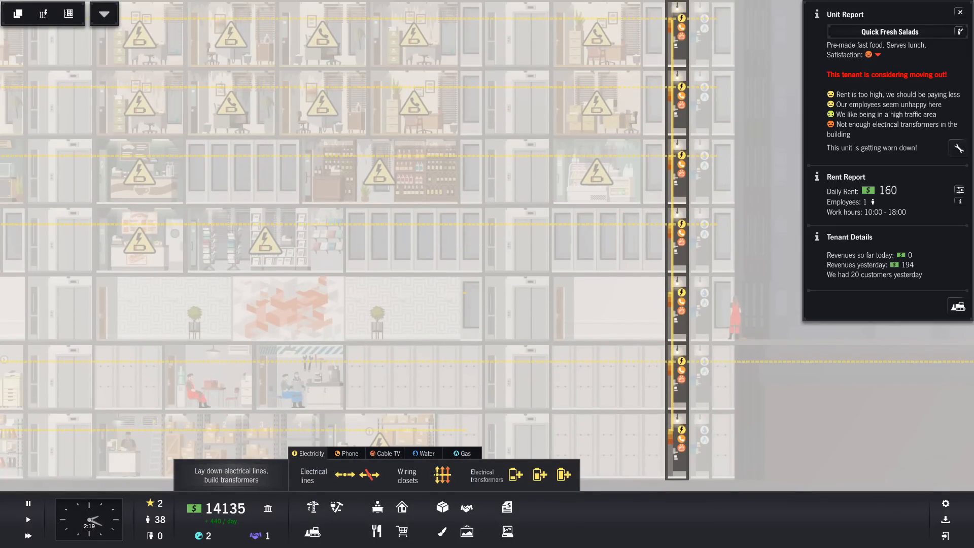
scroll(down, 3)
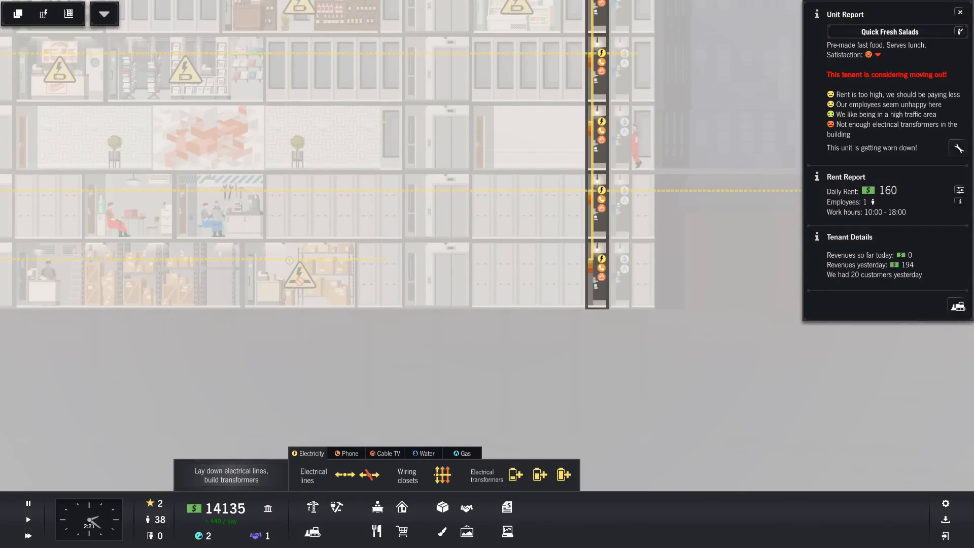
mouse_move(515, 474)
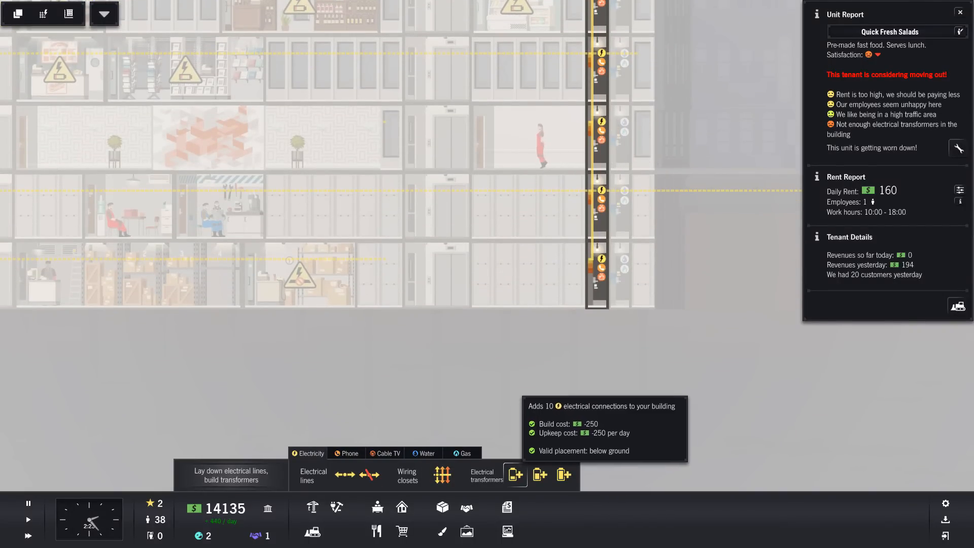
mouse_move(539, 475)
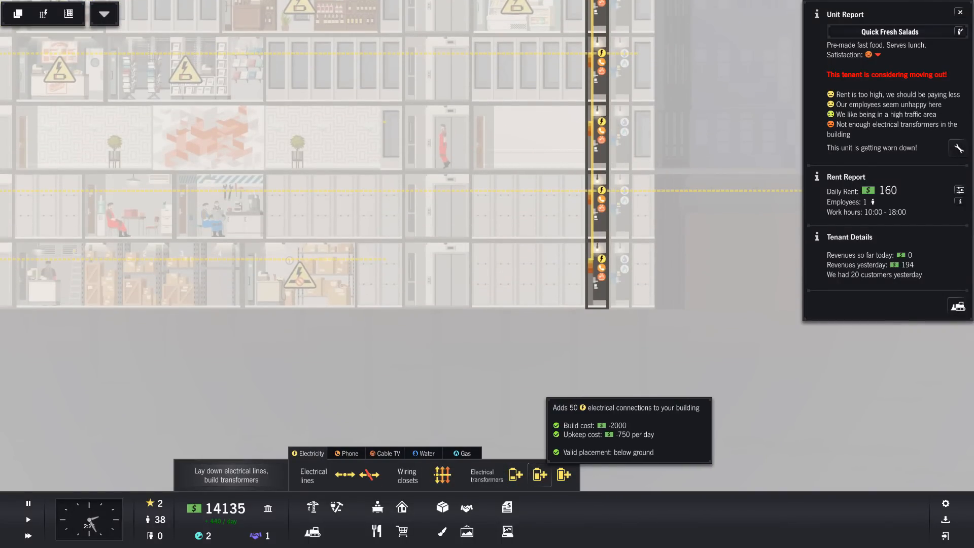
click(539, 474)
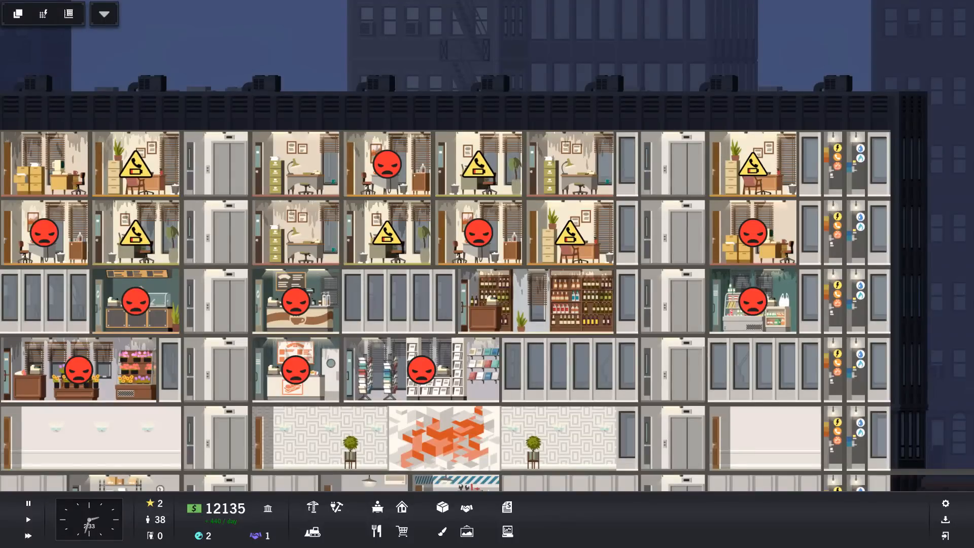
click(569, 234)
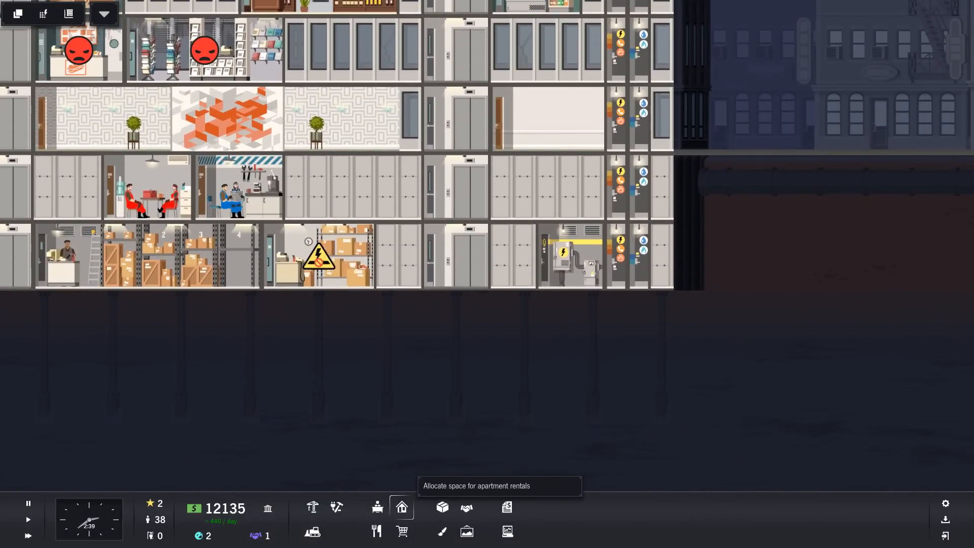
click(312, 508)
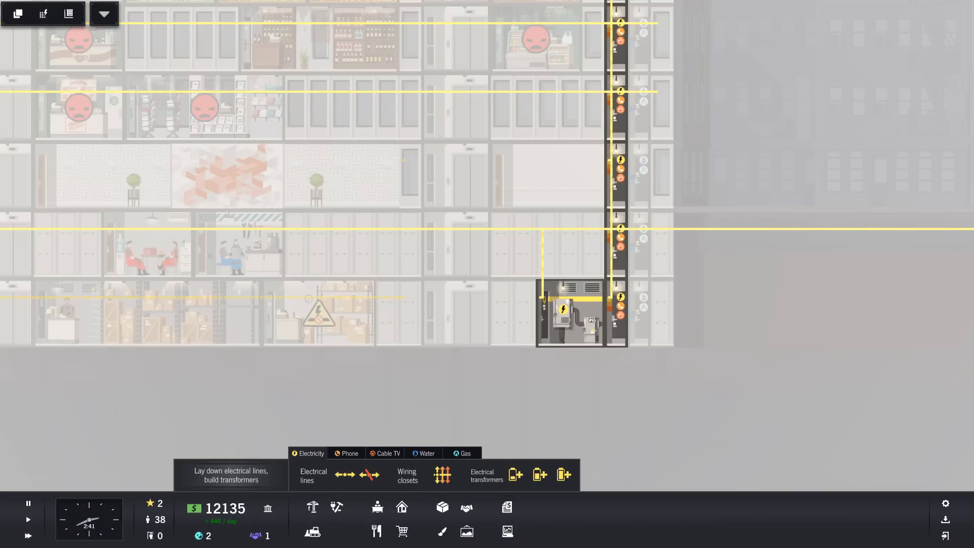
Place a medium phone switchboard in the basement and start placing another plumbing closet.
click(348, 453)
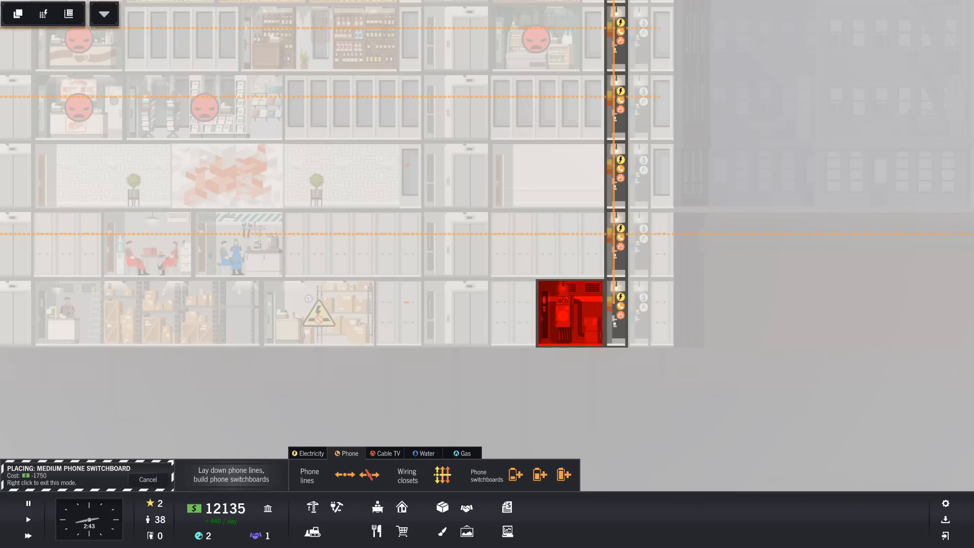
mouse_move(569, 244)
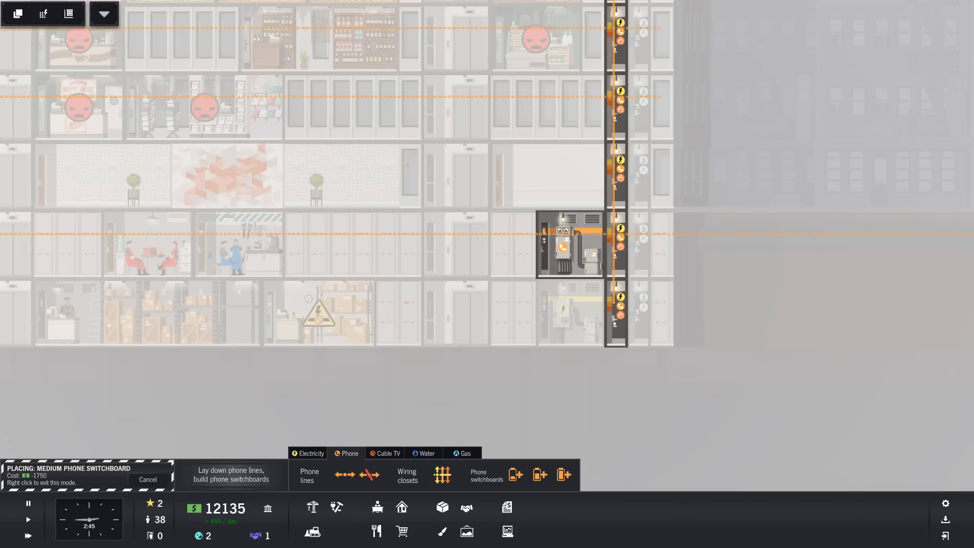
mouse_move(386, 245)
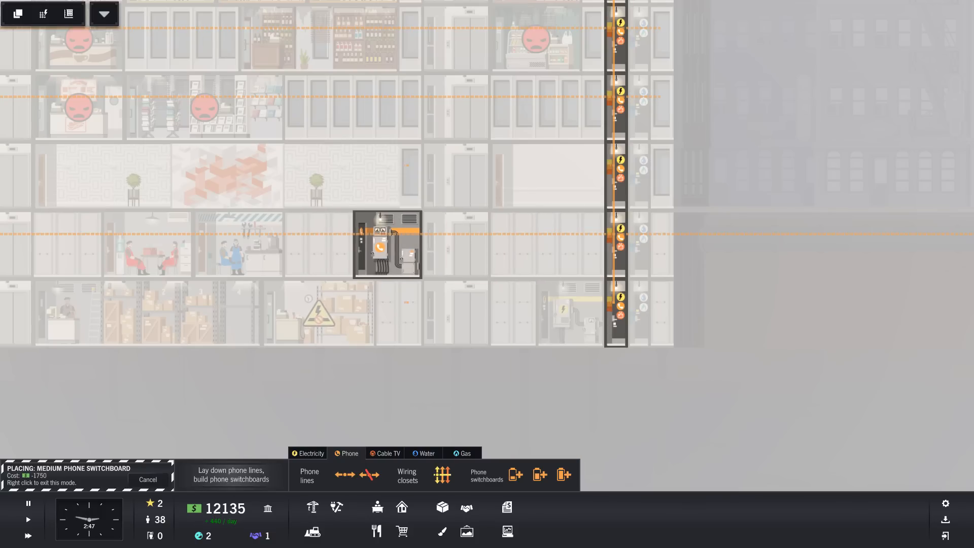
click(386, 243)
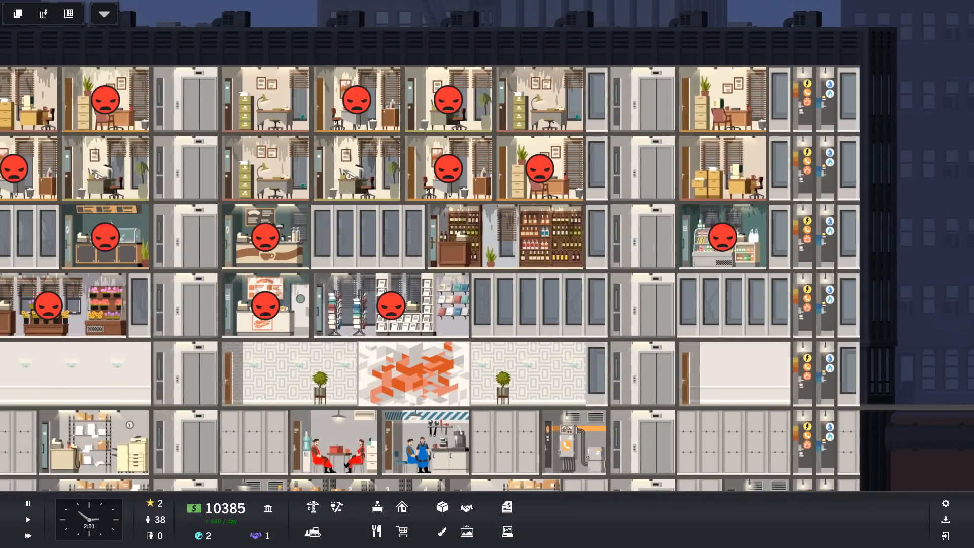
click(377, 507)
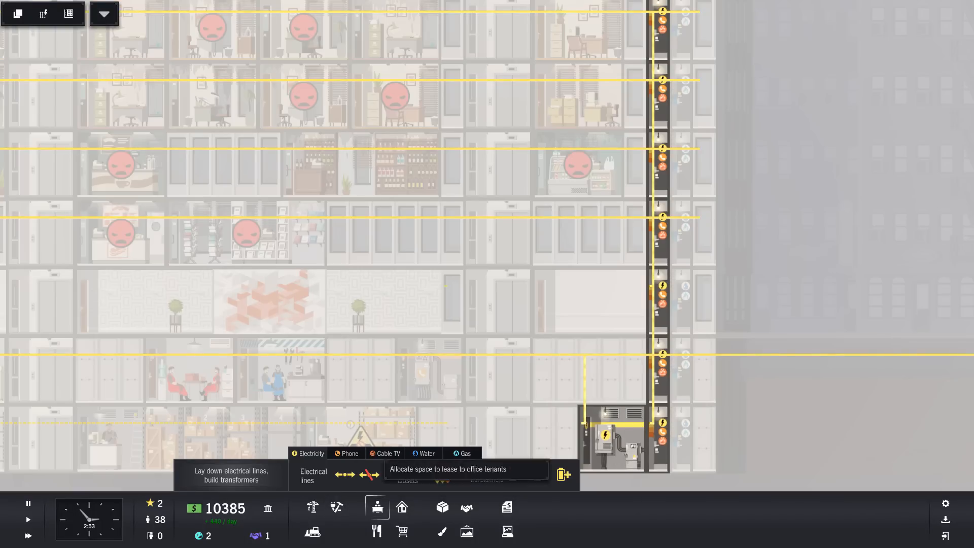
click(427, 453)
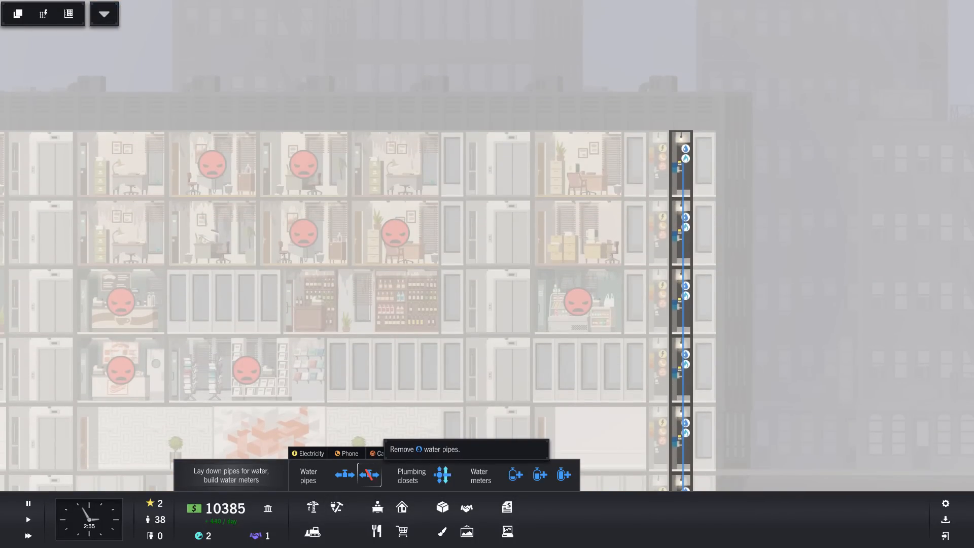
click(411, 475)
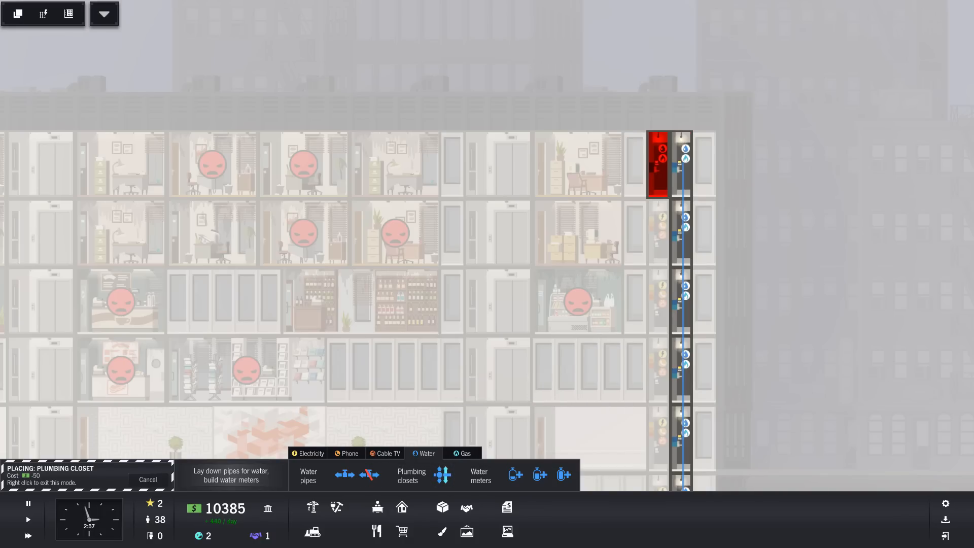
mouse_move(442, 475)
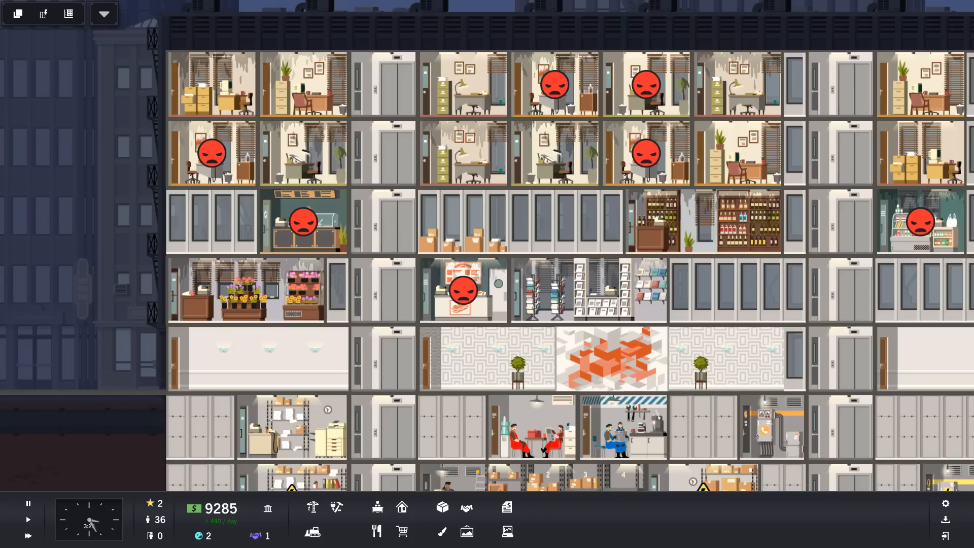
mouse_move(311, 507)
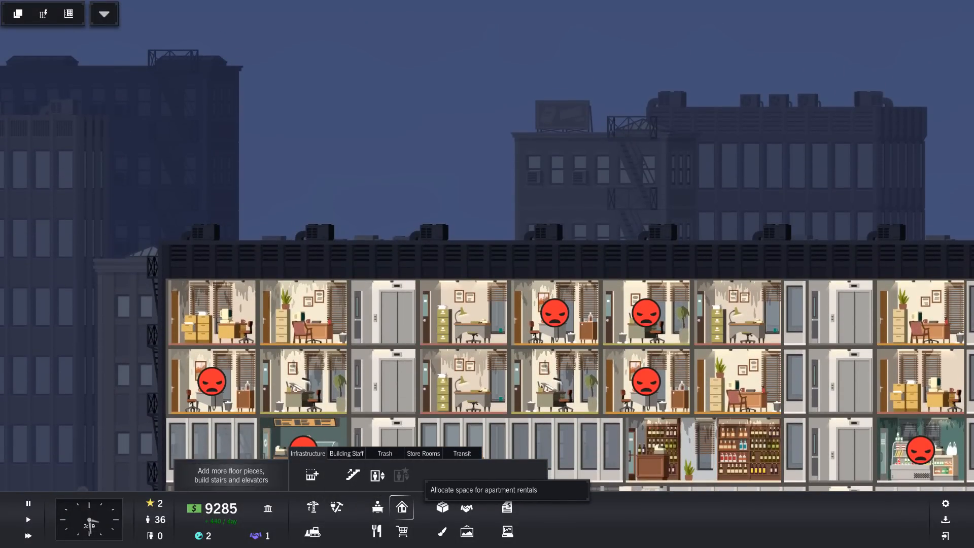
Build a new floor along the top of the tower with Infrastructure floor pieces and select Elevators.
click(312, 475)
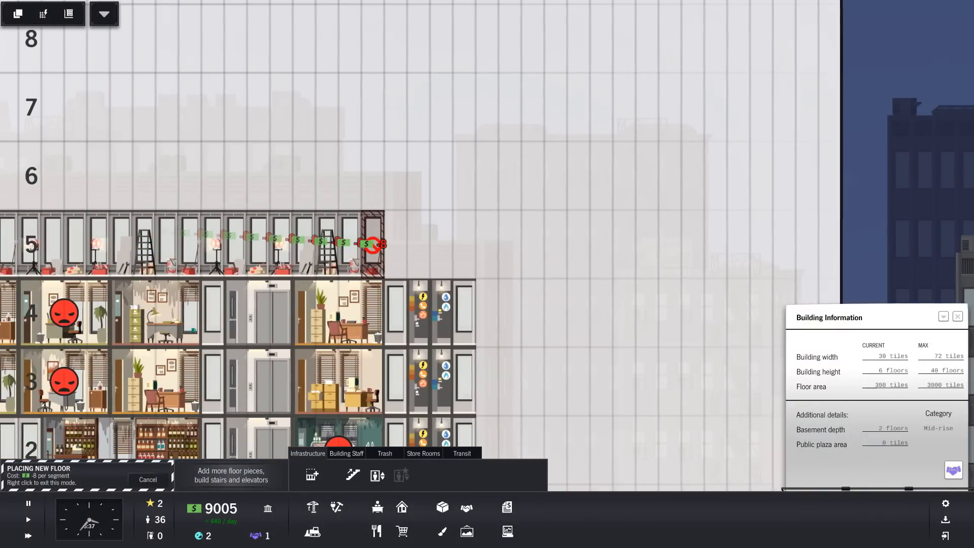
click(423, 243)
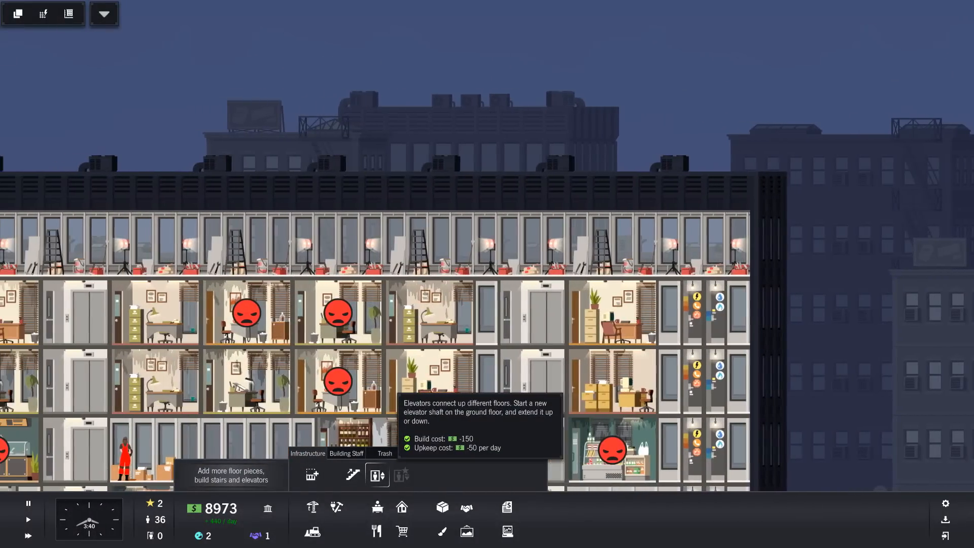
click(377, 475)
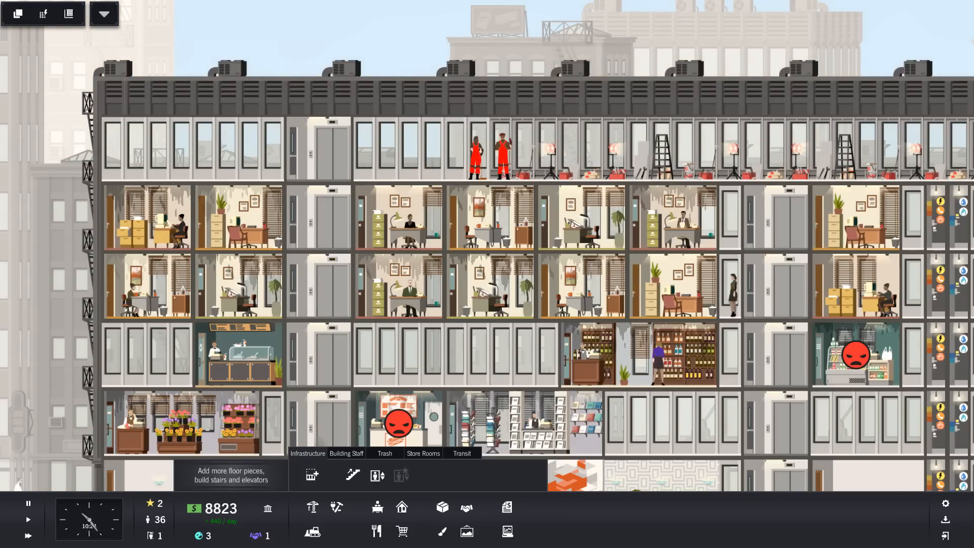
mouse_move(376, 475)
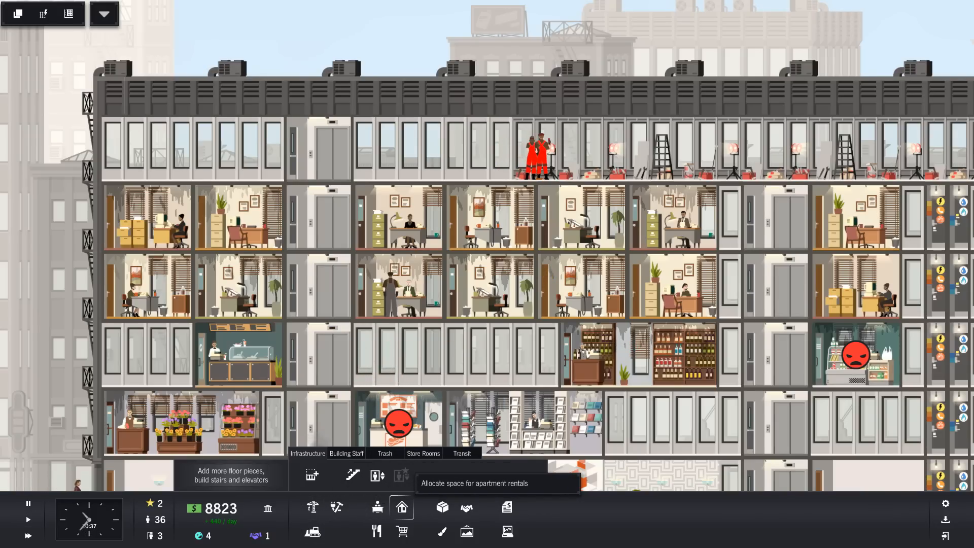
Dismiss the decorating tip and place a tiny studio apartment at the left end of the top floor.
click(401, 506)
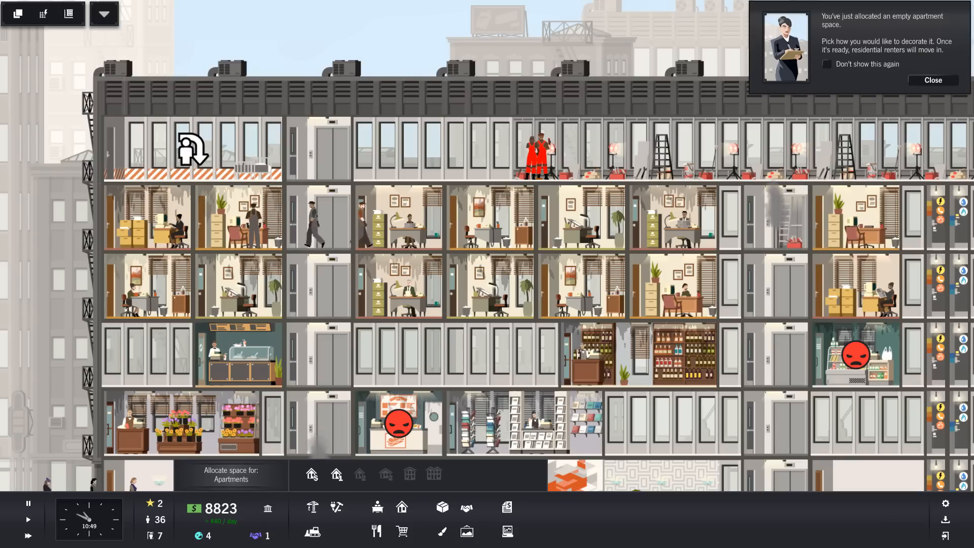
click(933, 79)
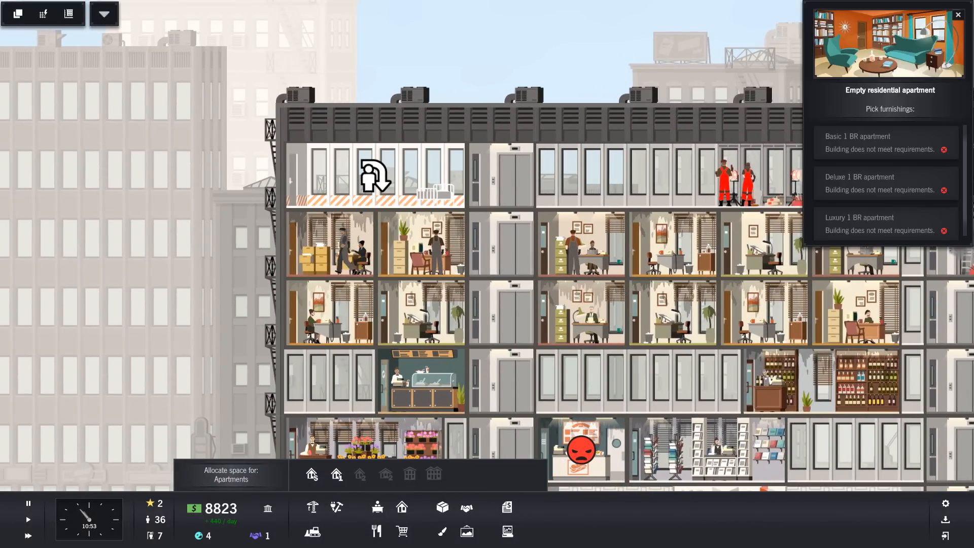
mouse_move(858, 136)
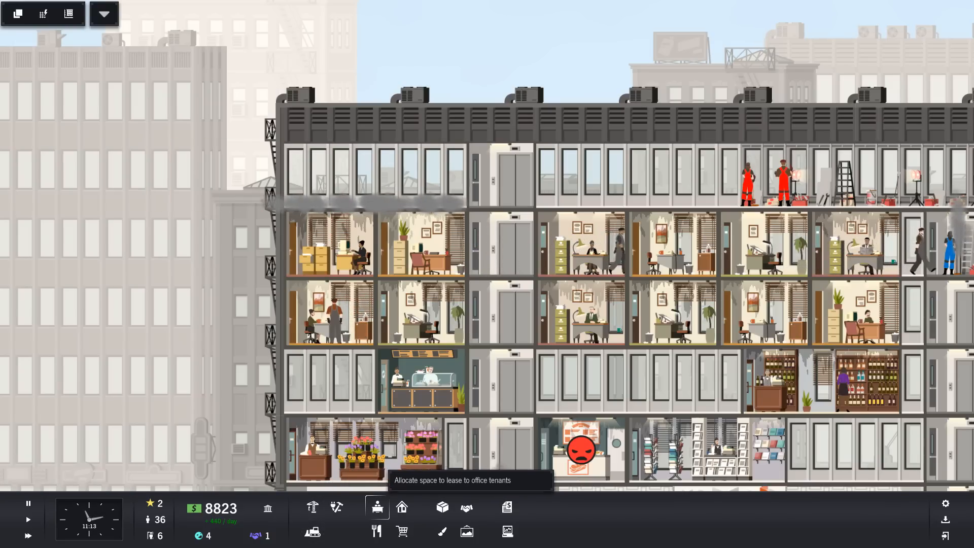
click(311, 508)
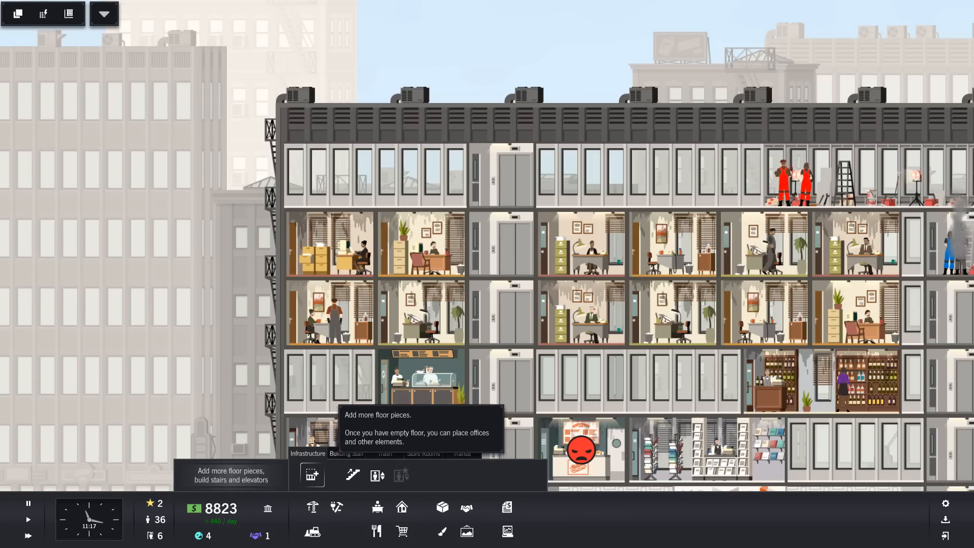
mouse_move(336, 506)
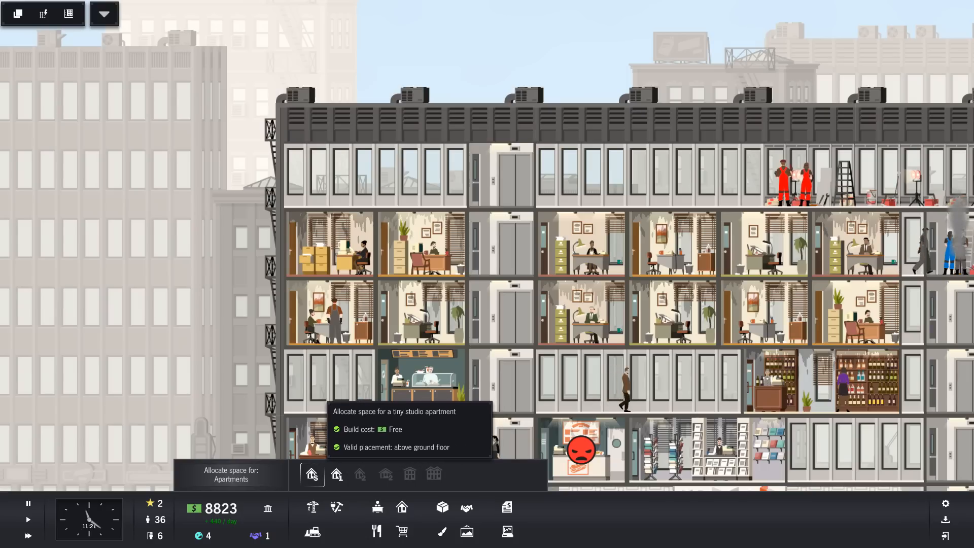
click(311, 474)
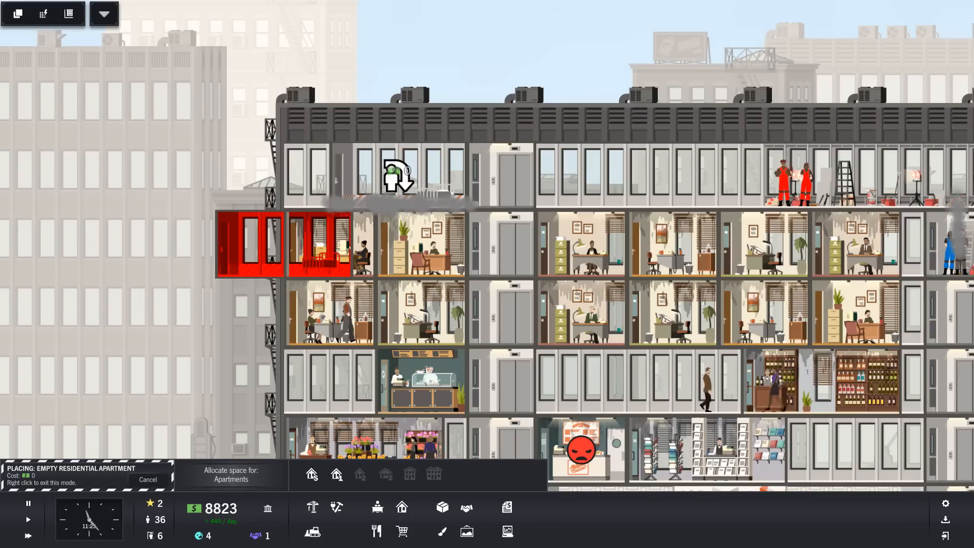
click(372, 173)
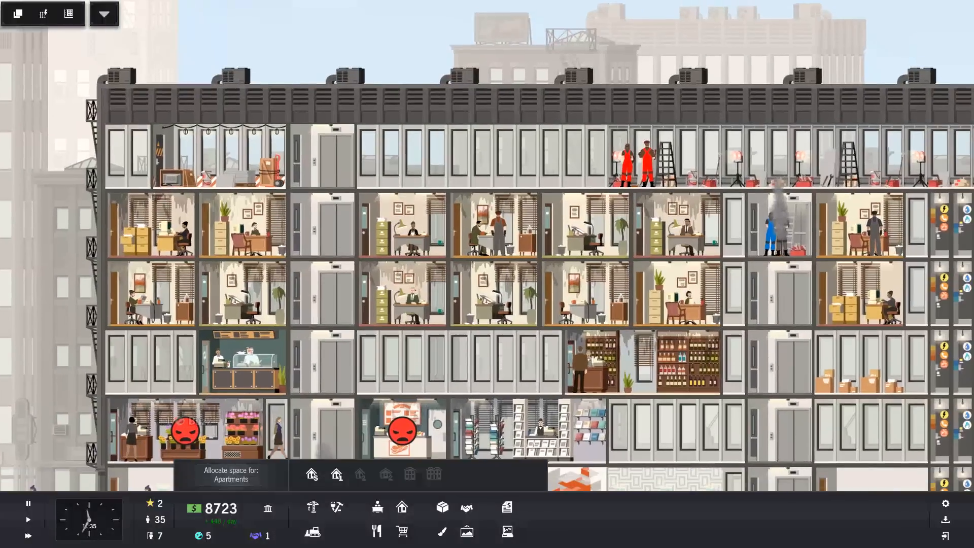
scroll(down, 3)
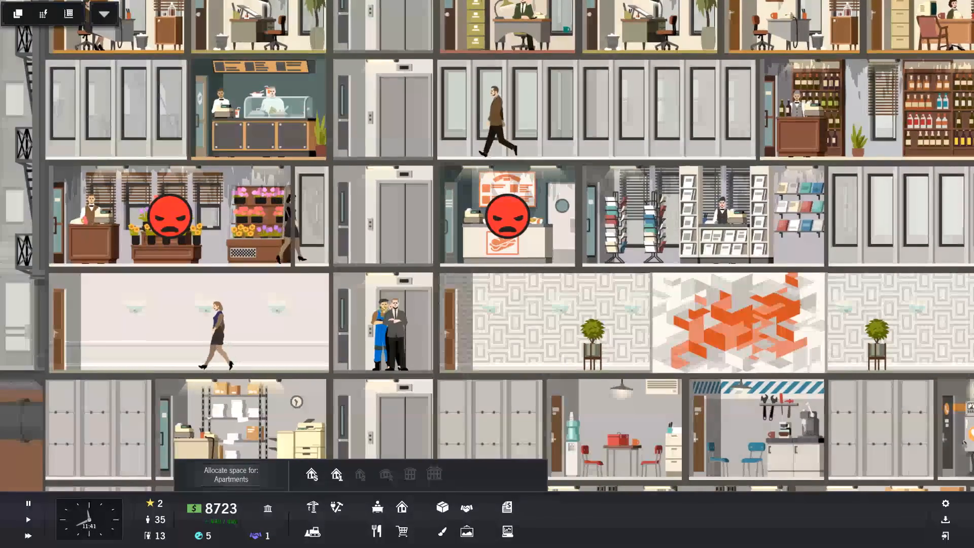
click(506, 217)
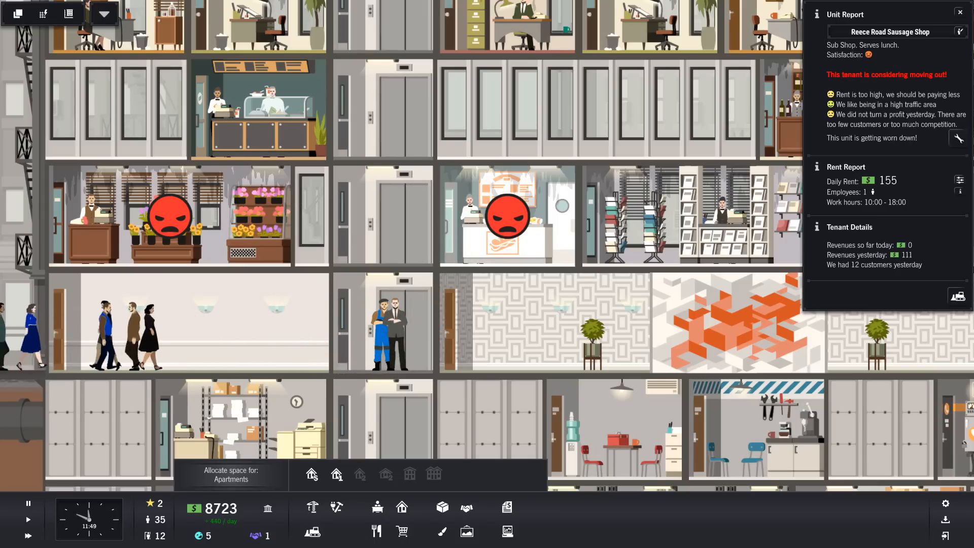
scroll(left, 3)
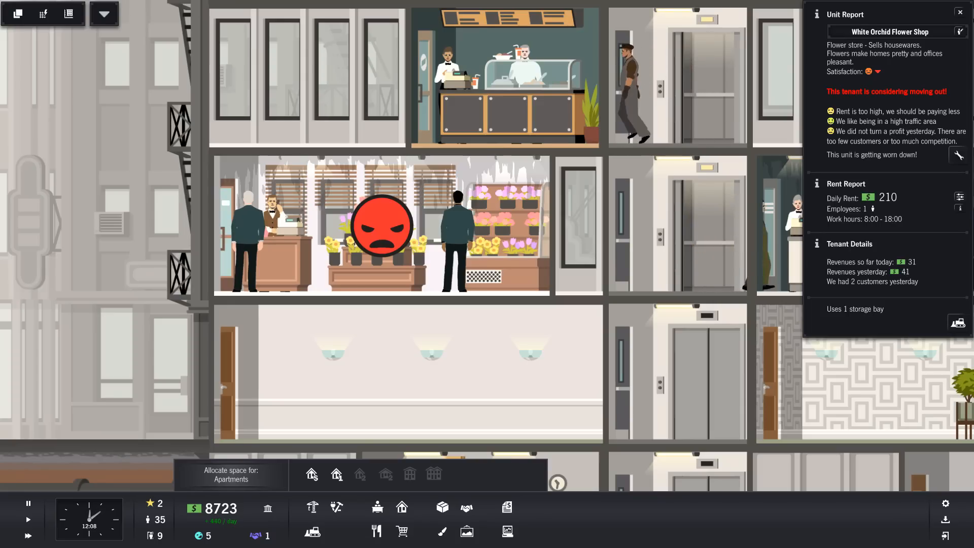
click(959, 11)
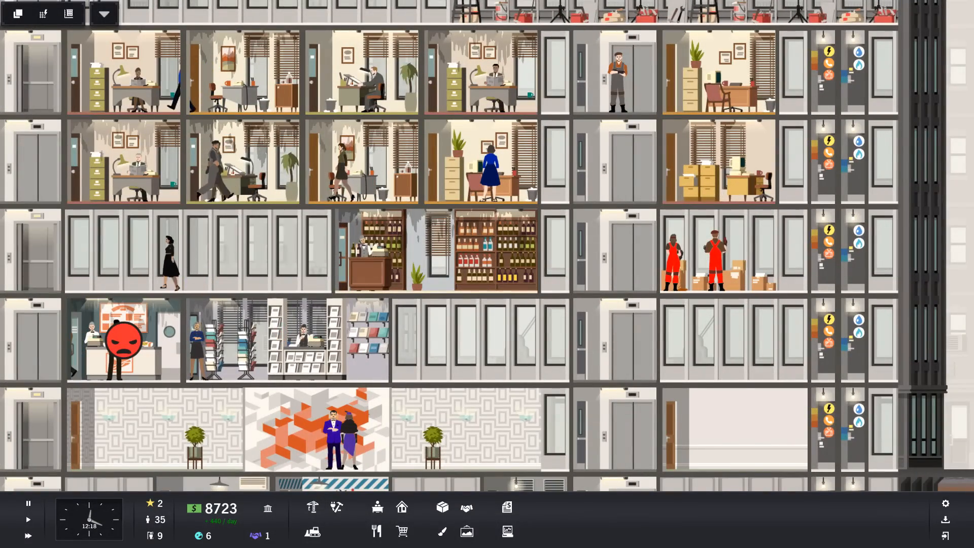
scroll(down, 3)
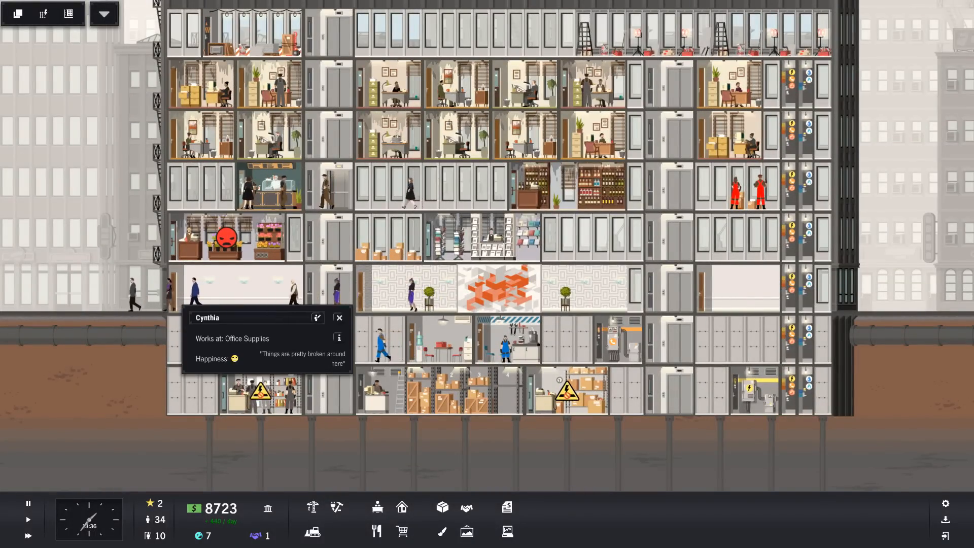
Read the Office Supplies report and begin laying an electrical line to the store.
click(236, 292)
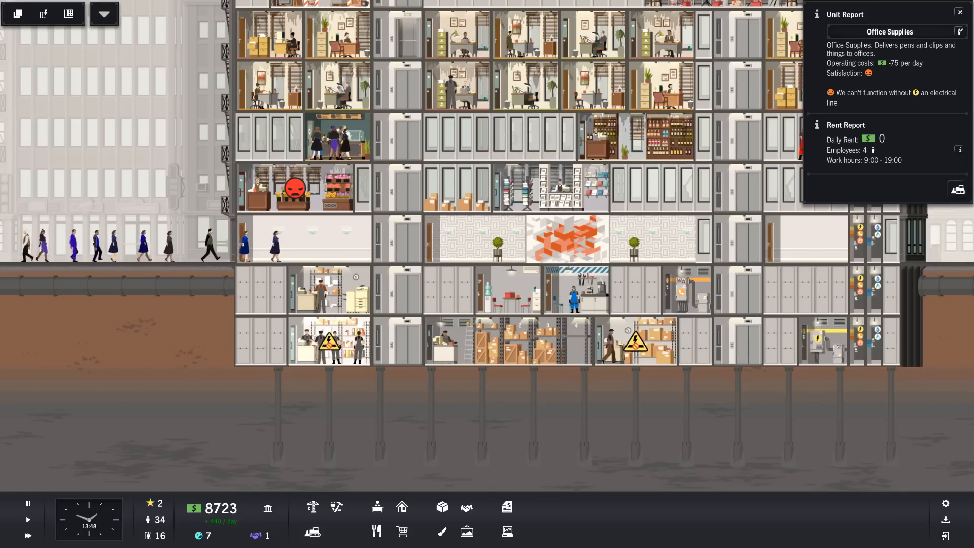
click(311, 506)
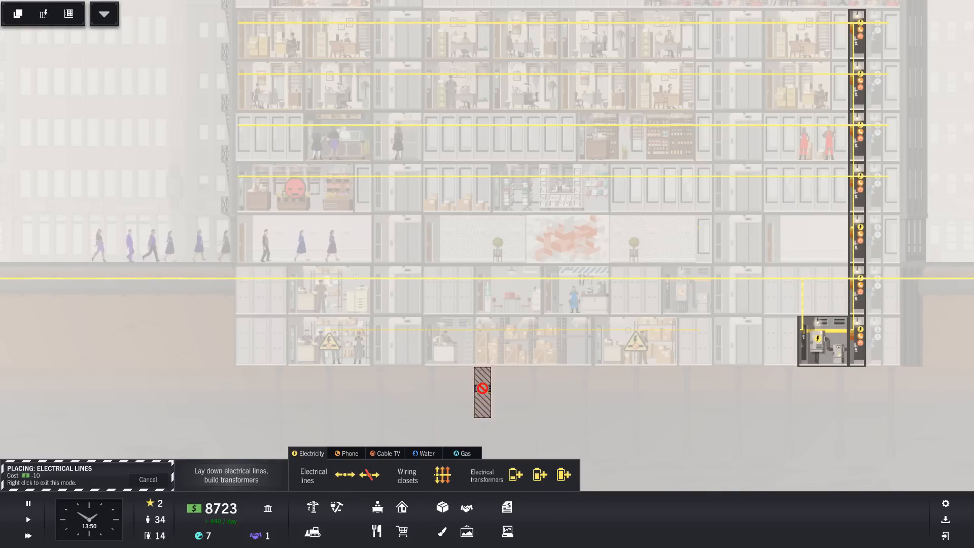
mouse_move(687, 337)
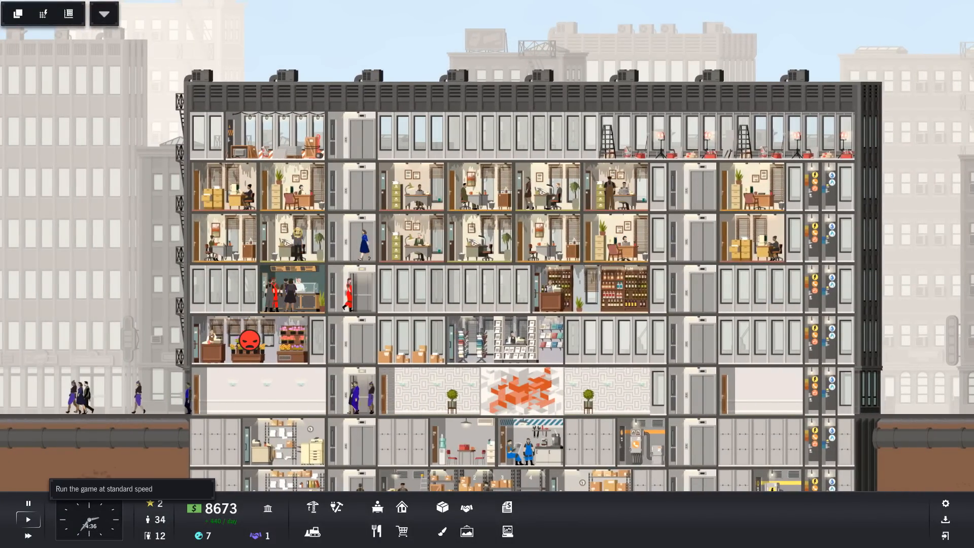
Speed up the game and scroll to the finished top-floor studio apartment.
scroll(up, 3)
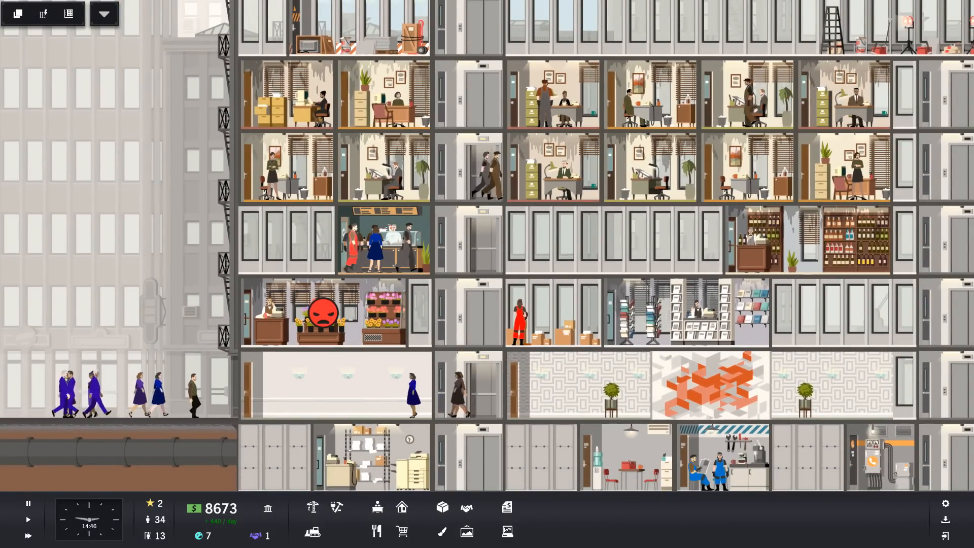
mouse_move(27, 503)
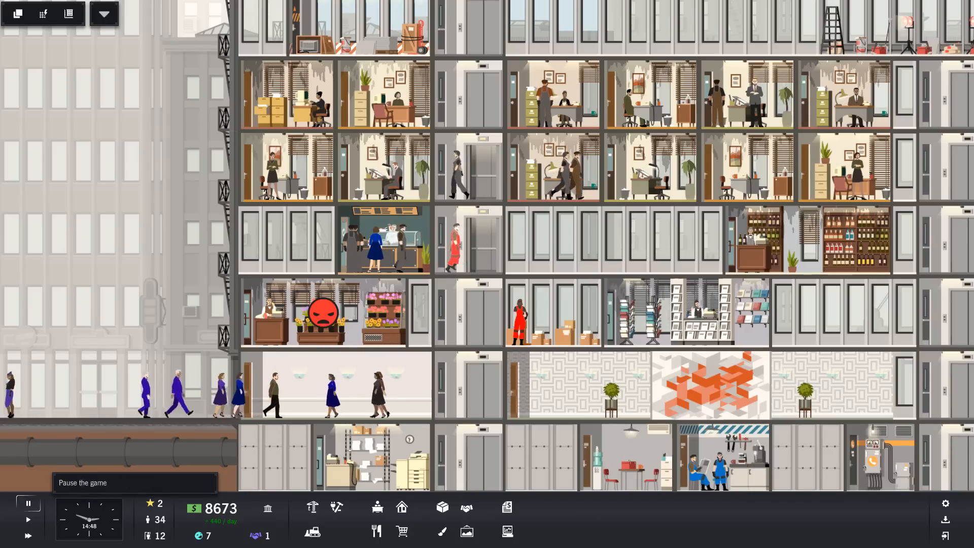
click(27, 503)
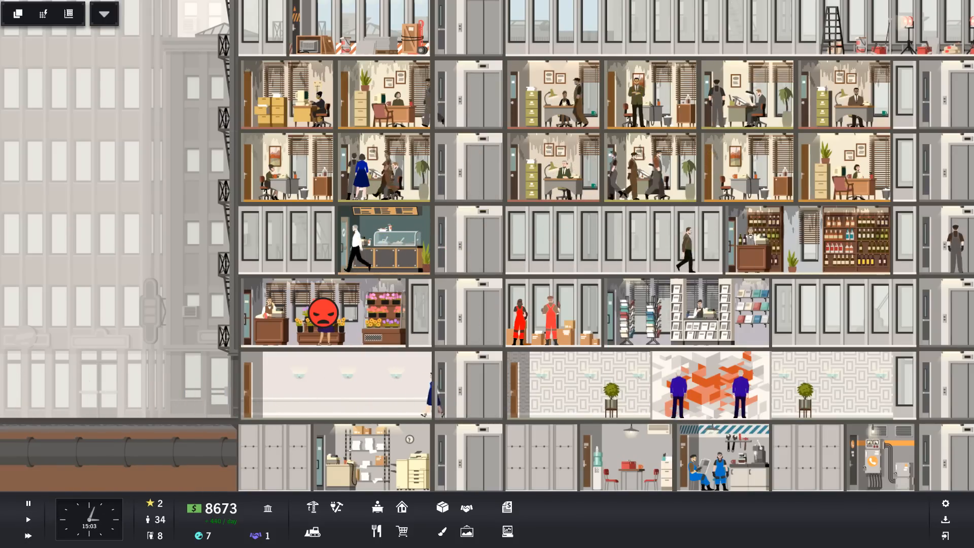
scroll(right, 3)
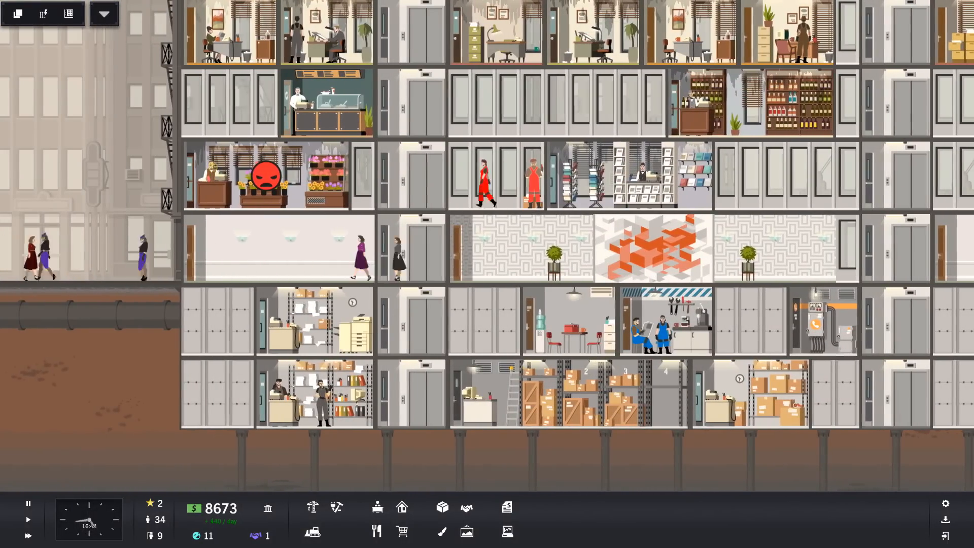
scroll(right, 3)
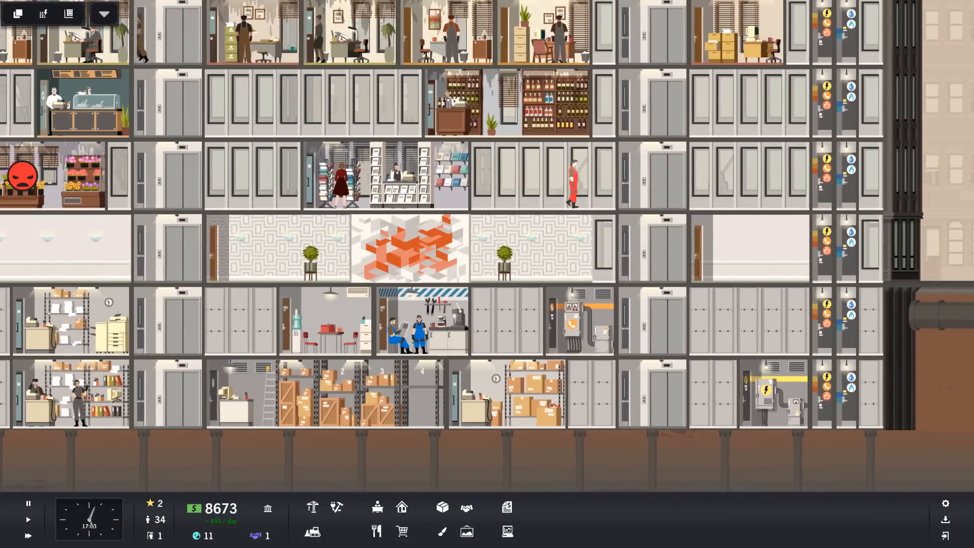
scroll(up, 3)
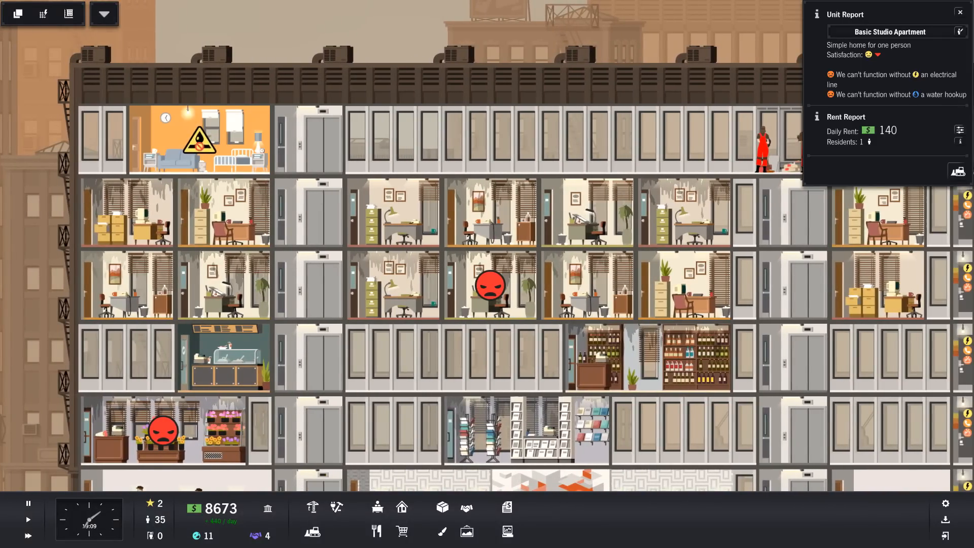
Scroll to the top of the utility shaft and begin placing a wiring closet there.
scroll(right, 3)
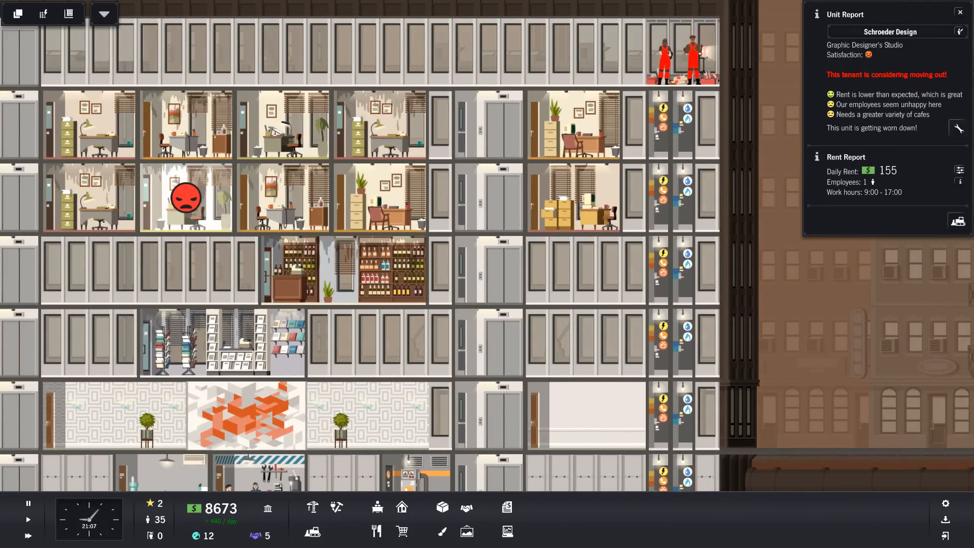
scroll(up, 3)
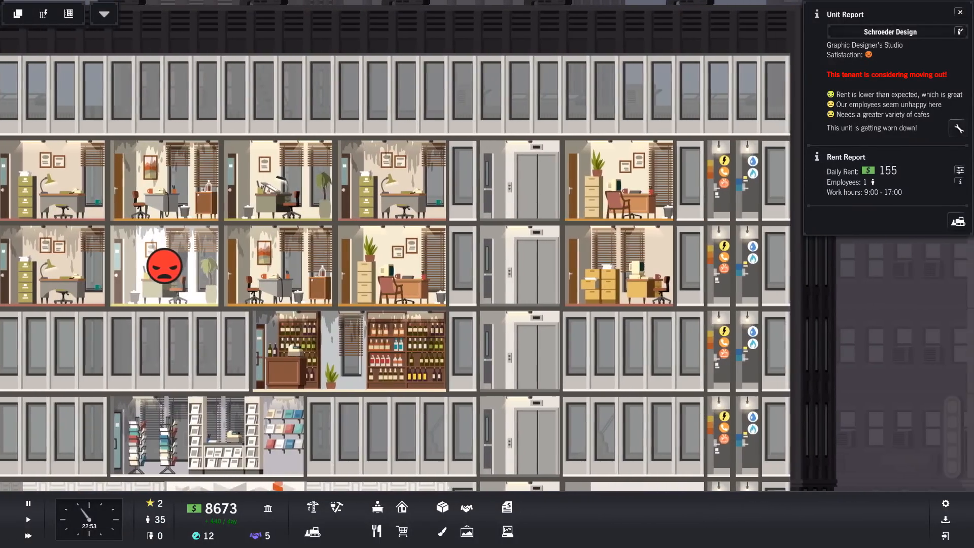
click(376, 531)
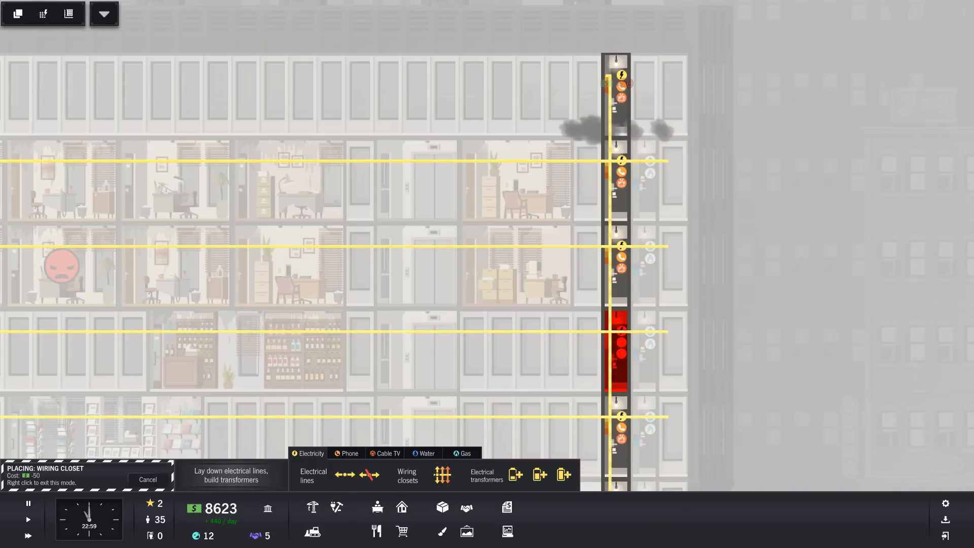
Browse the water and electricity layers, selecting water pipes and horizontal electrical lines.
click(426, 453)
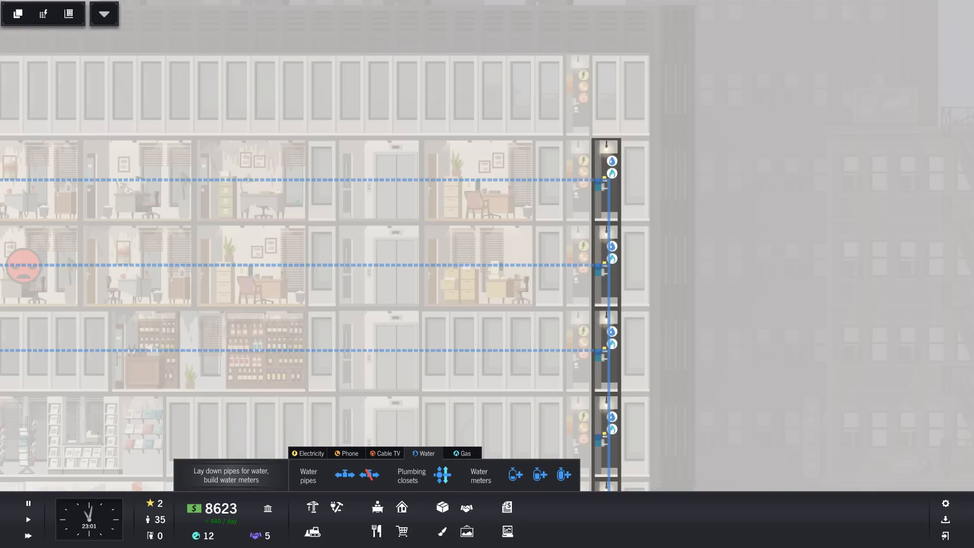
click(411, 475)
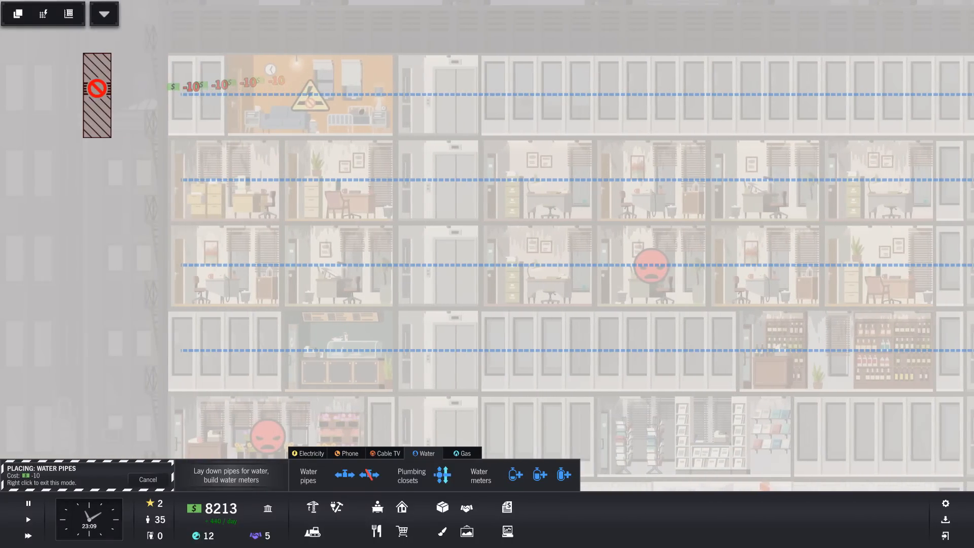
click(310, 453)
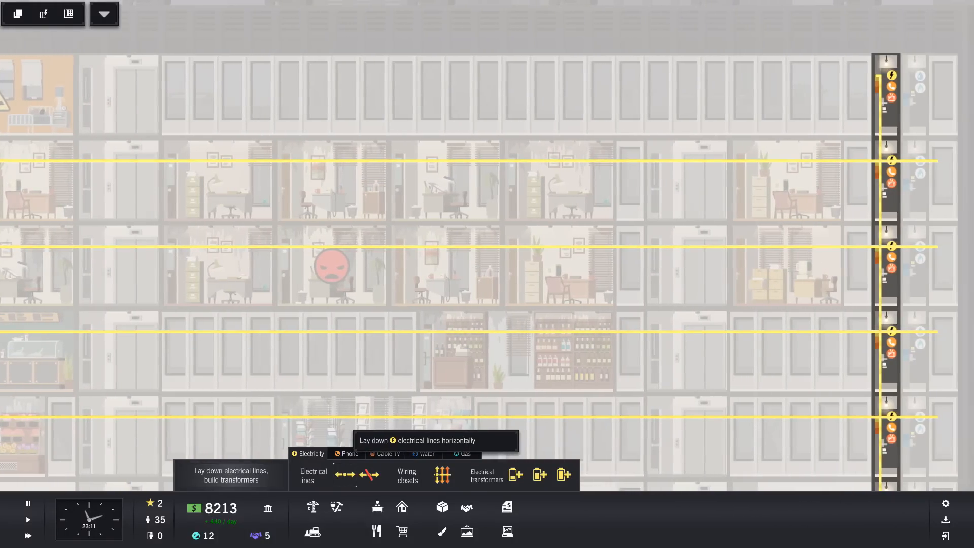
click(346, 475)
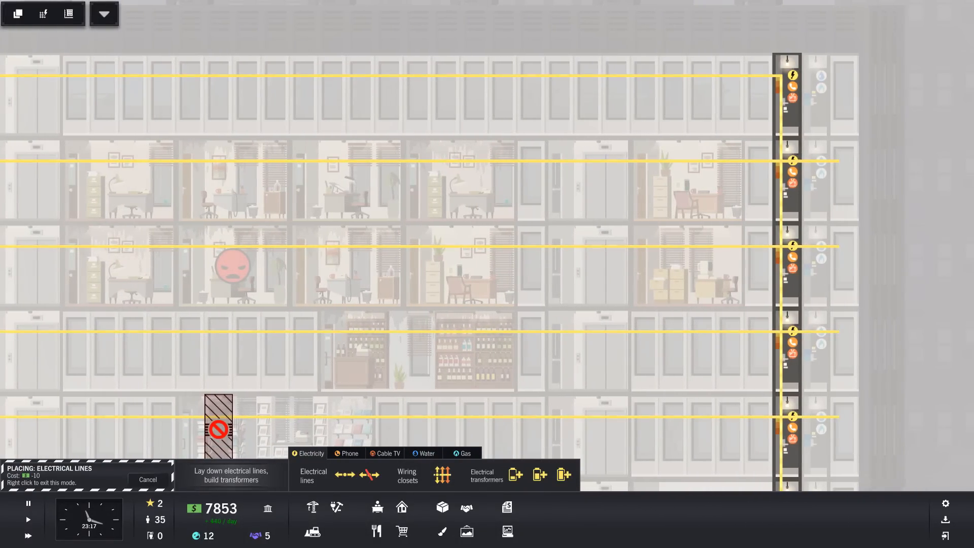
click(426, 452)
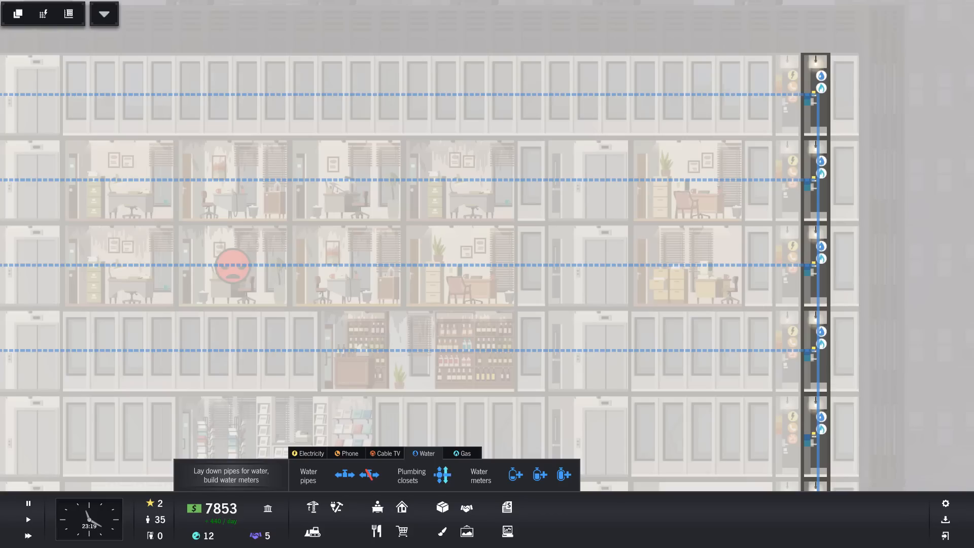
Lay a gas pipe along the top floor, check the phone overlay, and inspect the unhappy studio apartment.
click(462, 452)
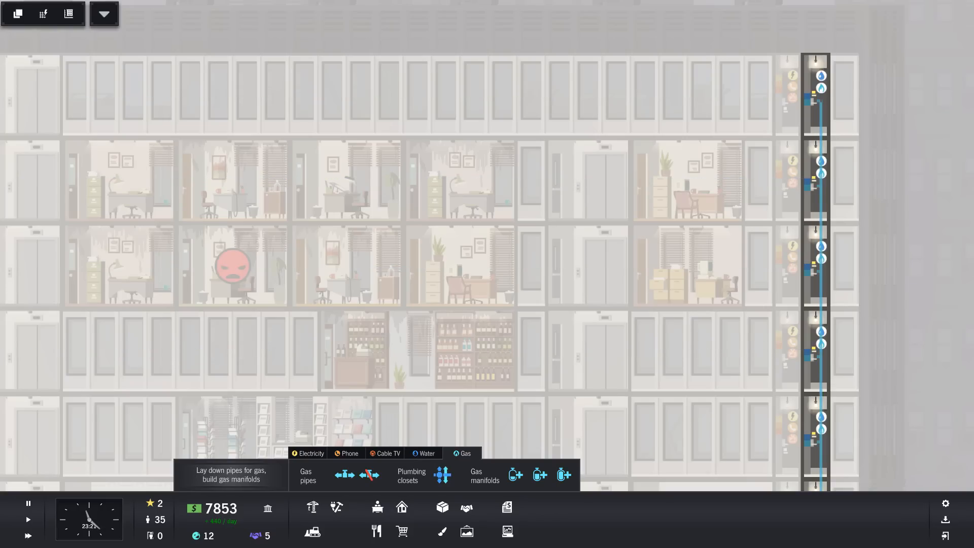
click(411, 475)
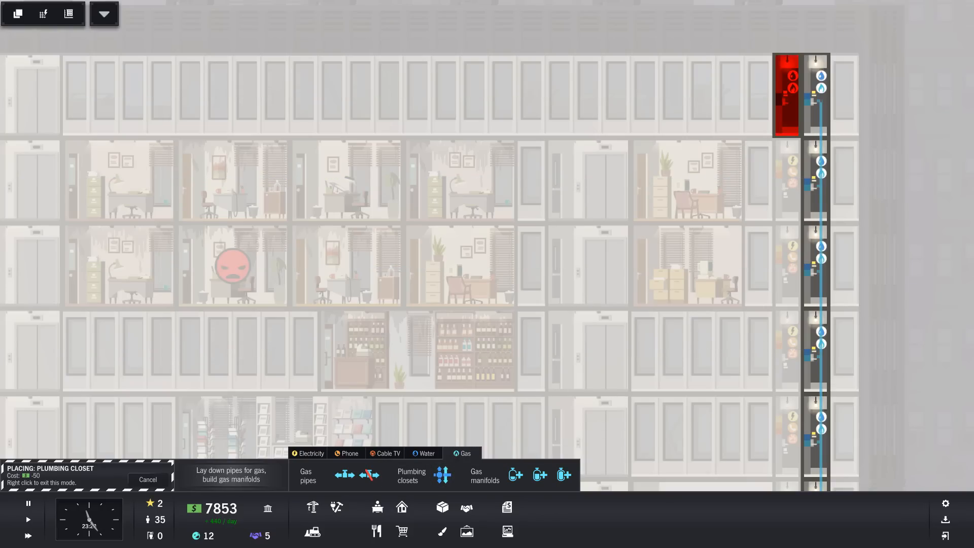
click(308, 475)
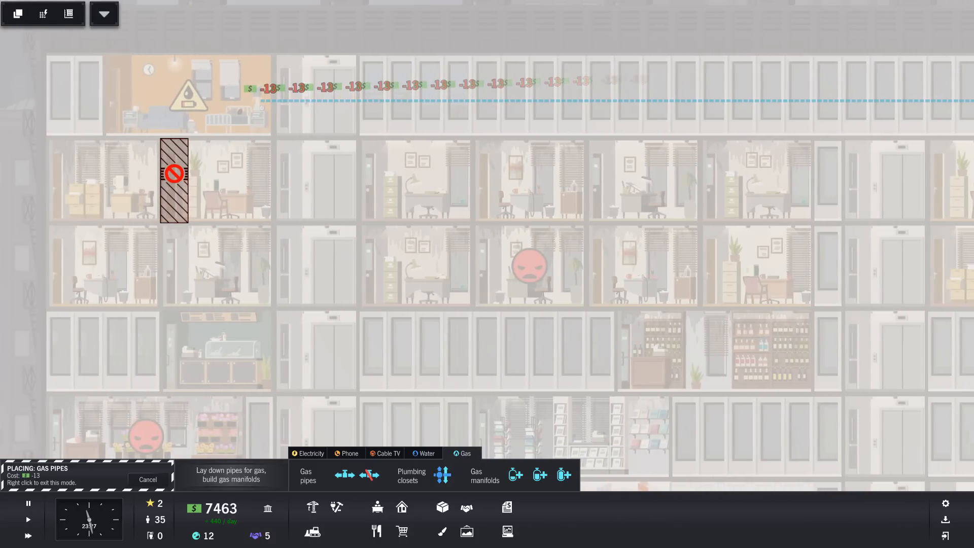
mouse_move(232, 94)
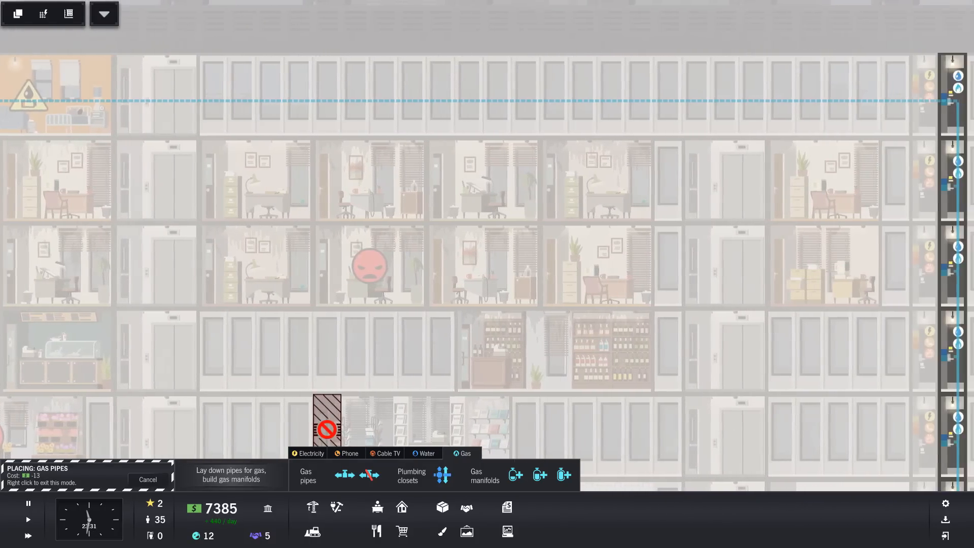
click(345, 452)
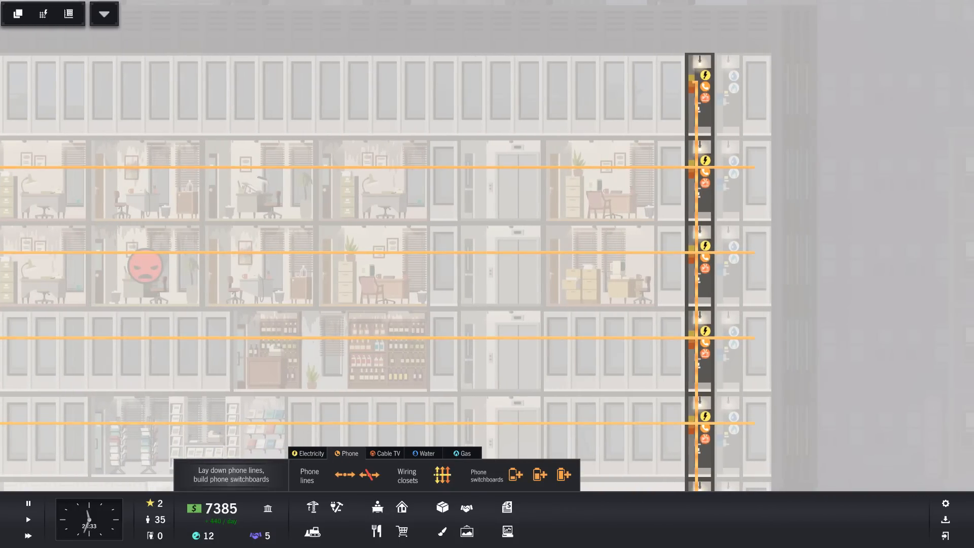
click(388, 452)
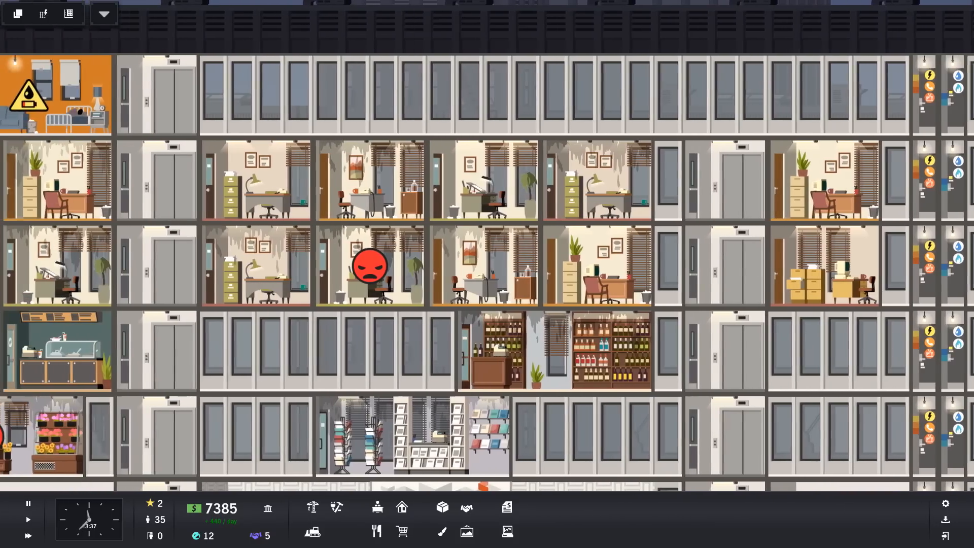
click(55, 94)
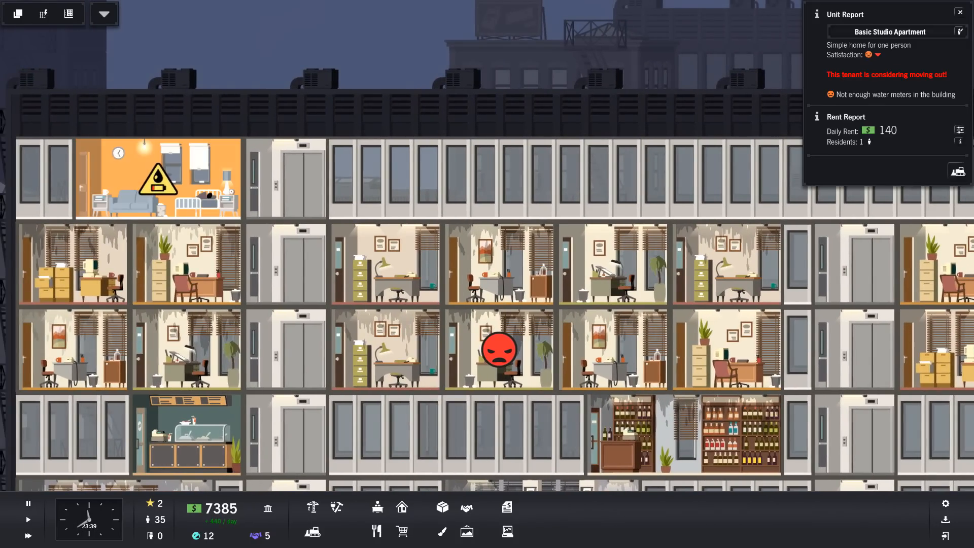
View the building's electrical lines overlay, then dismiss the daily budget summary.
scroll(down, 3)
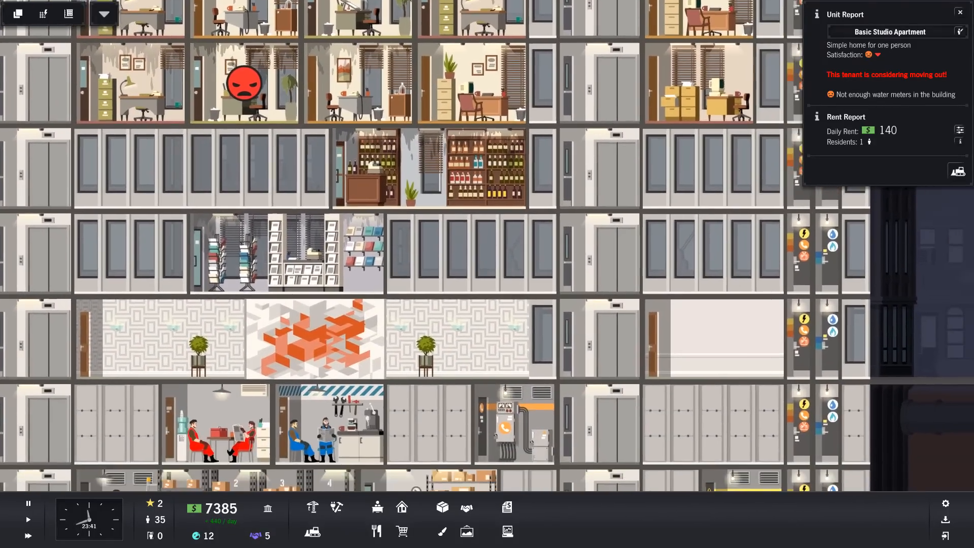
click(311, 508)
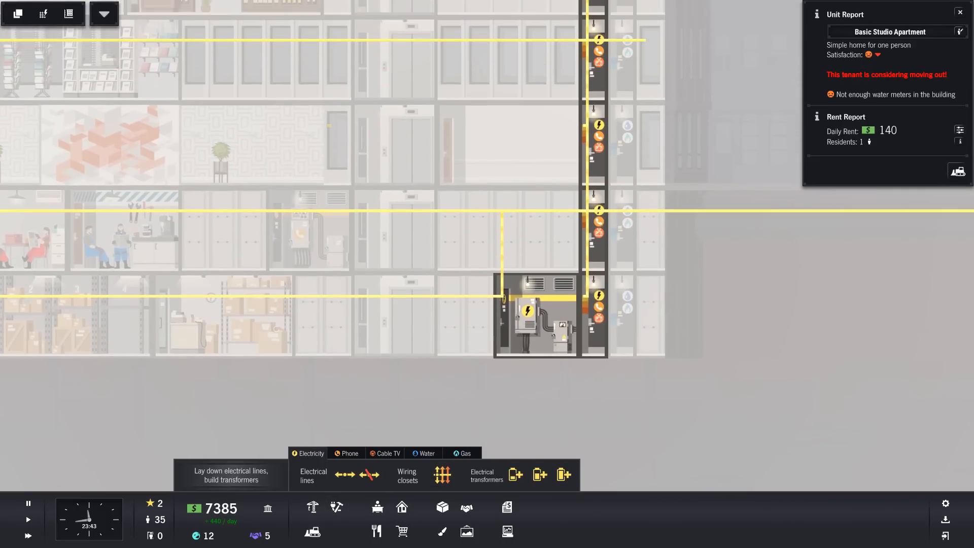
click(427, 453)
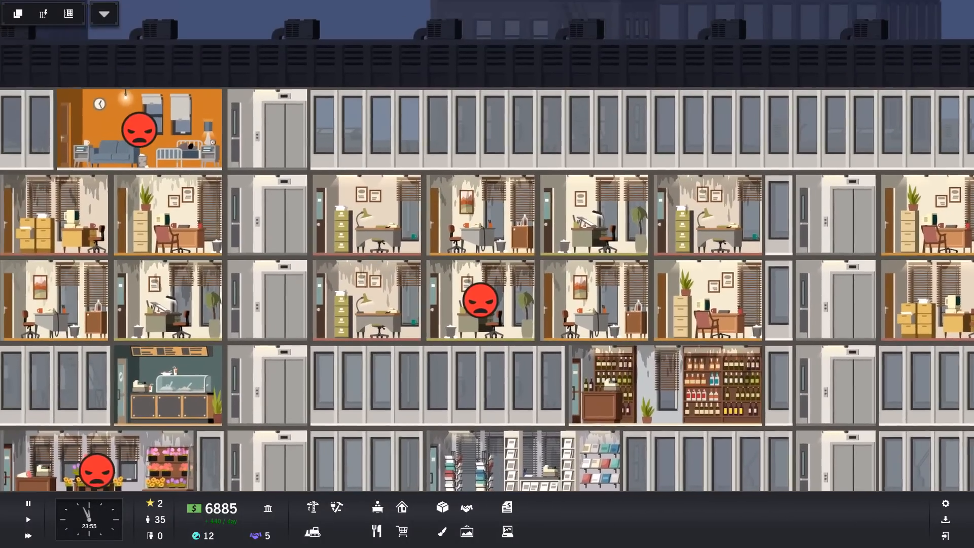
click(138, 129)
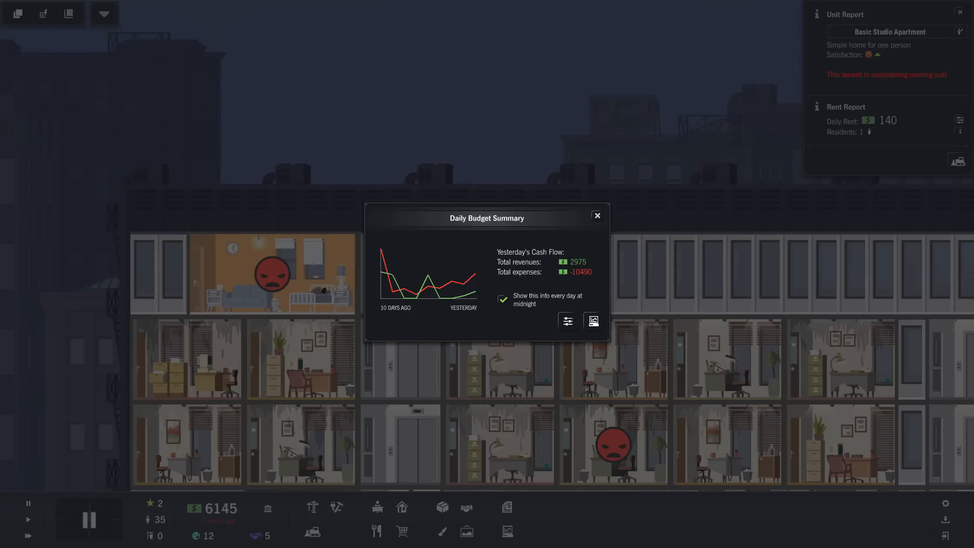
click(597, 215)
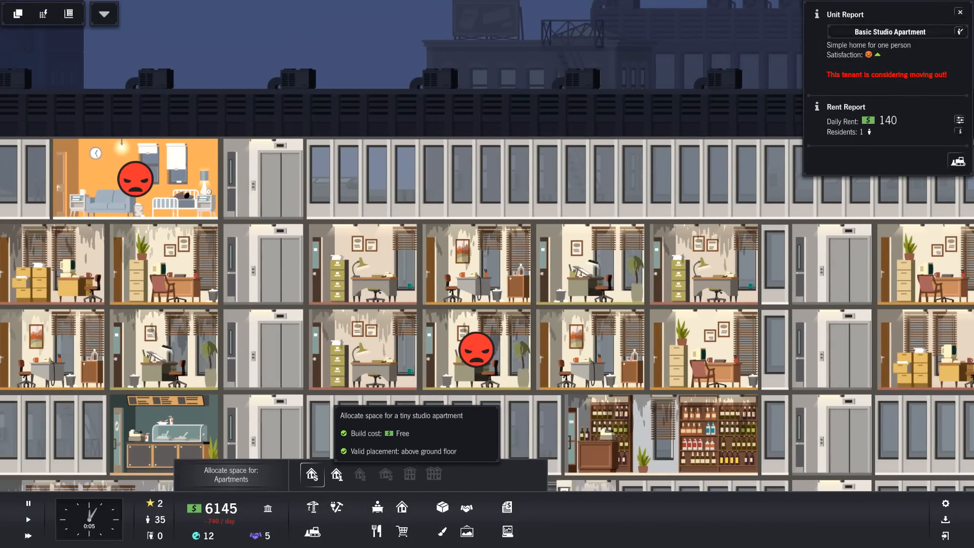
Choose Tiny Studio Apartment to allocate the empty top-floor units.
click(310, 474)
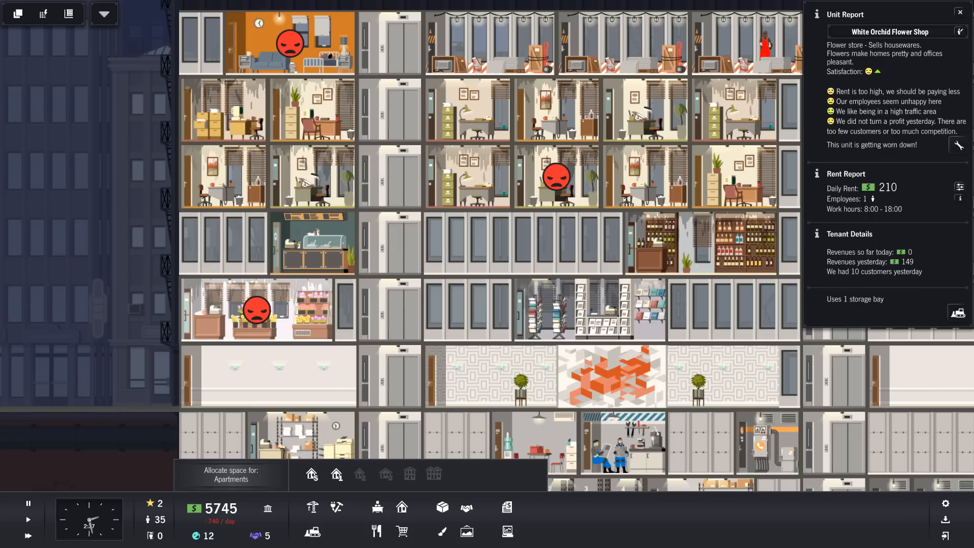
mouse_move(27, 518)
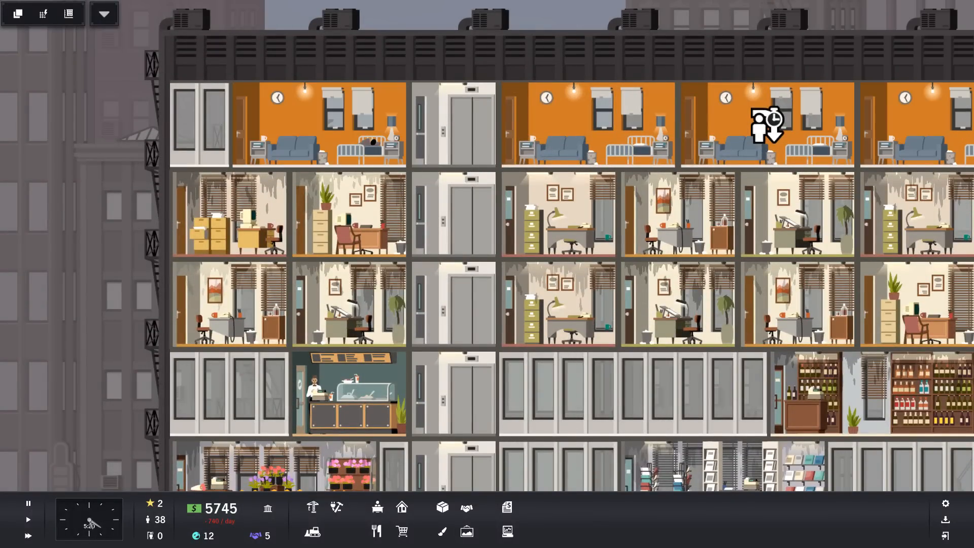
Scroll down to view the lower floors while the studios are furnished.
scroll(down, 3)
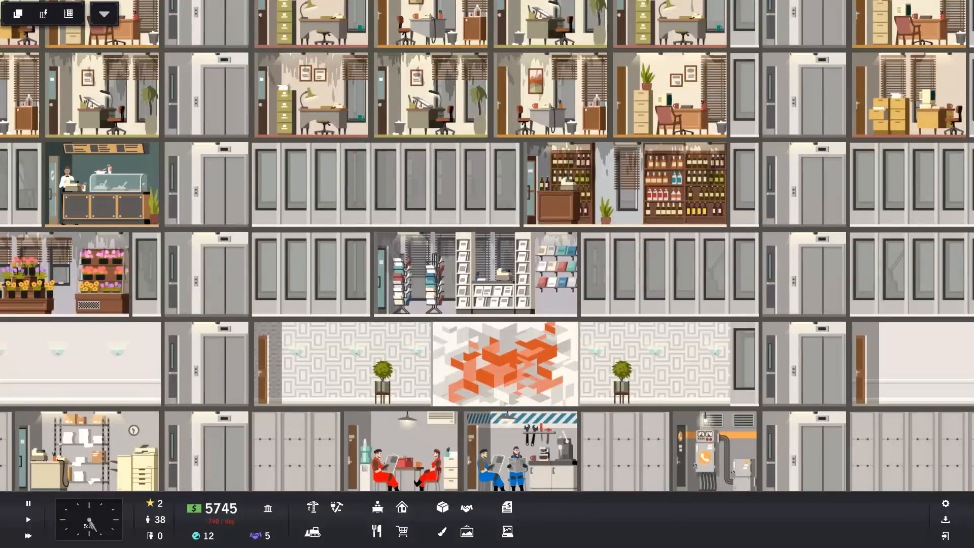
scroll(down, 3)
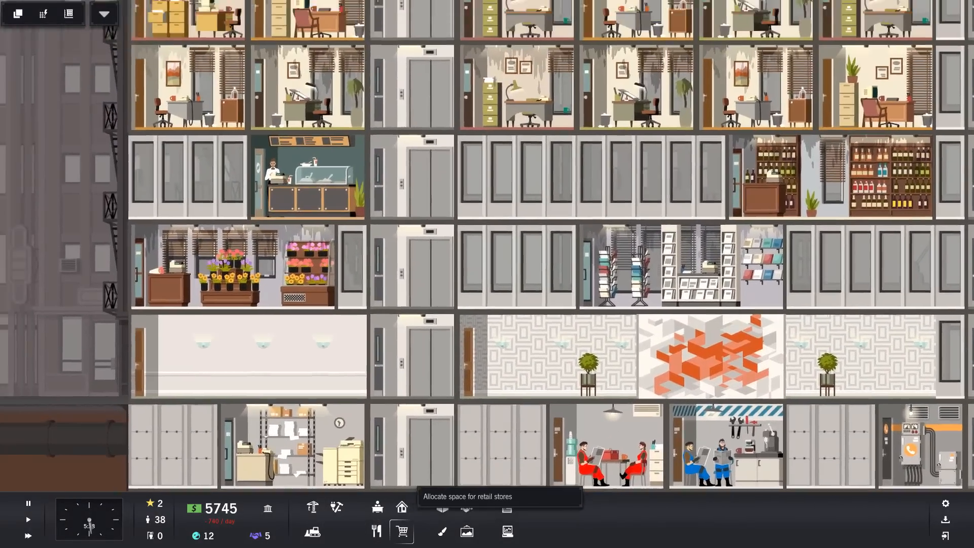
Allocate small restaurant spaces and a small store space in empty units near the lobby.
click(401, 531)
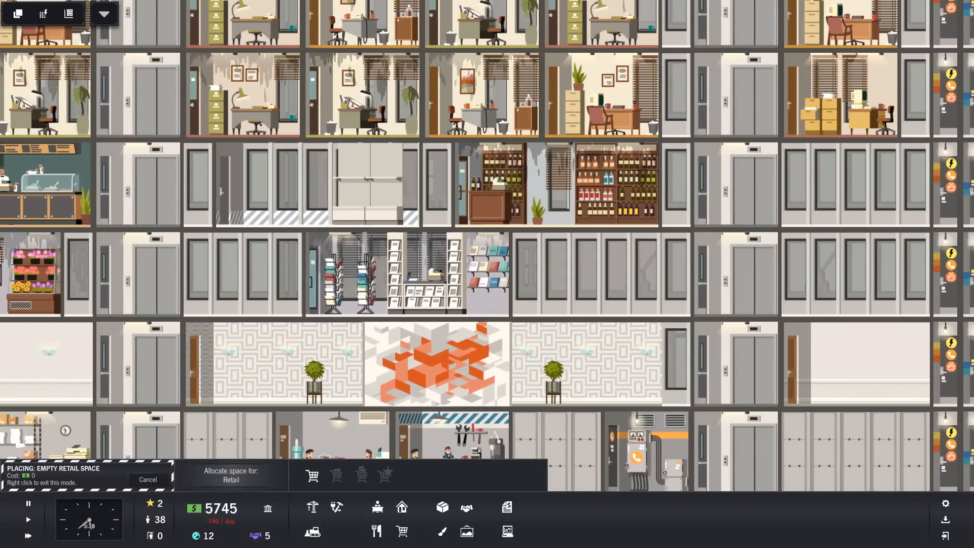
mouse_move(376, 531)
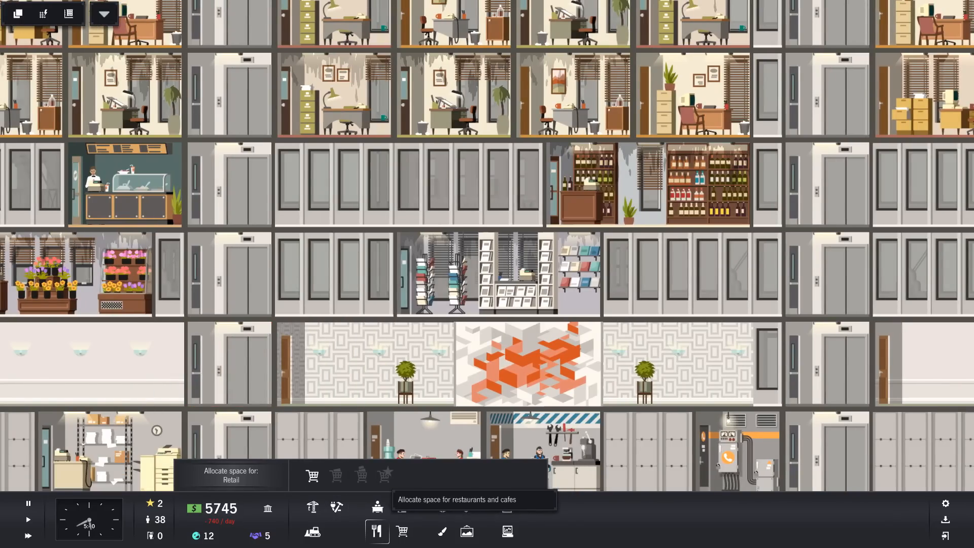
click(375, 530)
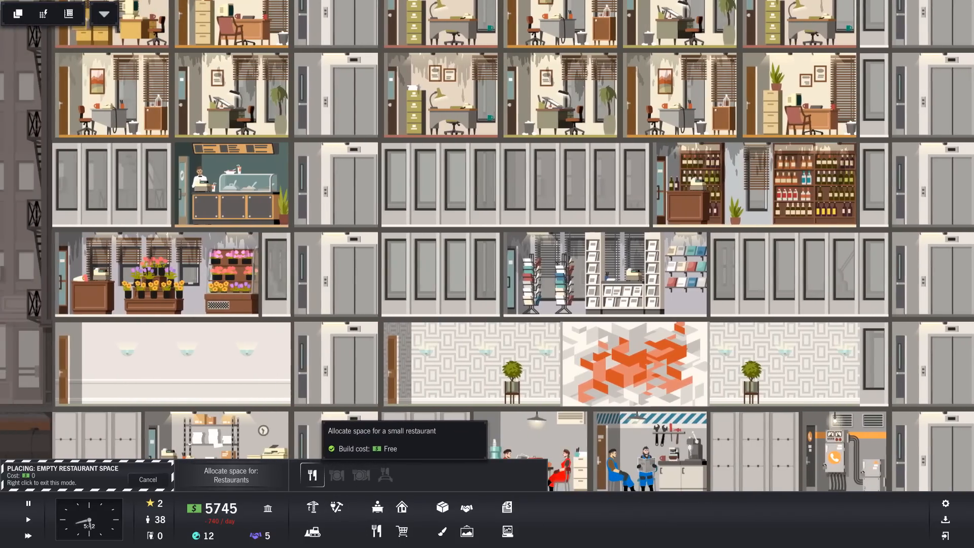
click(436, 276)
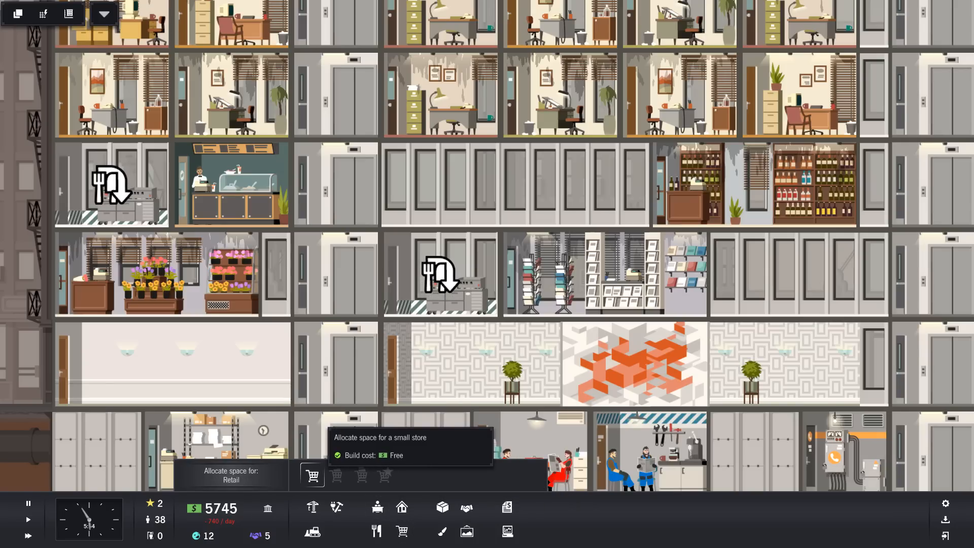
click(312, 476)
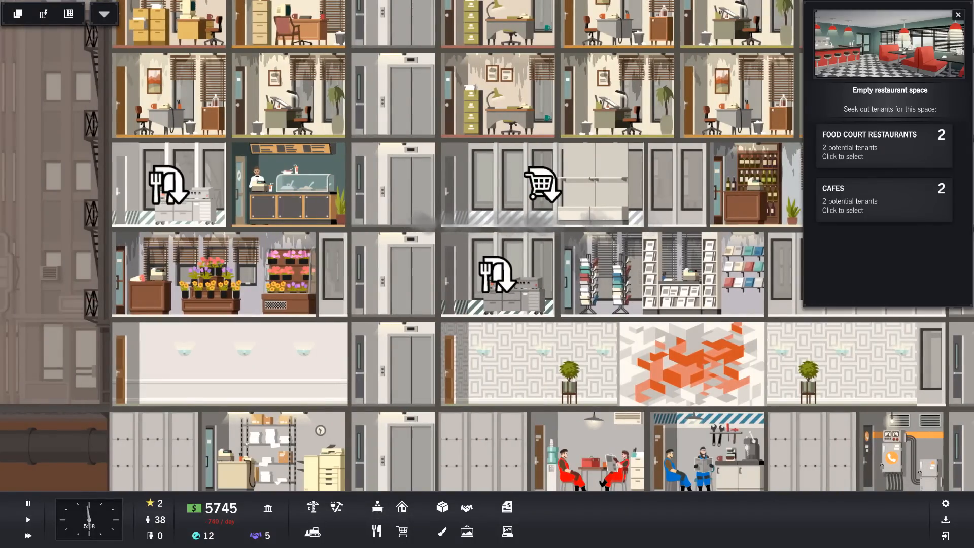
mouse_move(882, 145)
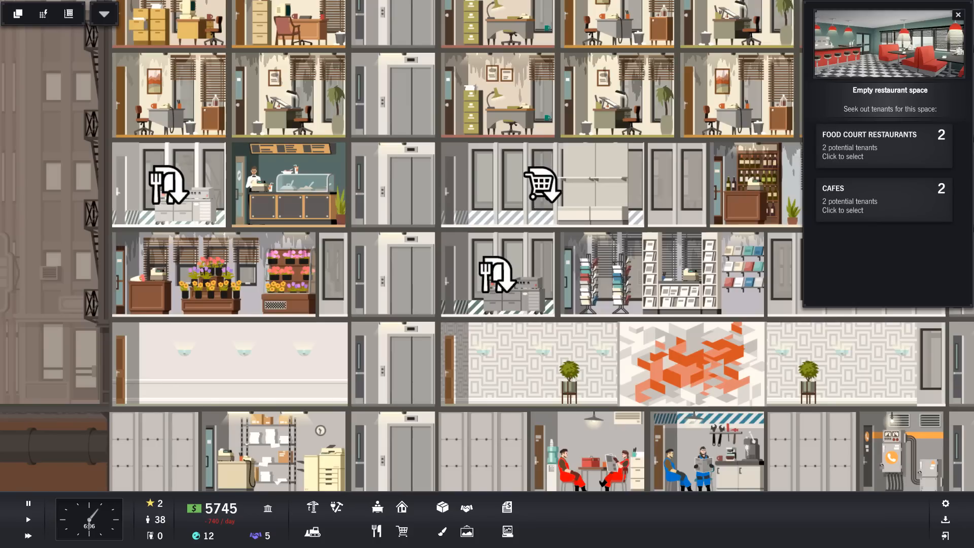
Sign a food court restaurant, check the magazine stand, and accept a drugstore for the empty store.
click(870, 135)
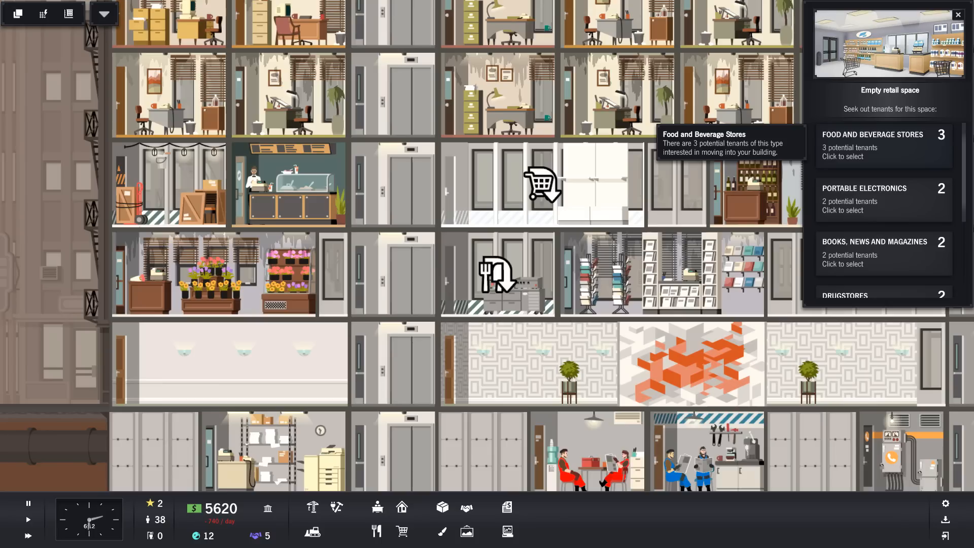
mouse_move(864, 199)
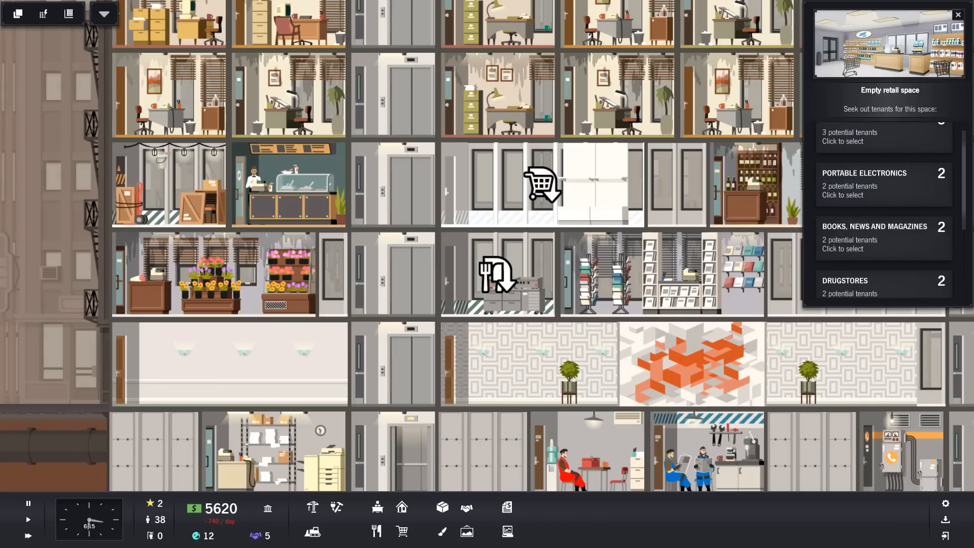
click(659, 274)
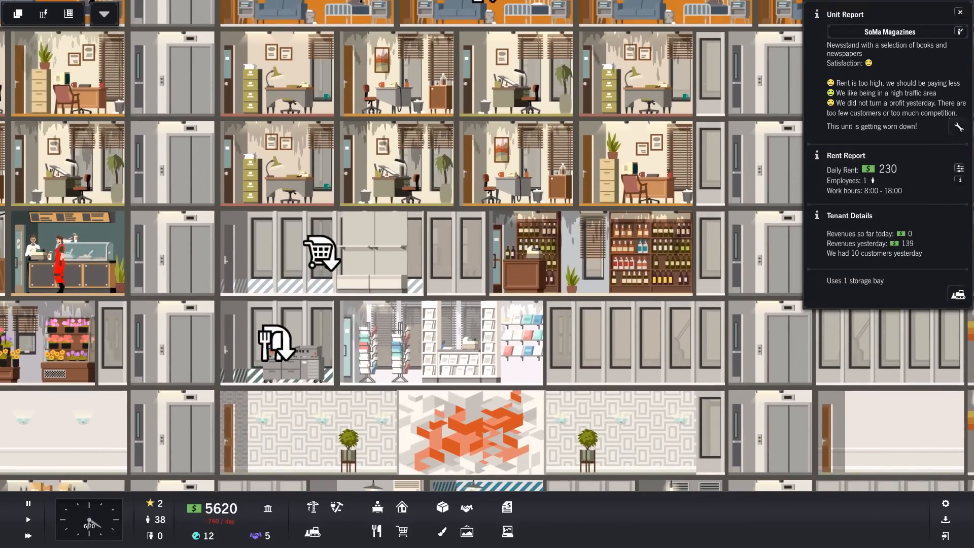
click(585, 249)
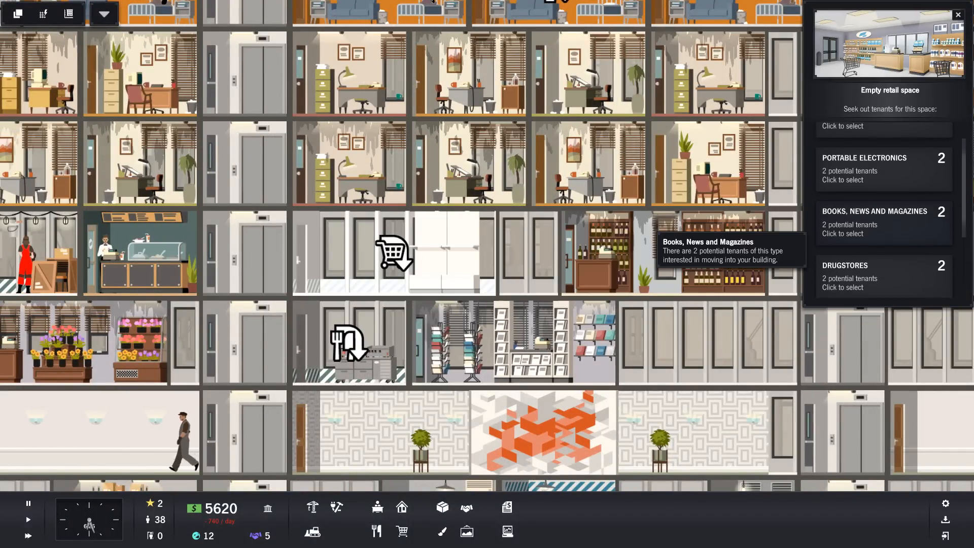
click(882, 275)
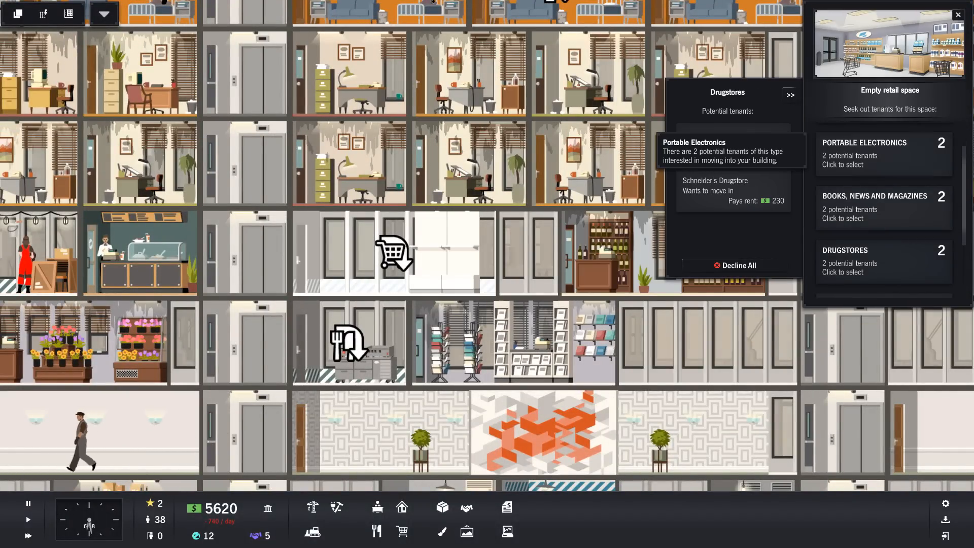
click(883, 153)
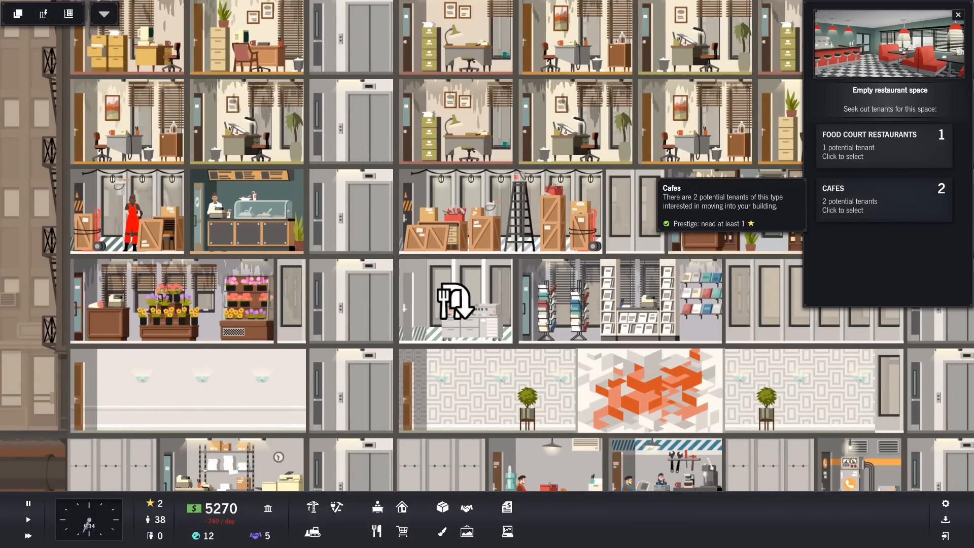
Compare the cafe and food court tenant lists and move Café Budapest into the restaurant space.
click(881, 199)
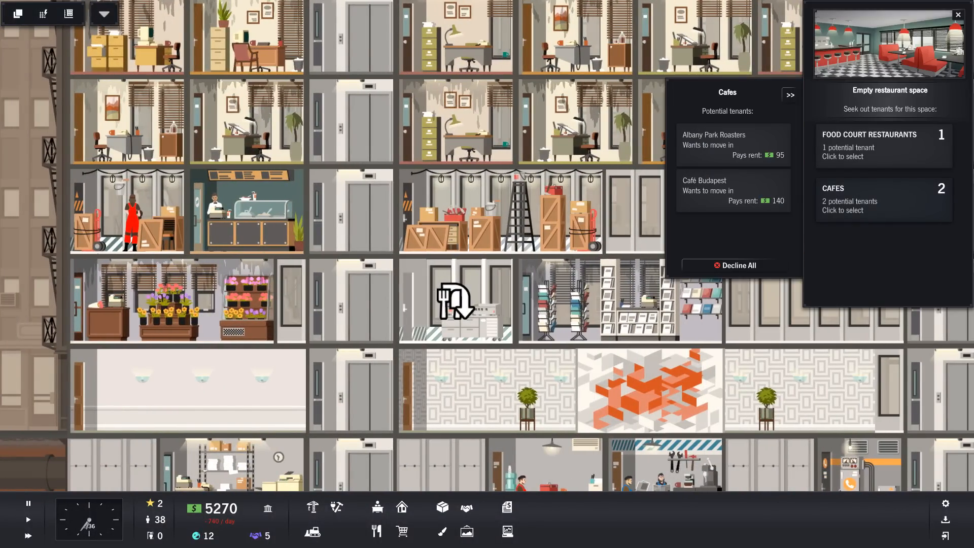
click(870, 145)
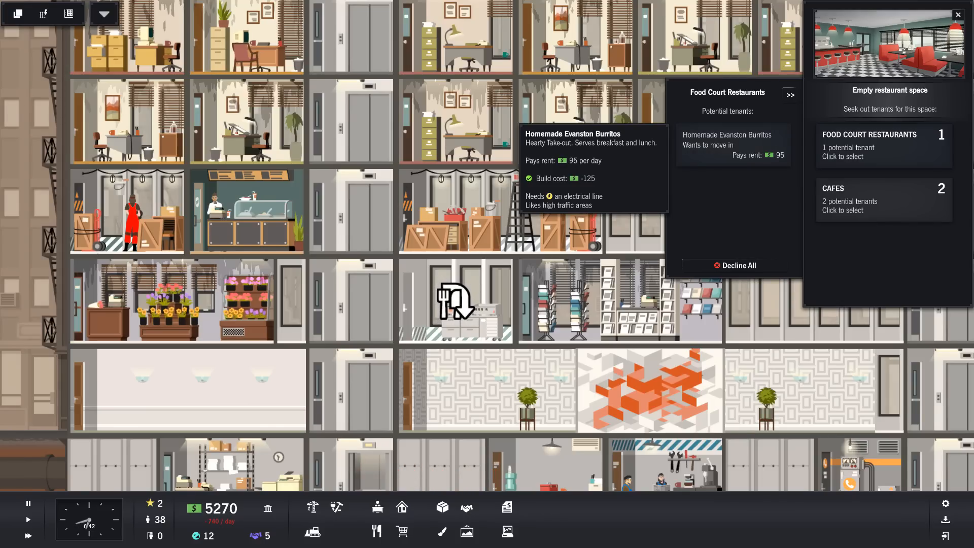
click(884, 199)
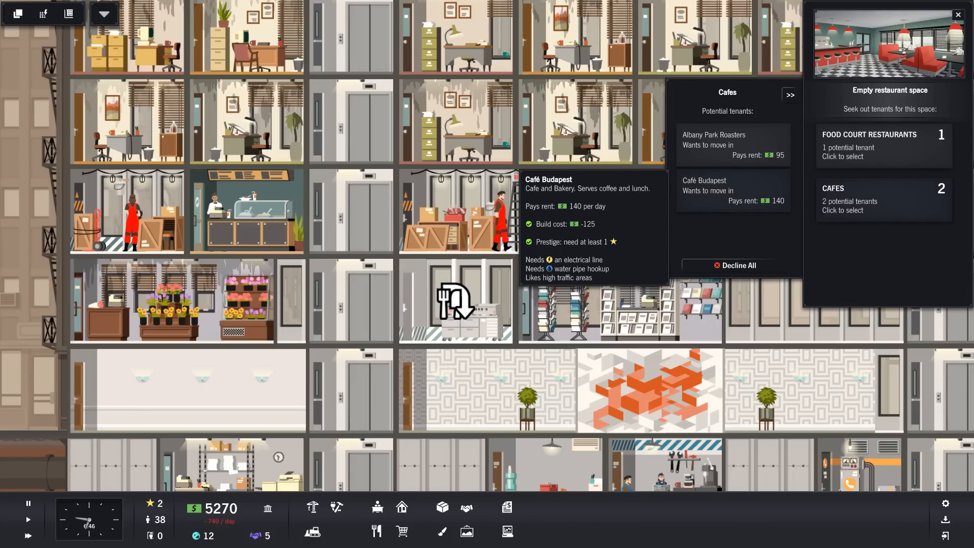
click(878, 145)
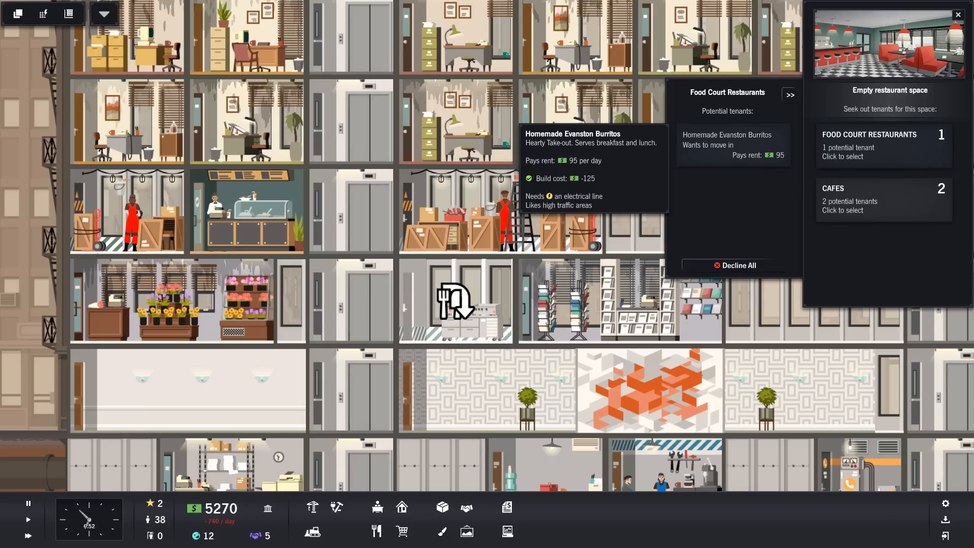
click(882, 198)
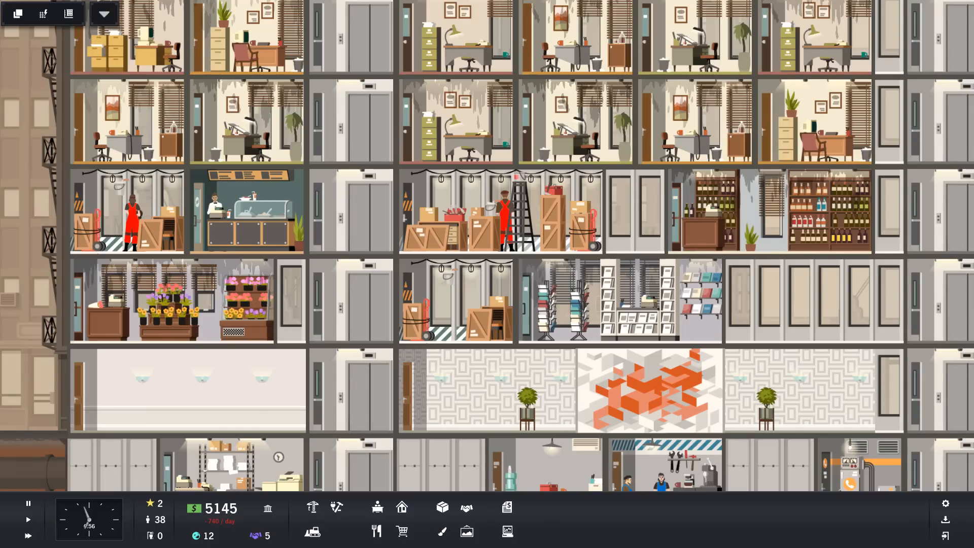
click(247, 211)
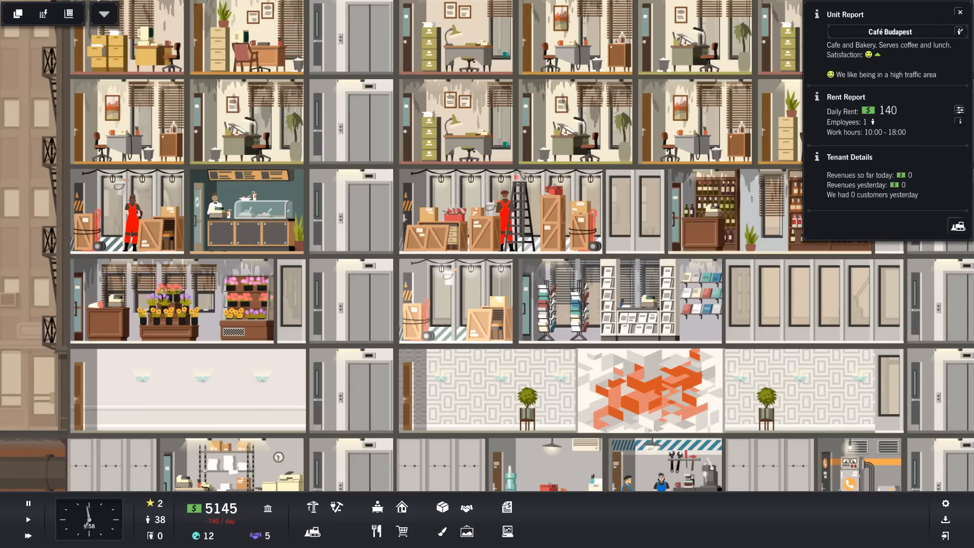
click(960, 12)
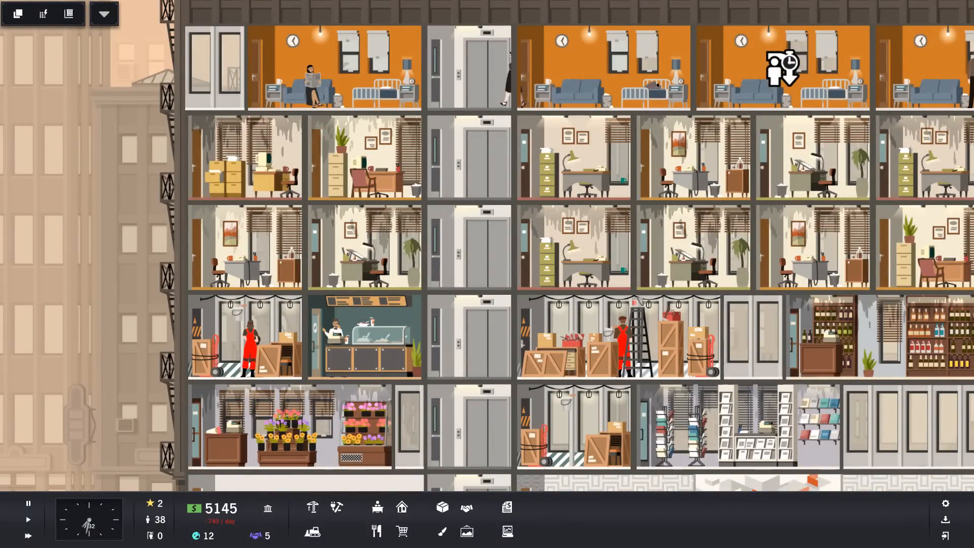
click(313, 71)
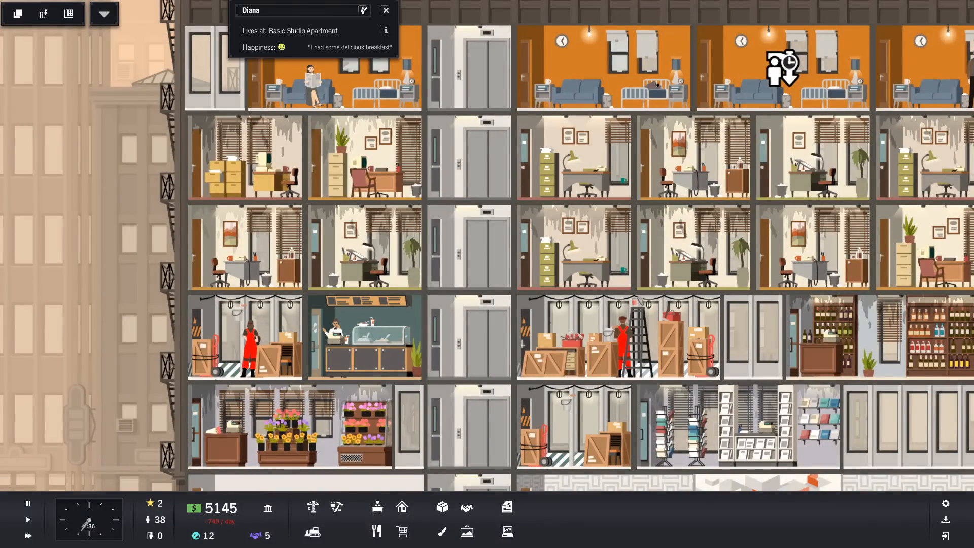
click(375, 329)
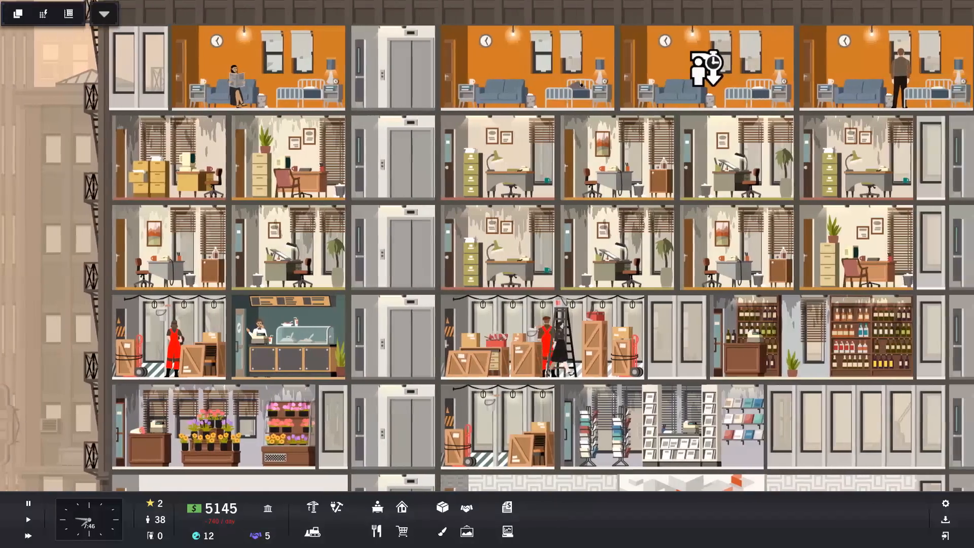
scroll(down, 3)
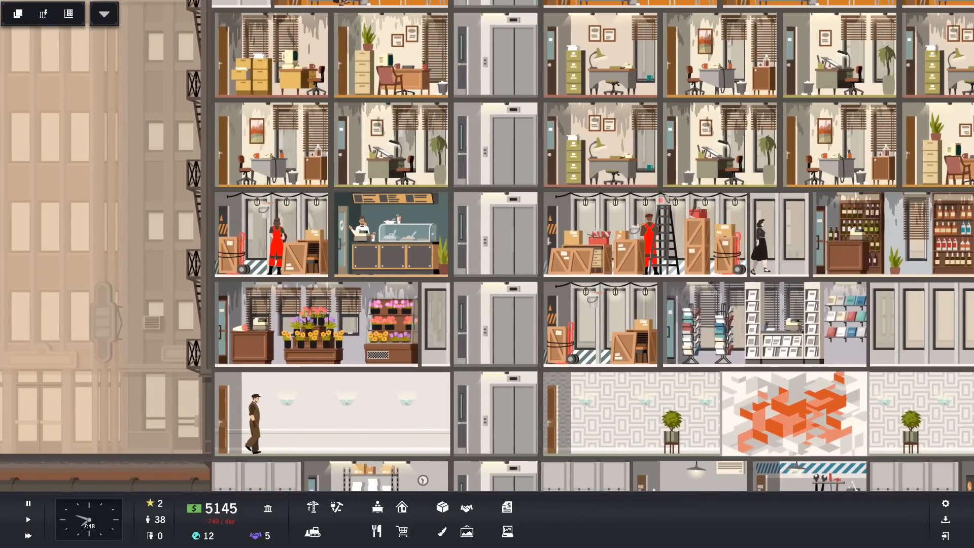
click(254, 422)
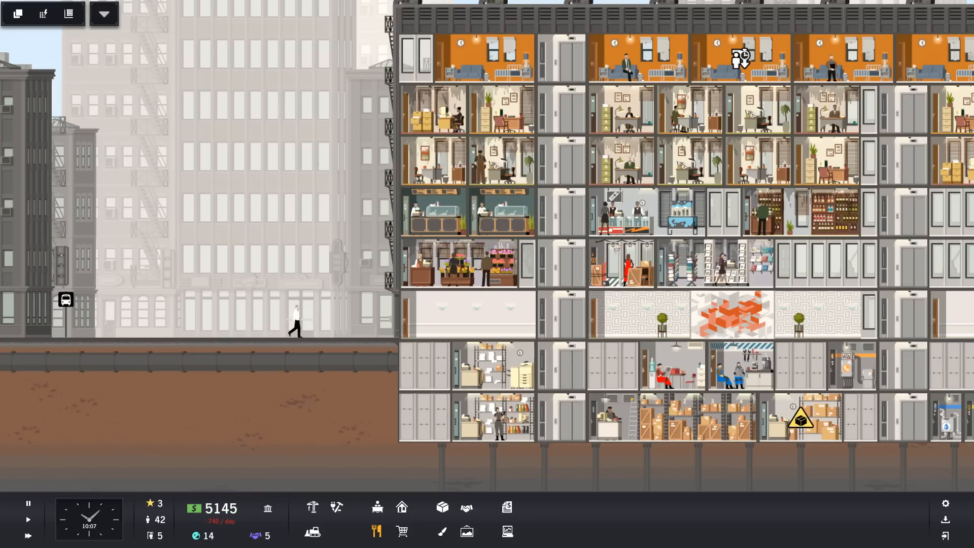
mouse_move(149, 519)
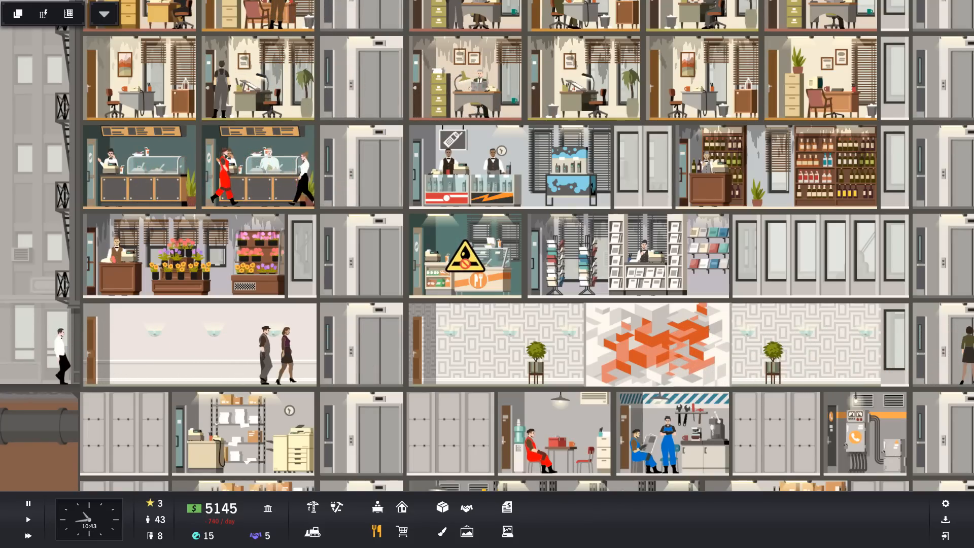
Read the café's warning, draw a water pipe across its floor, and check the electricity overlay.
click(167, 168)
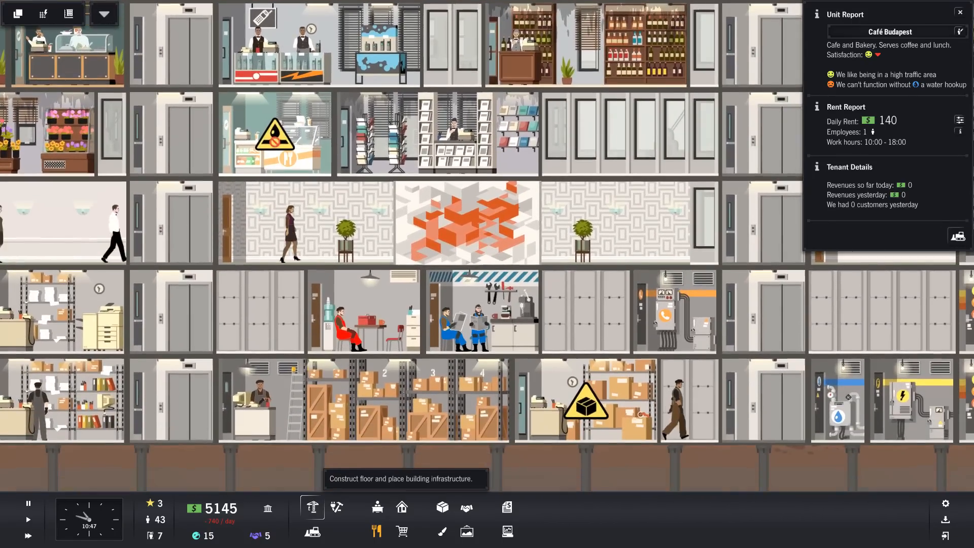
click(313, 507)
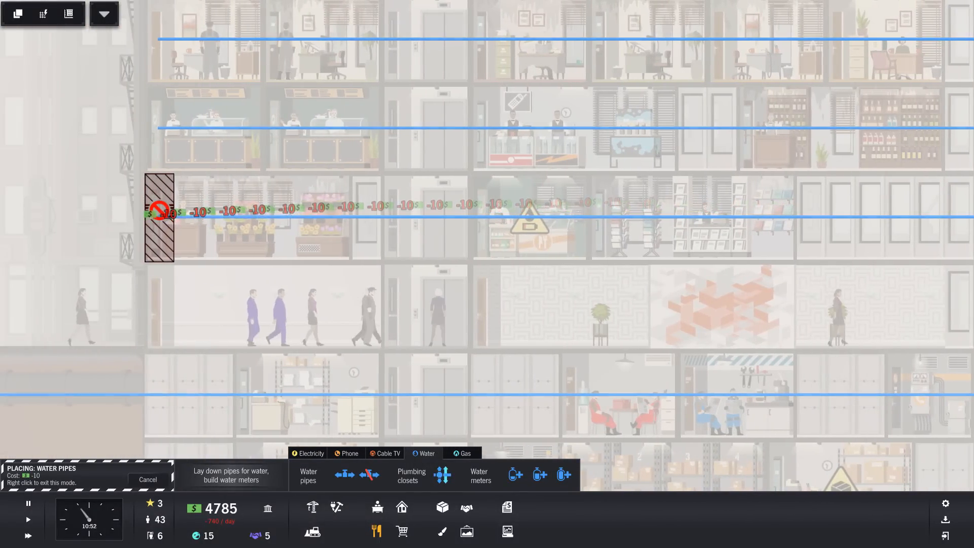
click(310, 454)
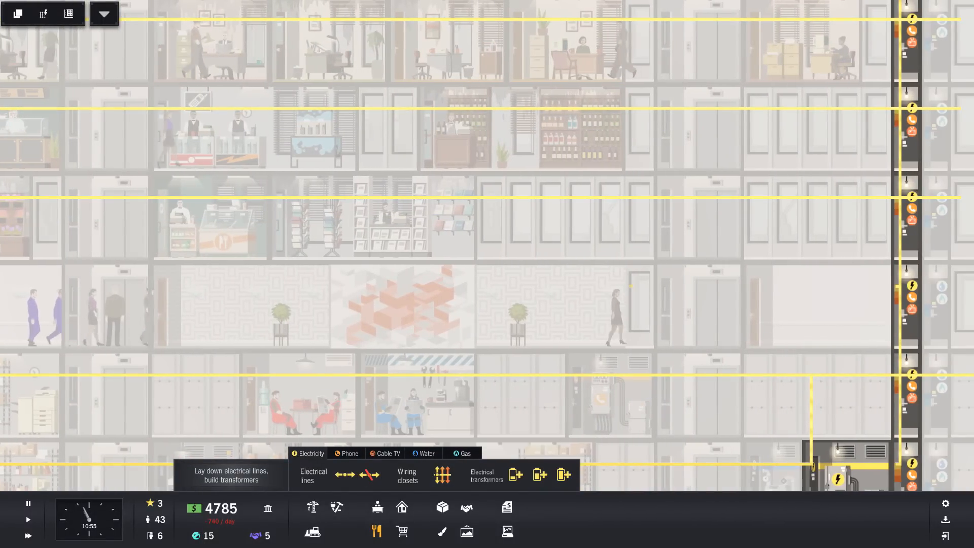
click(348, 453)
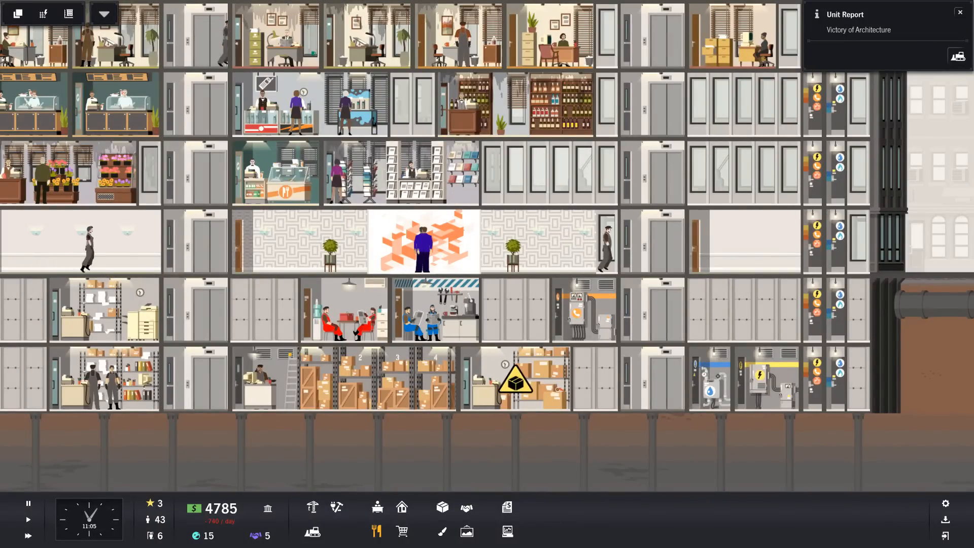
Check the empty restaurant's potential tenants, then bring up the Courier unit report.
scroll(left, 3)
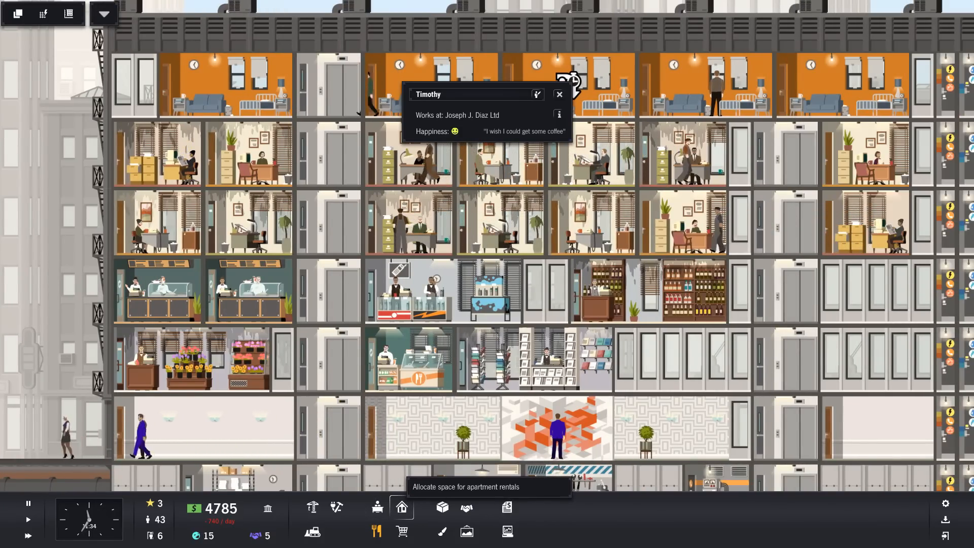
click(376, 531)
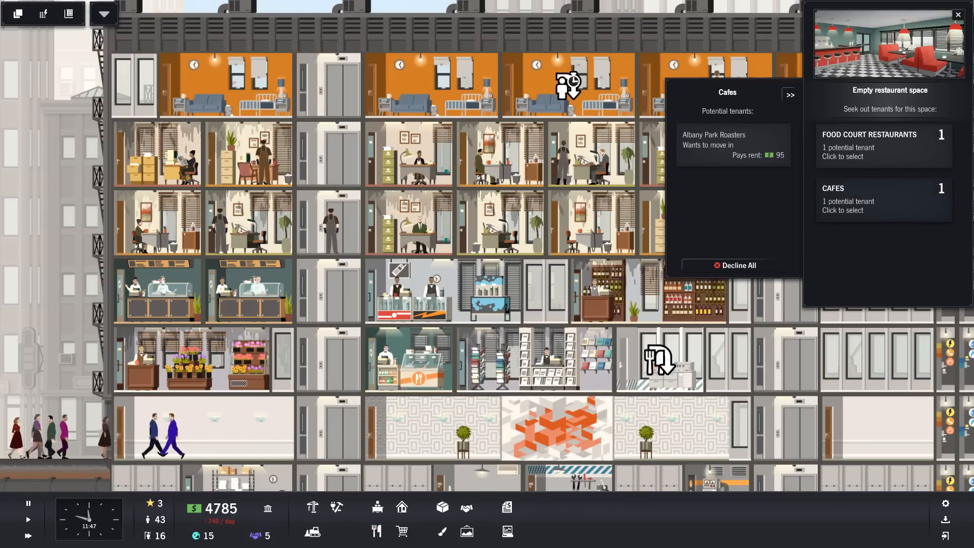
click(869, 146)
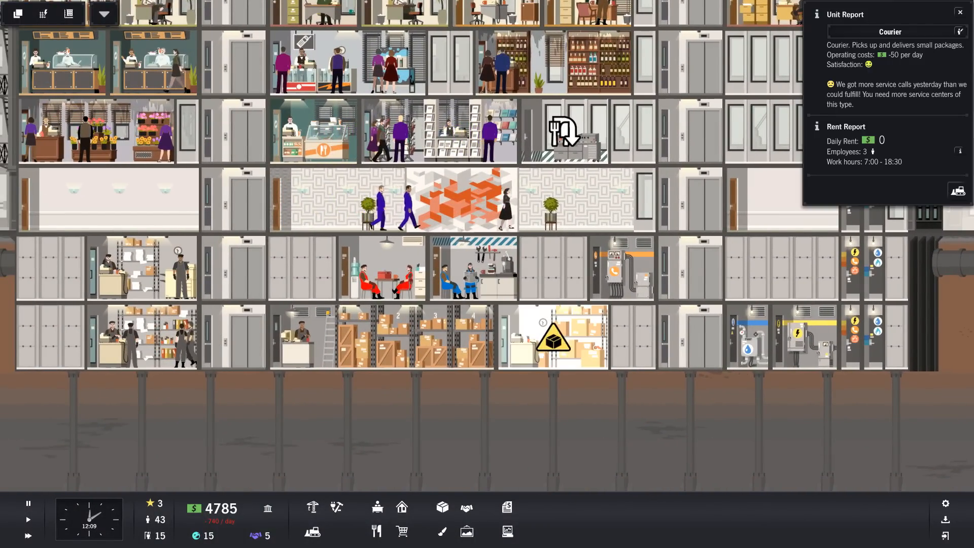
mouse_move(375, 530)
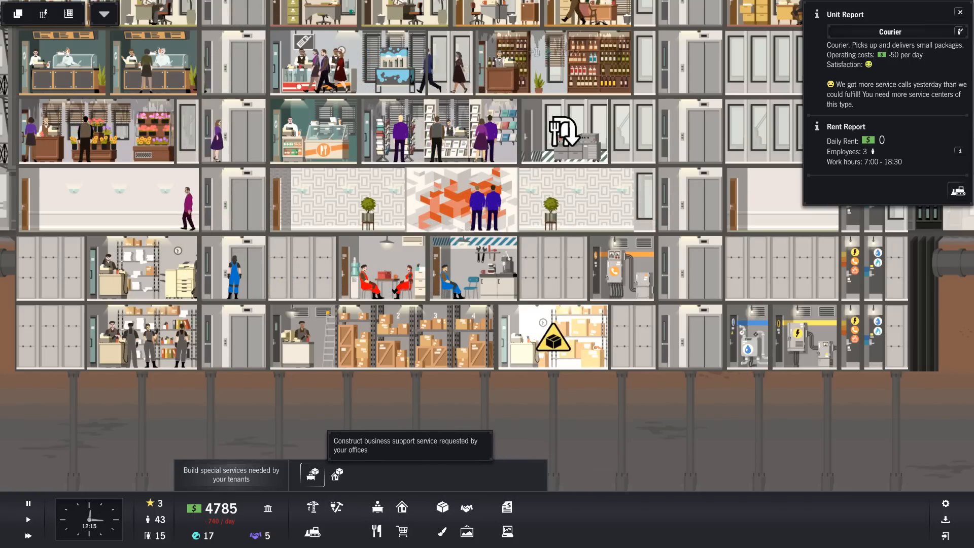
Browse through the Office Services list under Special Services.
click(310, 474)
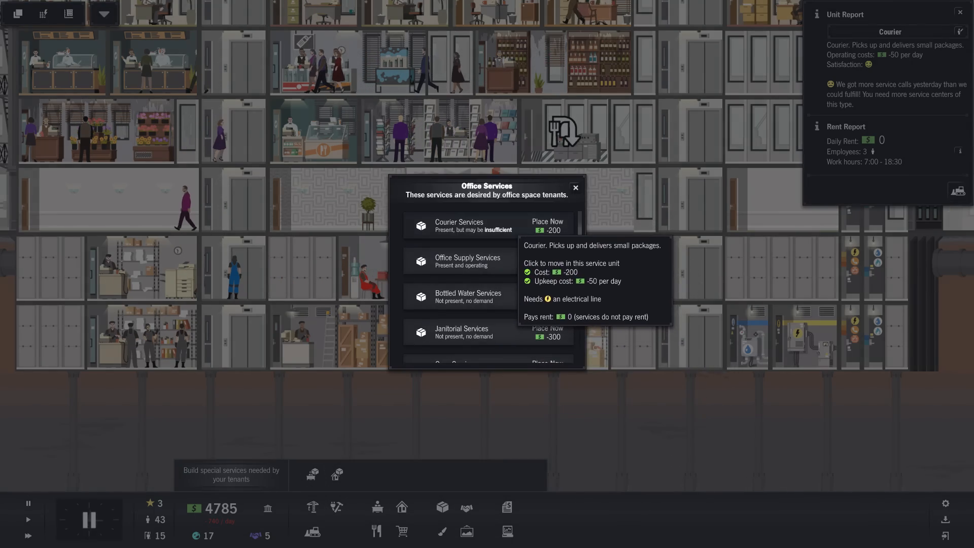
click(546, 226)
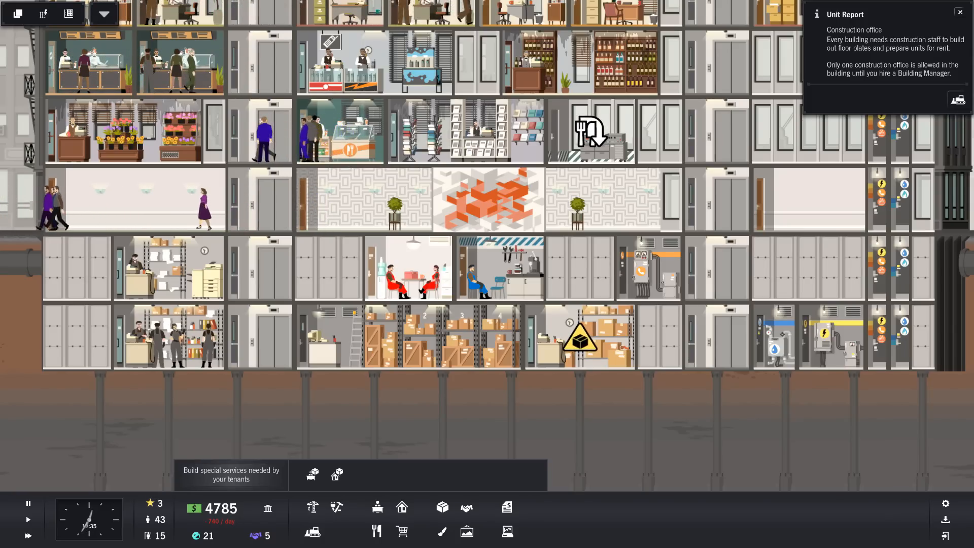
mouse_move(311, 475)
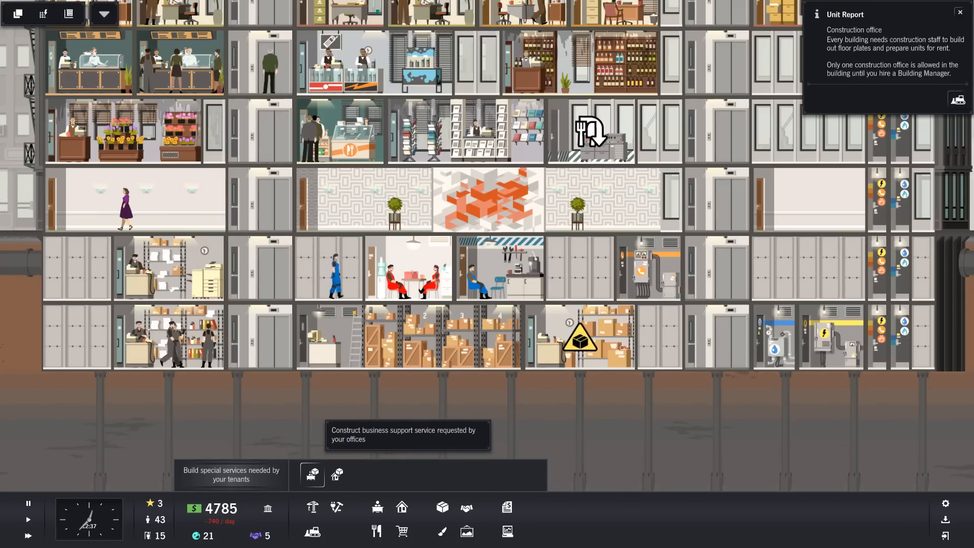
click(312, 475)
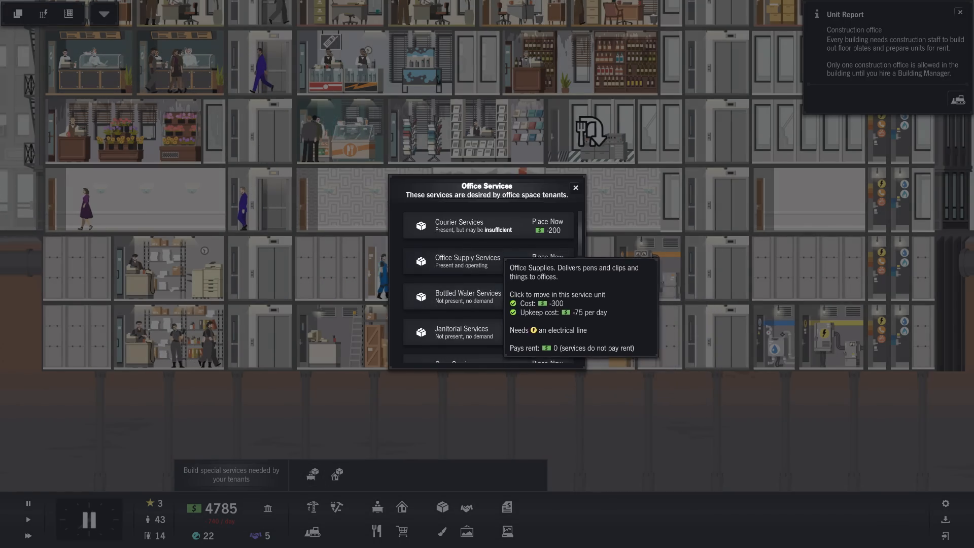
scroll(down, 3)
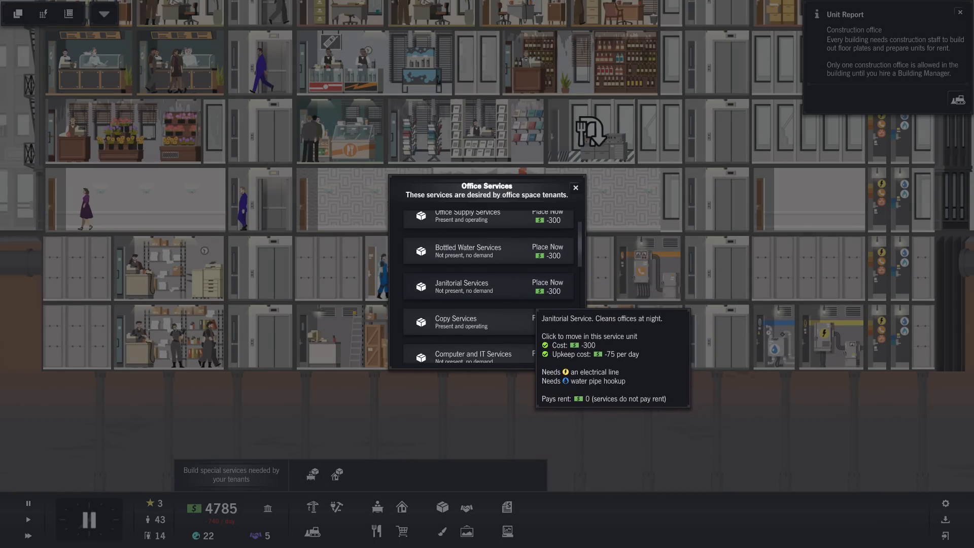
scroll(down, 3)
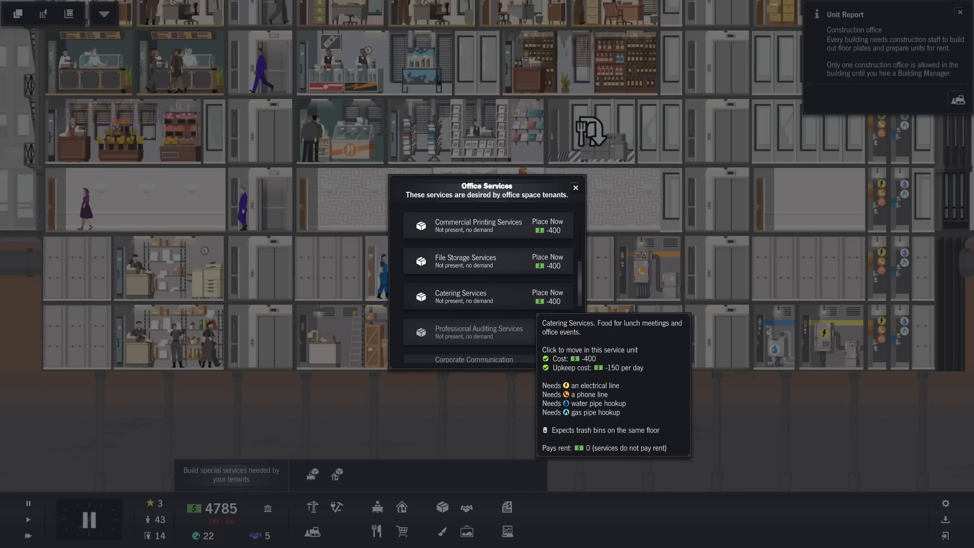
scroll(down, 3)
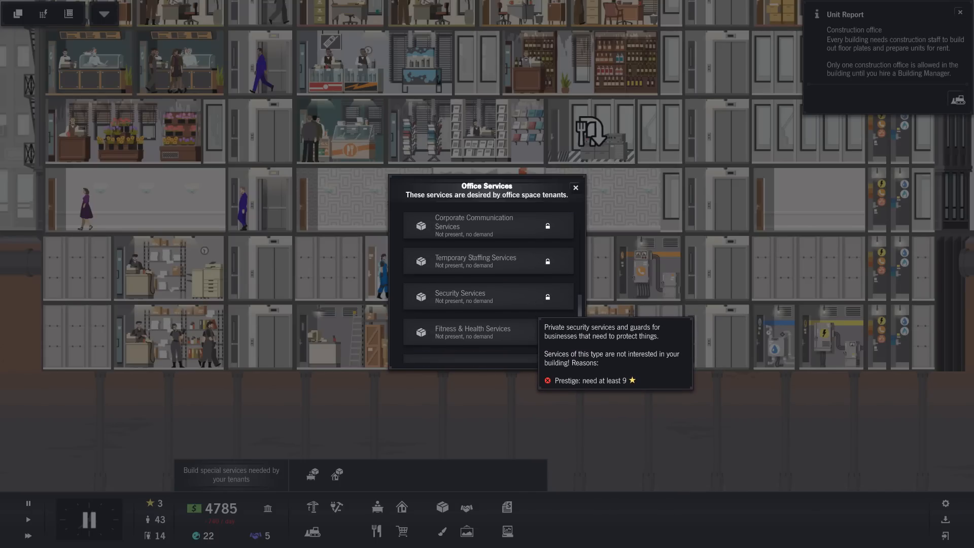
scroll(down, 3)
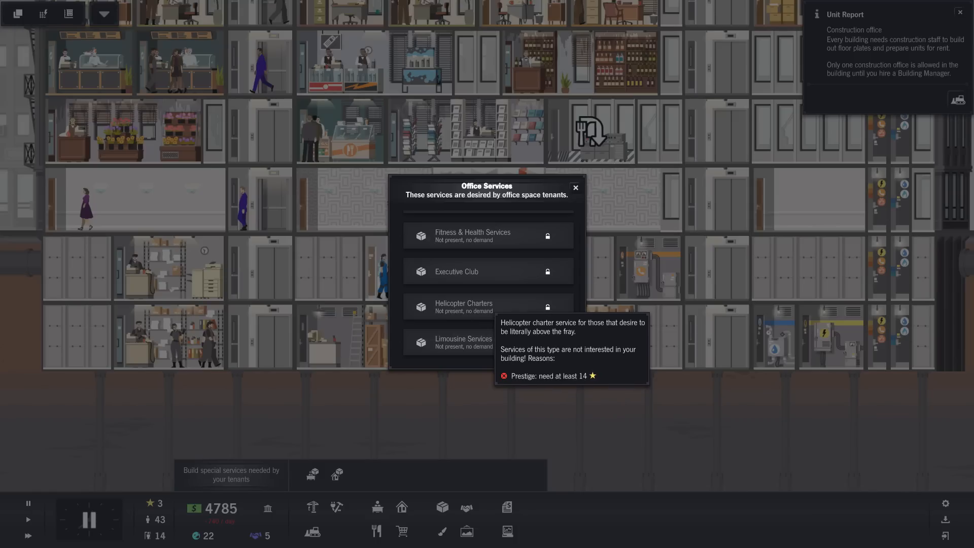
Switch to the Residential Services list for apartment dwellers.
click(575, 187)
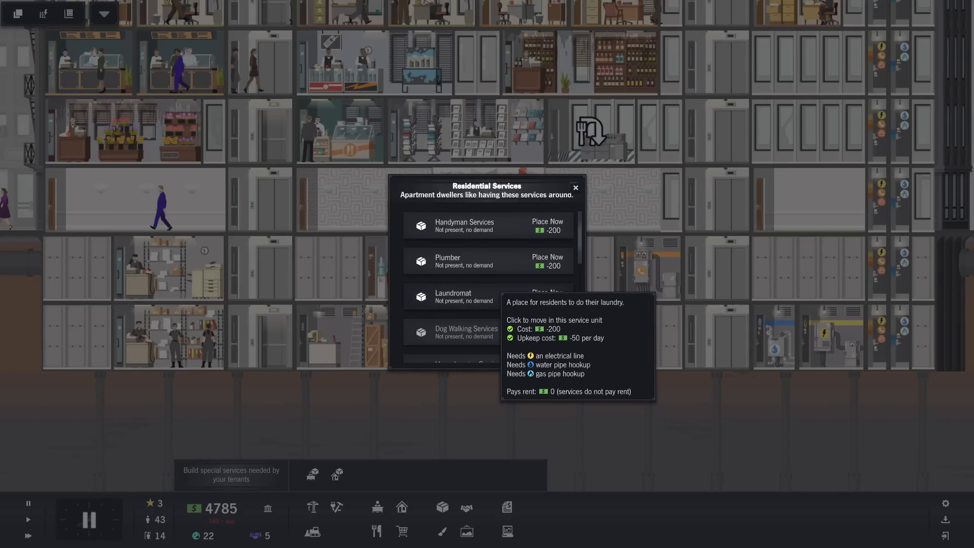
click(575, 188)
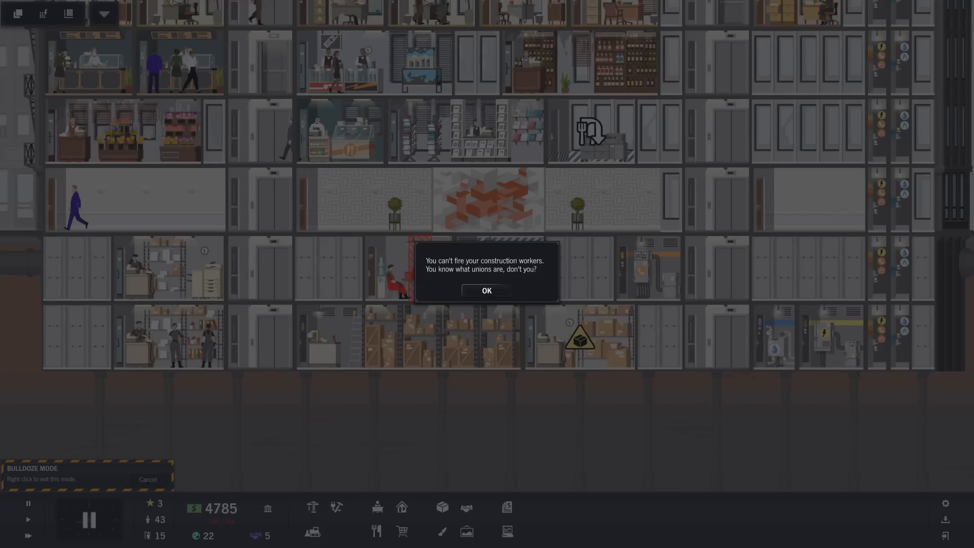
Dismiss the union warning, inspect the maintenance office, and bring up the empty restaurant's tenant options.
click(487, 290)
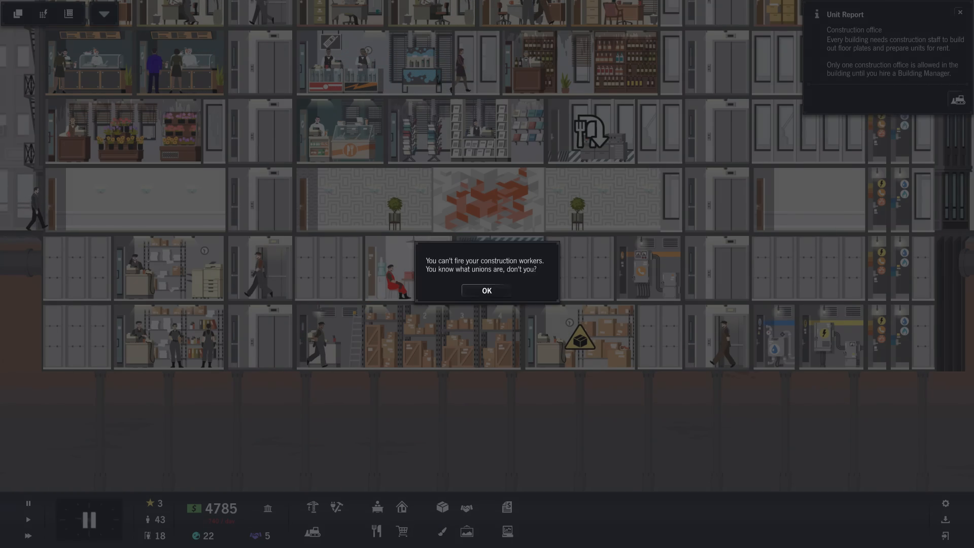
click(486, 290)
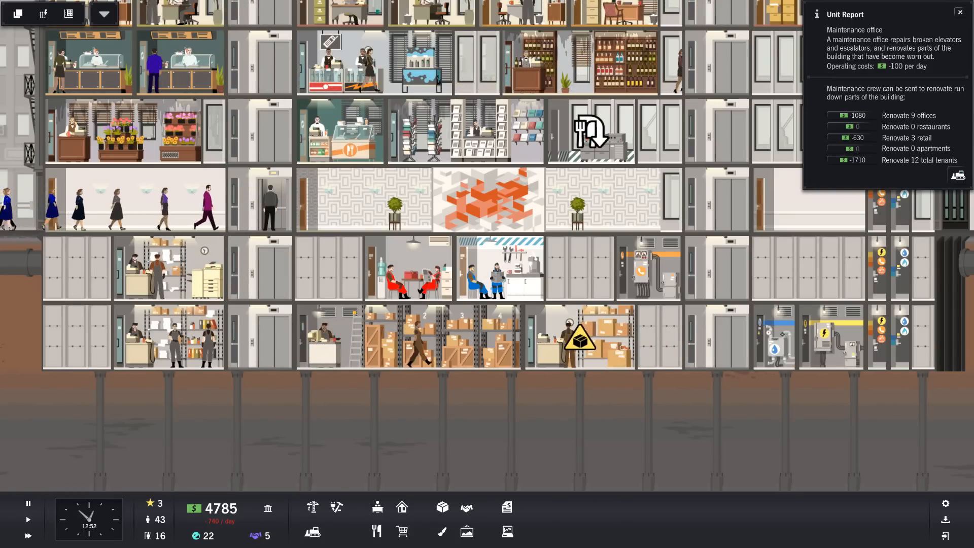
scroll(up, 3)
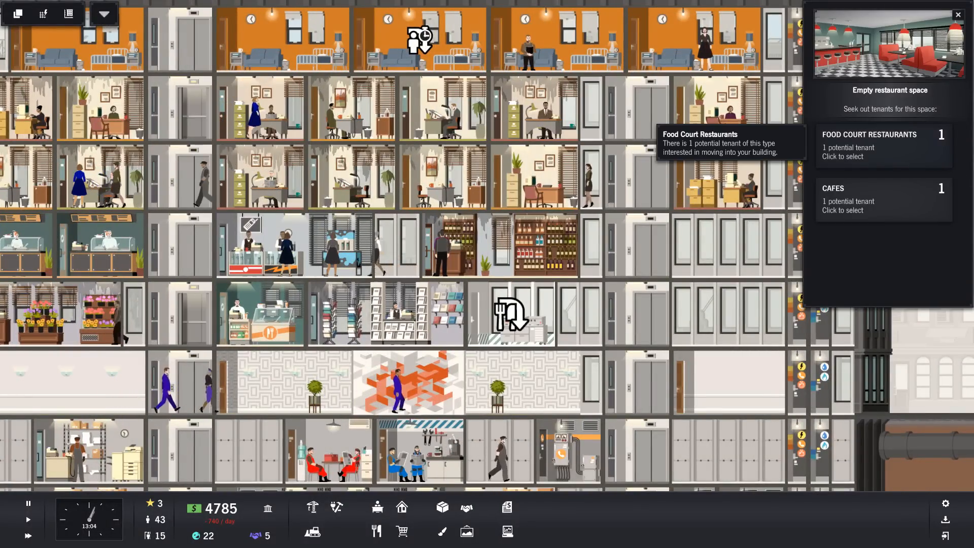
Review the potential cafe tenants and close the empty restaurant's report.
click(870, 199)
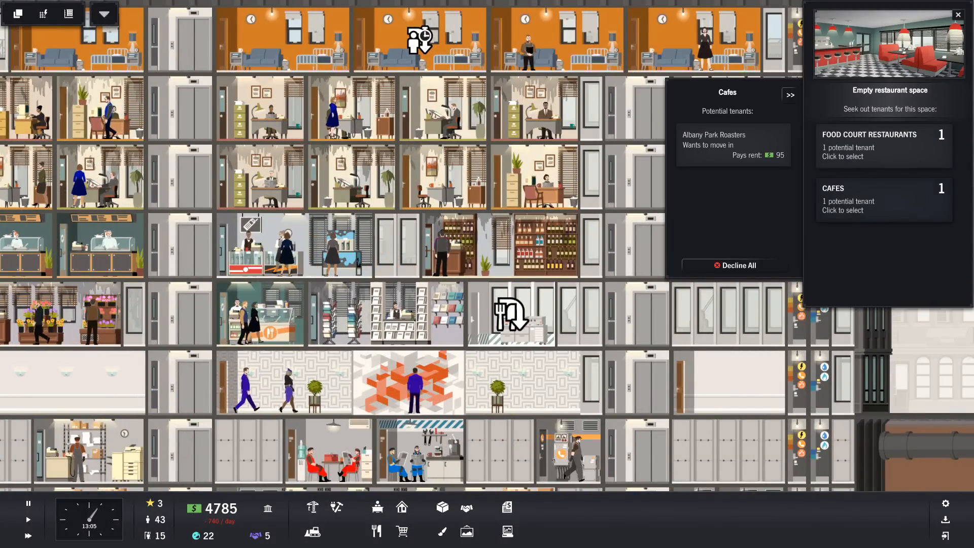
click(870, 146)
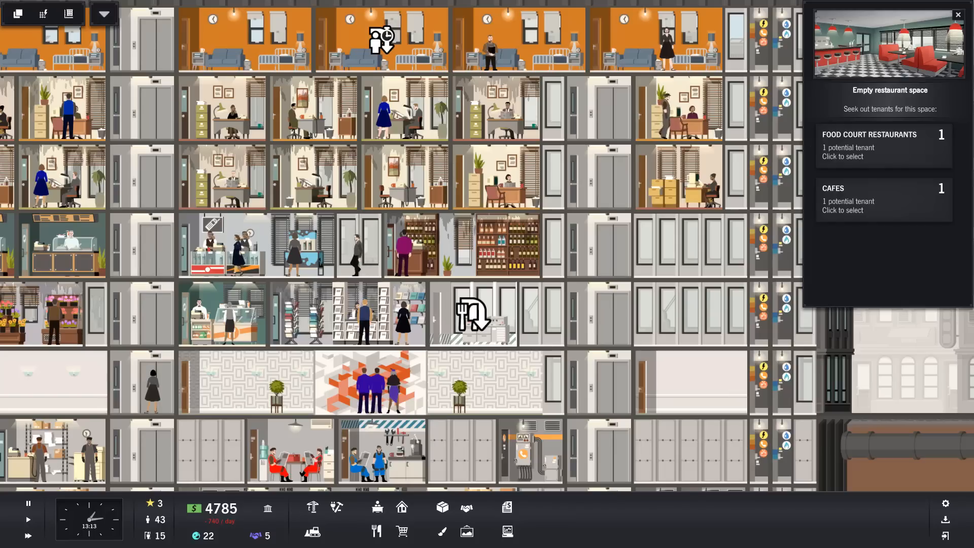
click(311, 533)
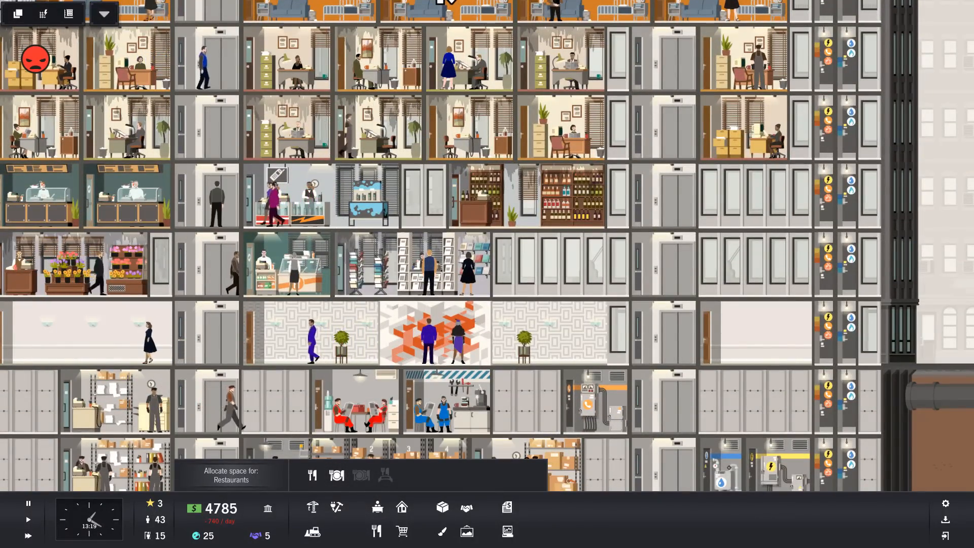
Bulldoze the empty restaurant space and bring up the Infrastructure construction tools.
click(402, 508)
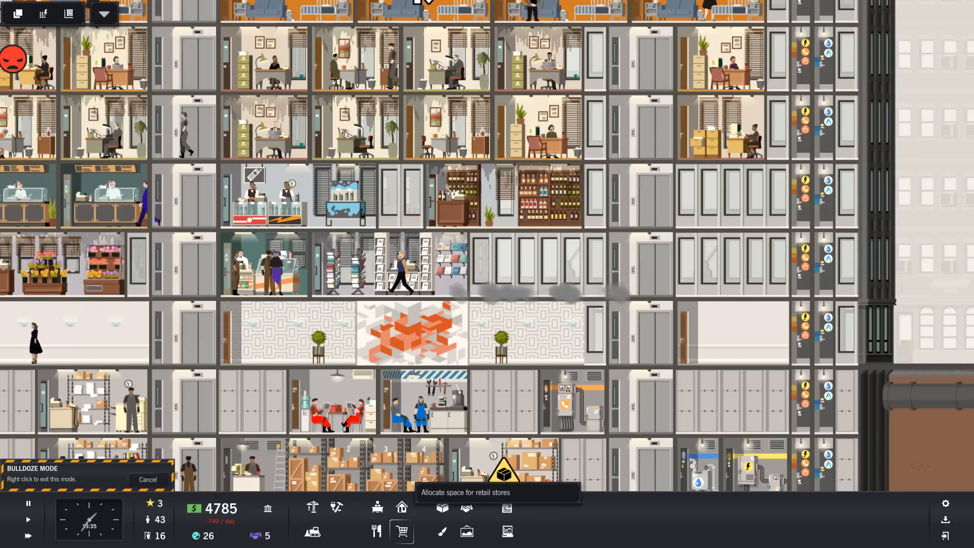
click(401, 531)
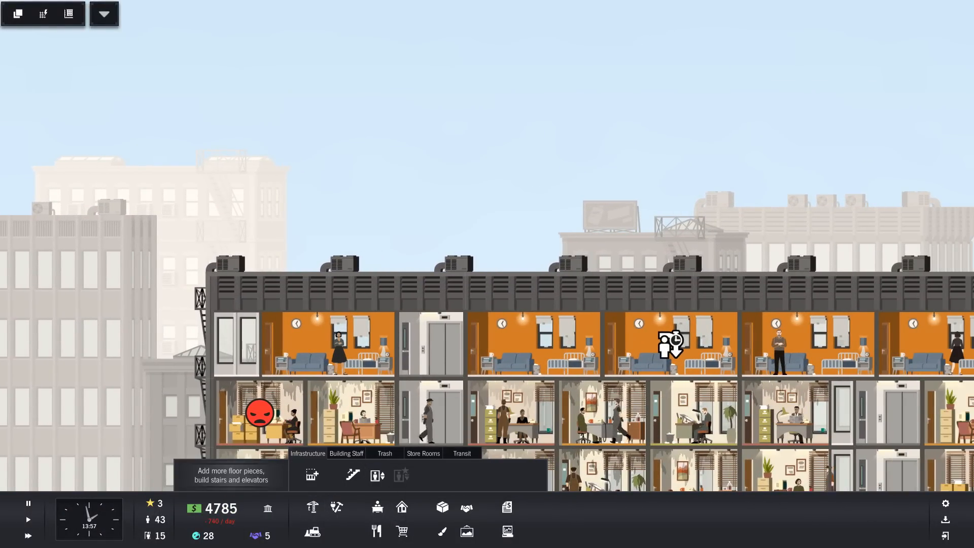
Place a $50 bin from the Trash options on an upper floor.
click(307, 453)
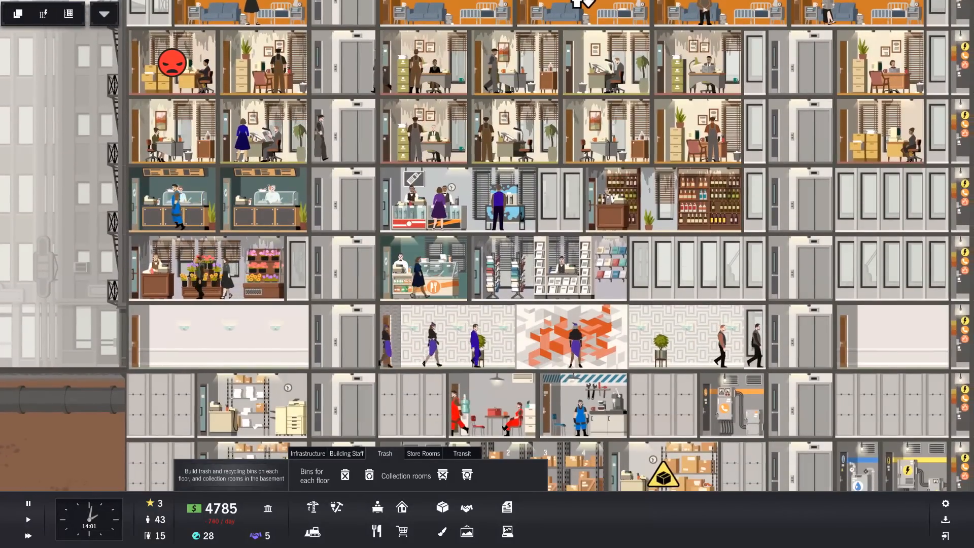
click(462, 452)
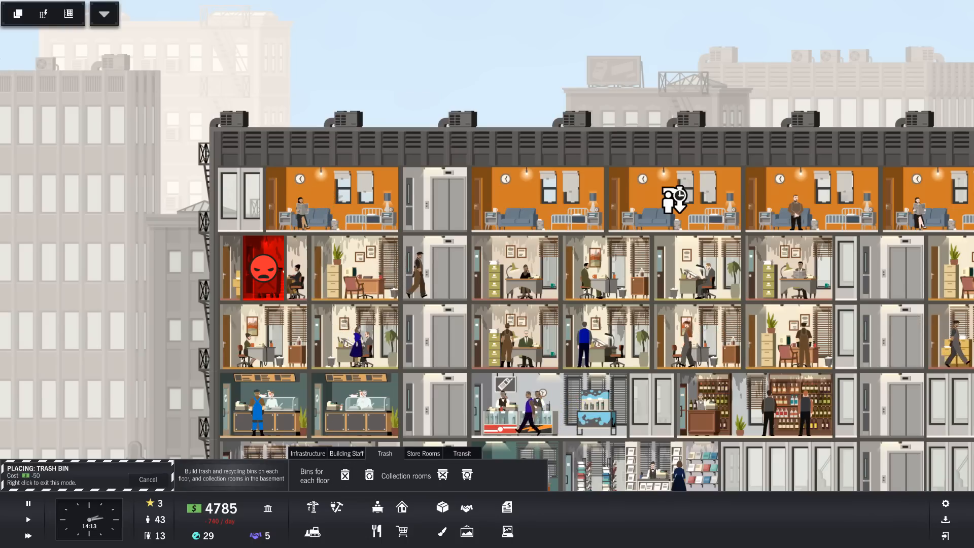
mouse_move(367, 475)
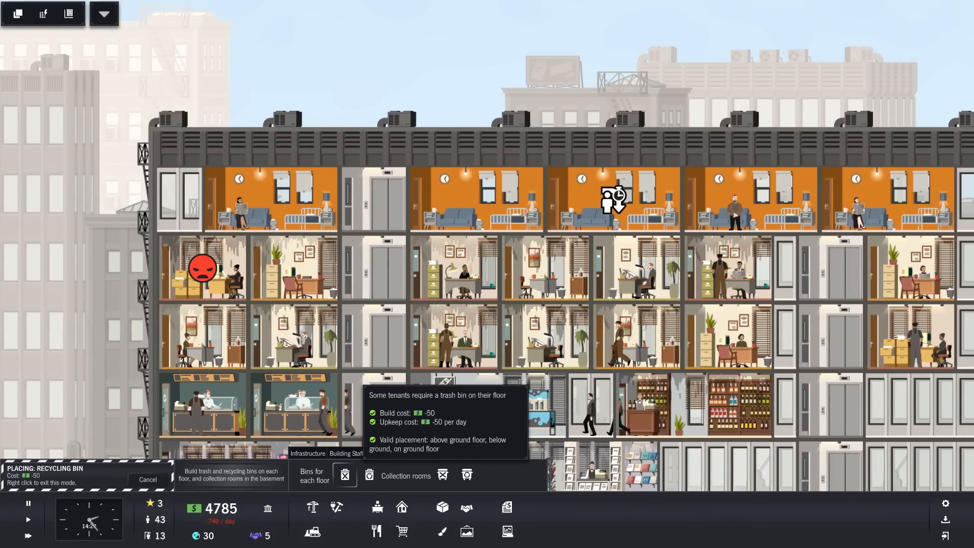
click(344, 474)
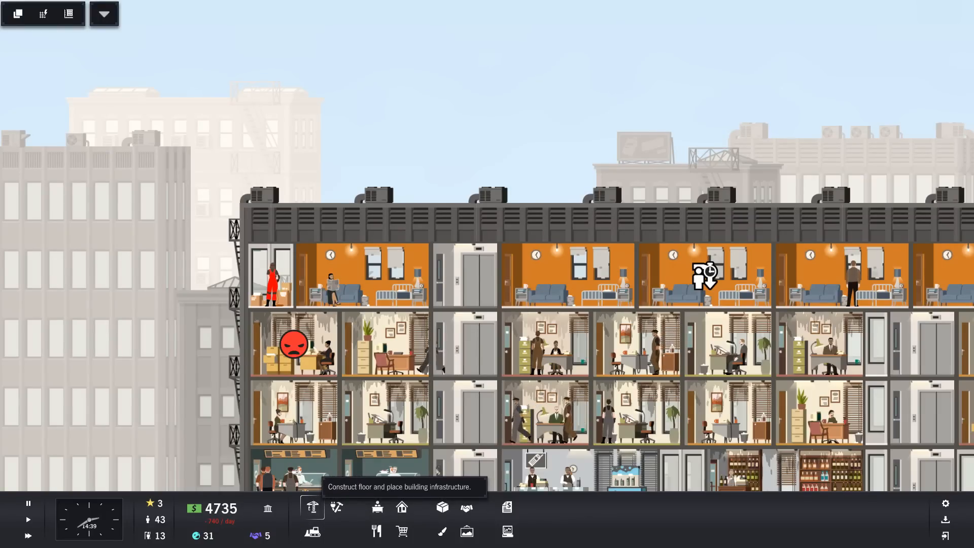
Build two new floor pieces on the roof and extend the wiring closets up to them.
click(312, 509)
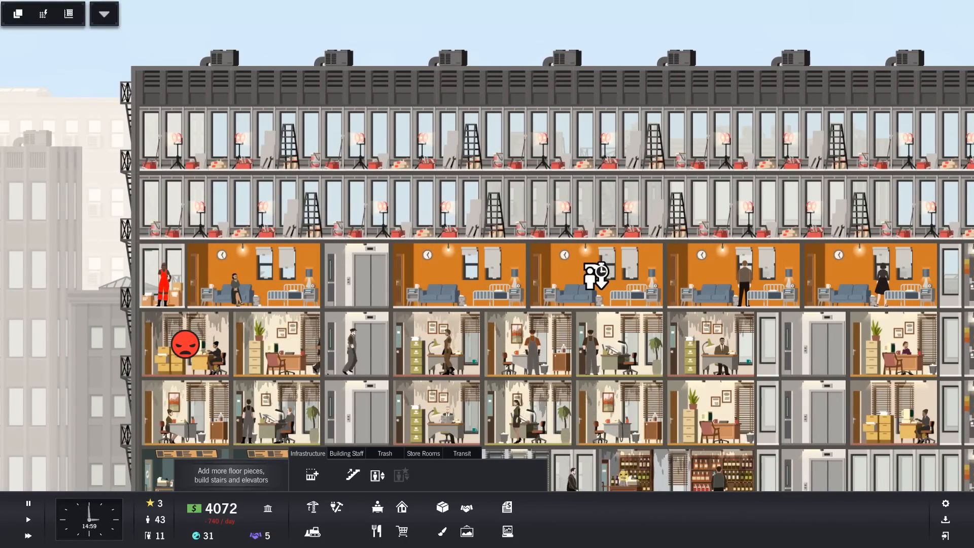
mouse_move(377, 475)
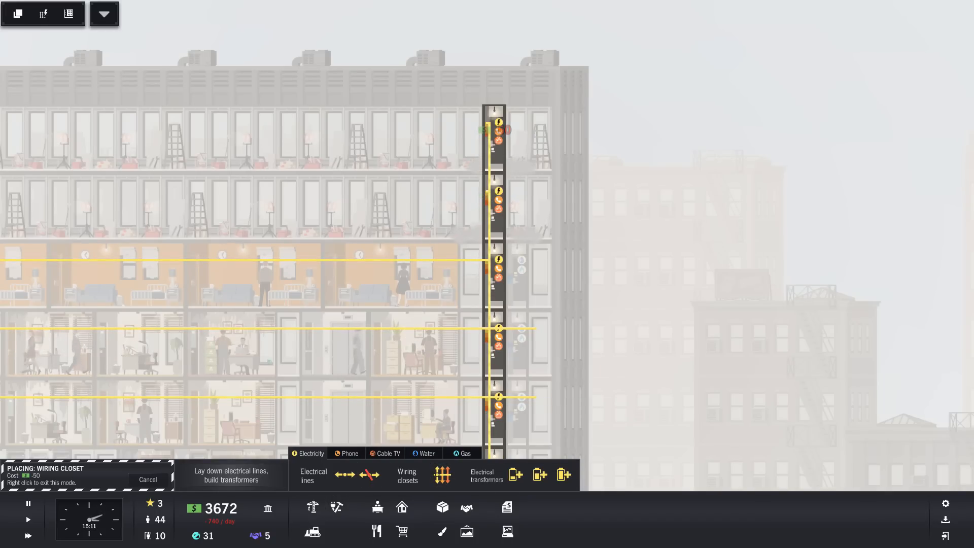
Extend the plumbing closets up the shaft to the two new floors.
click(425, 454)
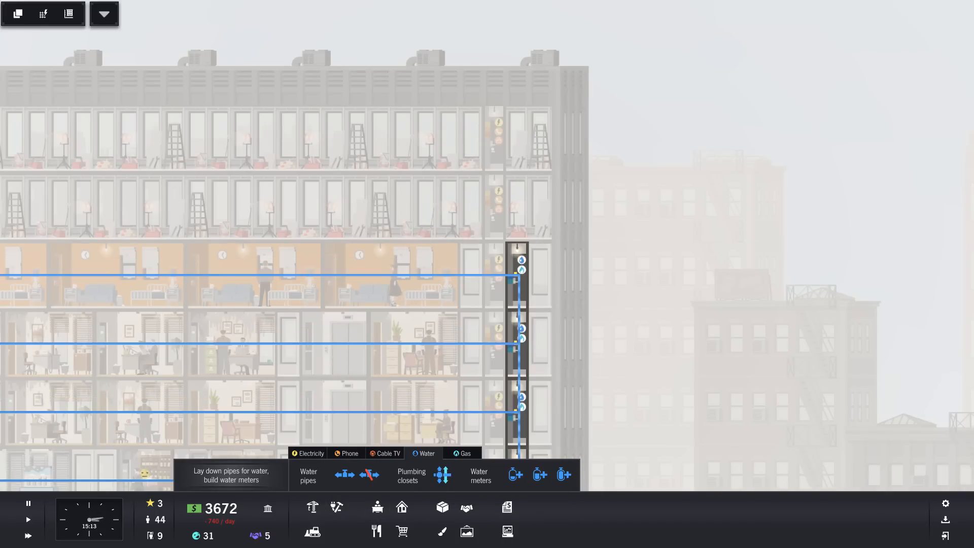
click(411, 476)
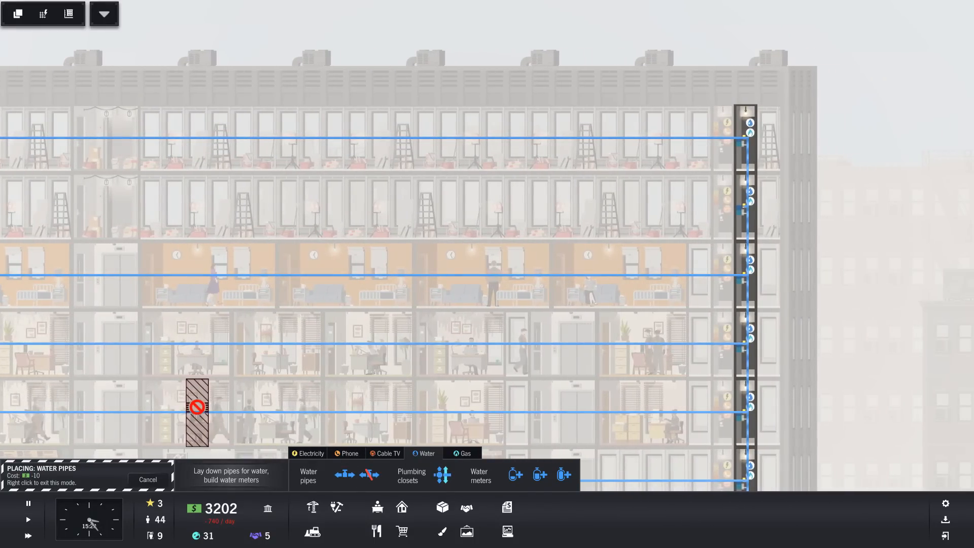
Lay electrical lines, phone lines and water pipes across both new floors, then leave placement mode.
click(310, 452)
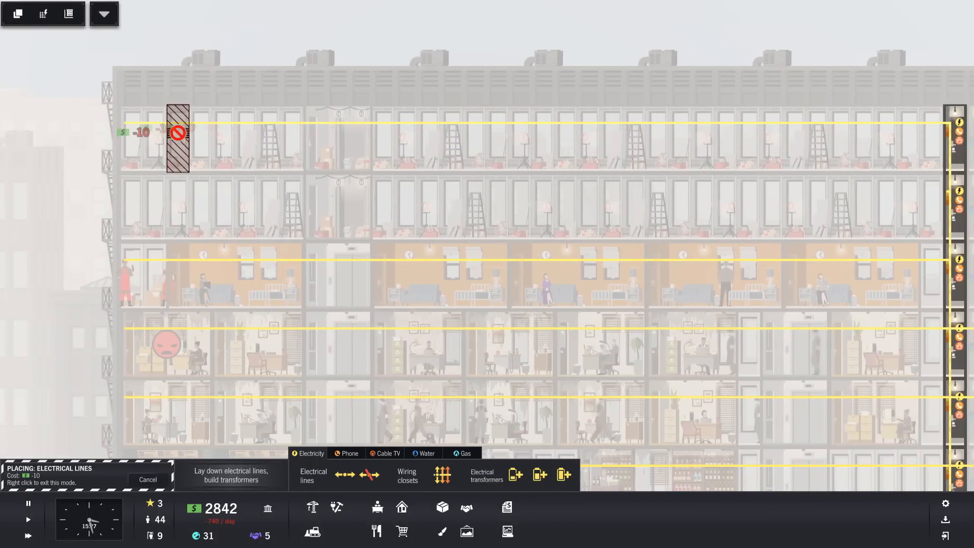
click(346, 453)
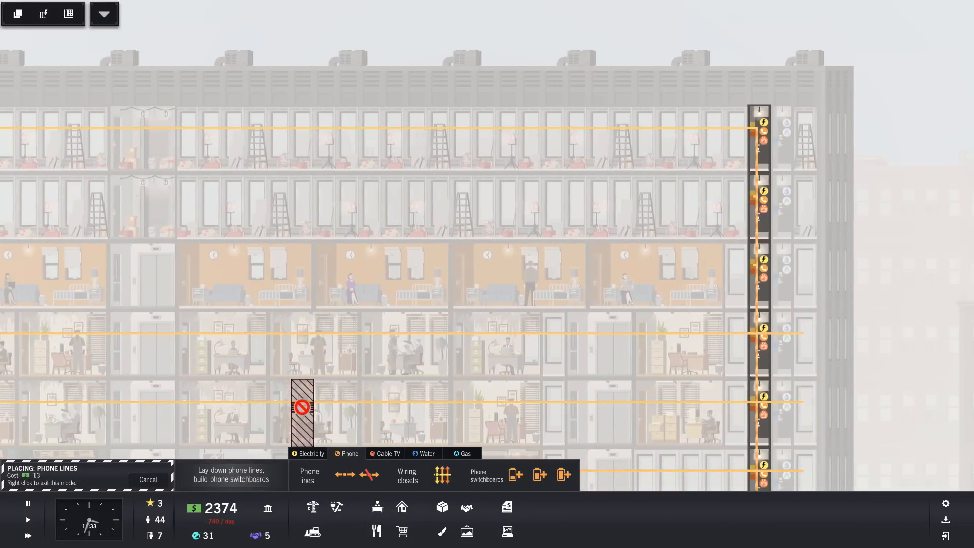
click(311, 453)
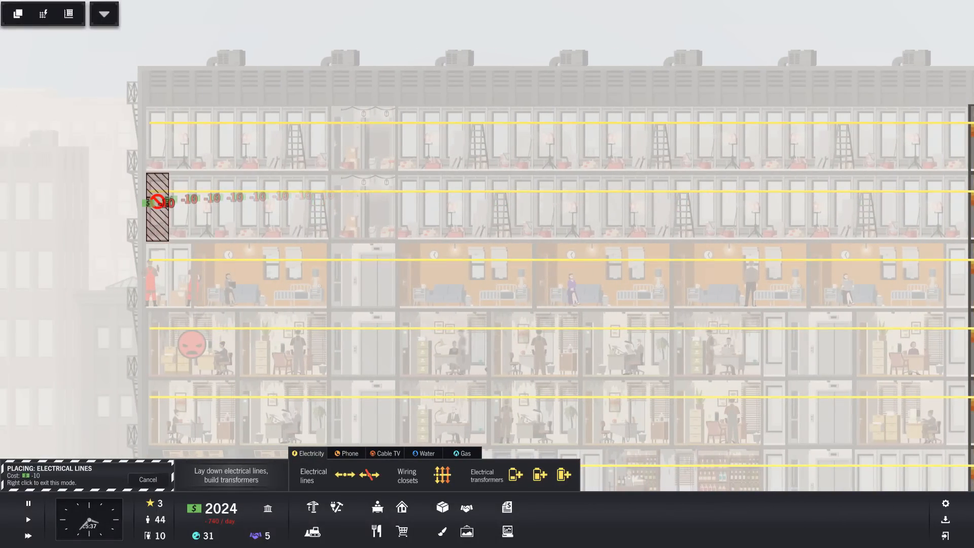
click(427, 452)
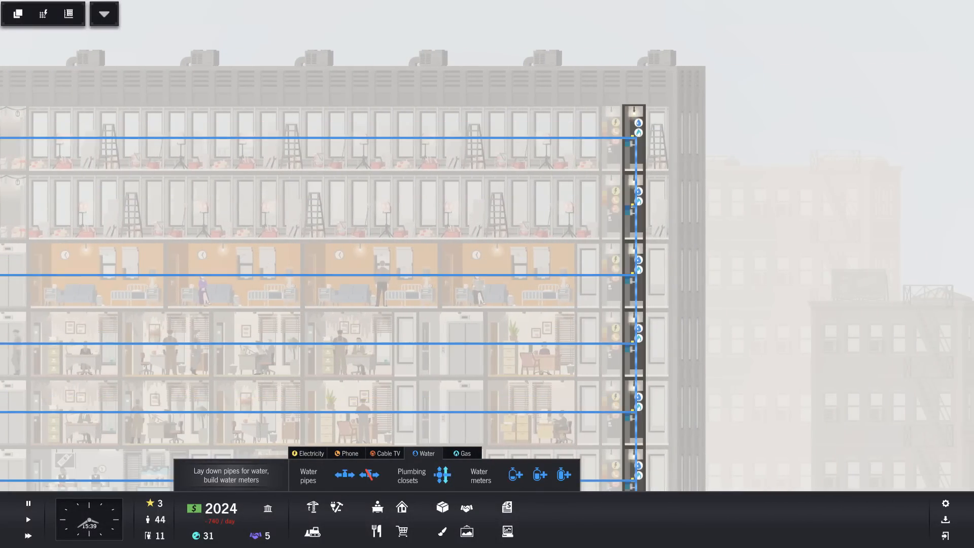
click(308, 475)
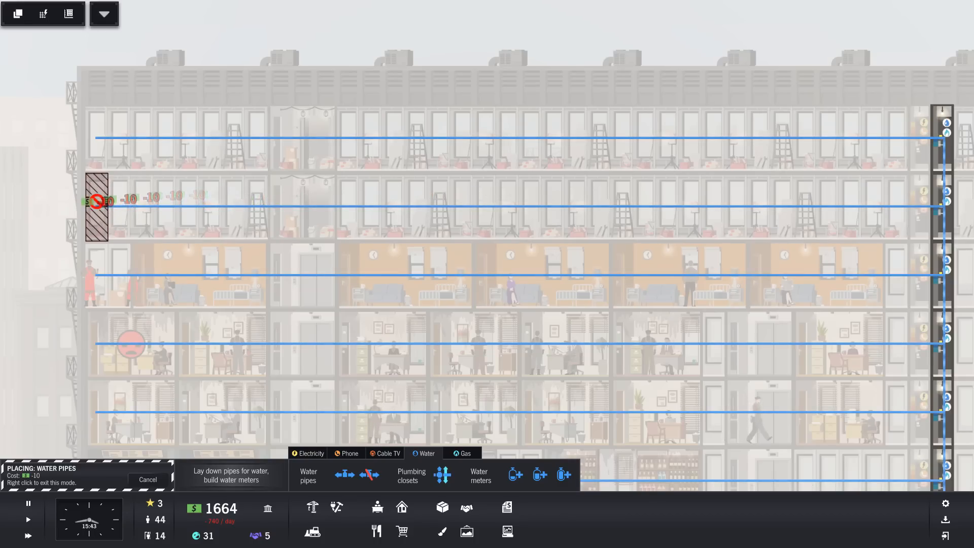
click(350, 452)
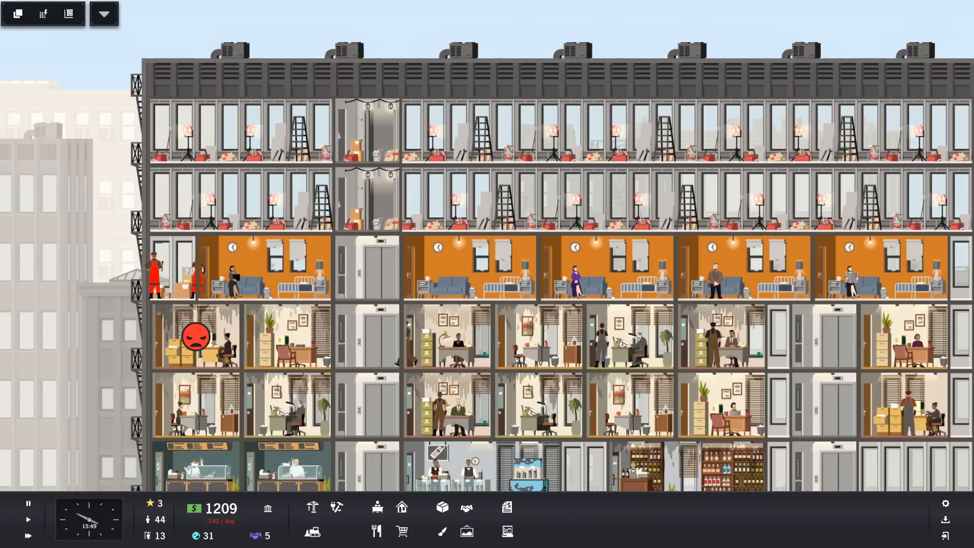
scroll(down, 3)
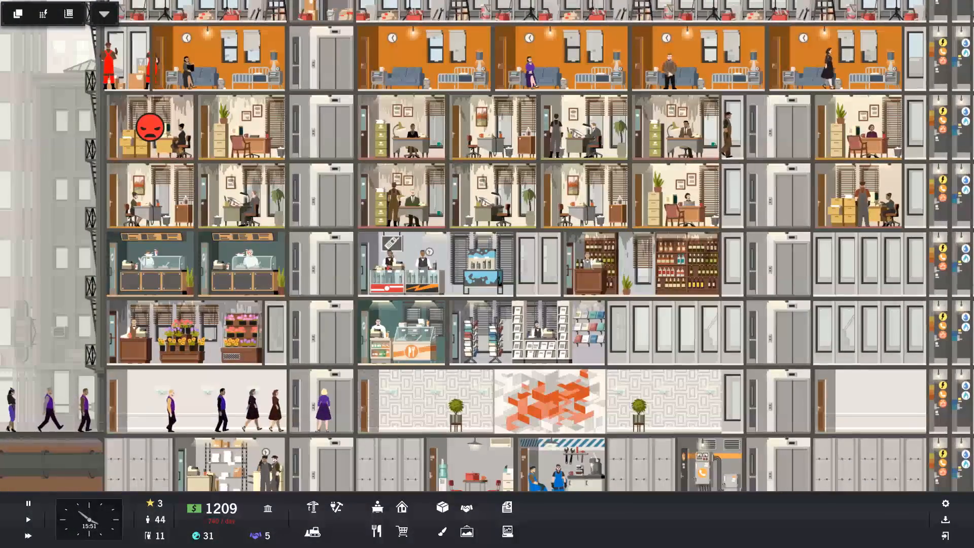